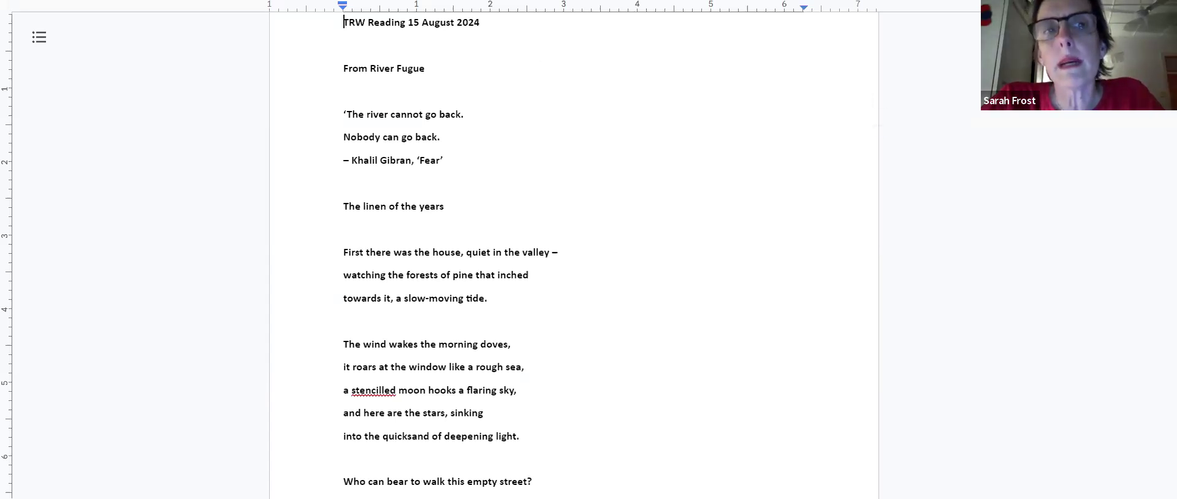
{"action": "mouse_move", "coordinate": [880, 6]}
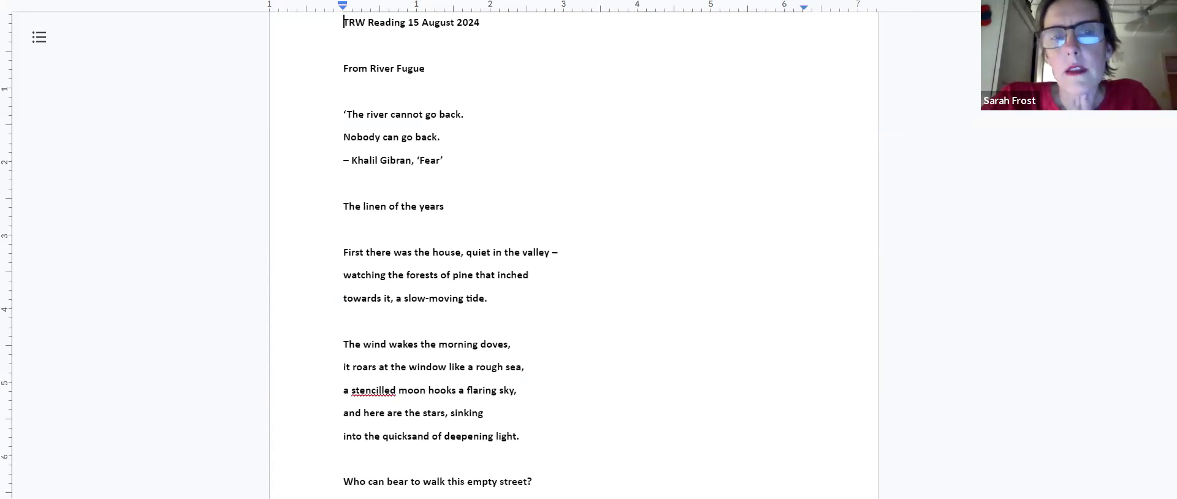
{"action": "mouse_move", "coordinate": [1170, 265]}
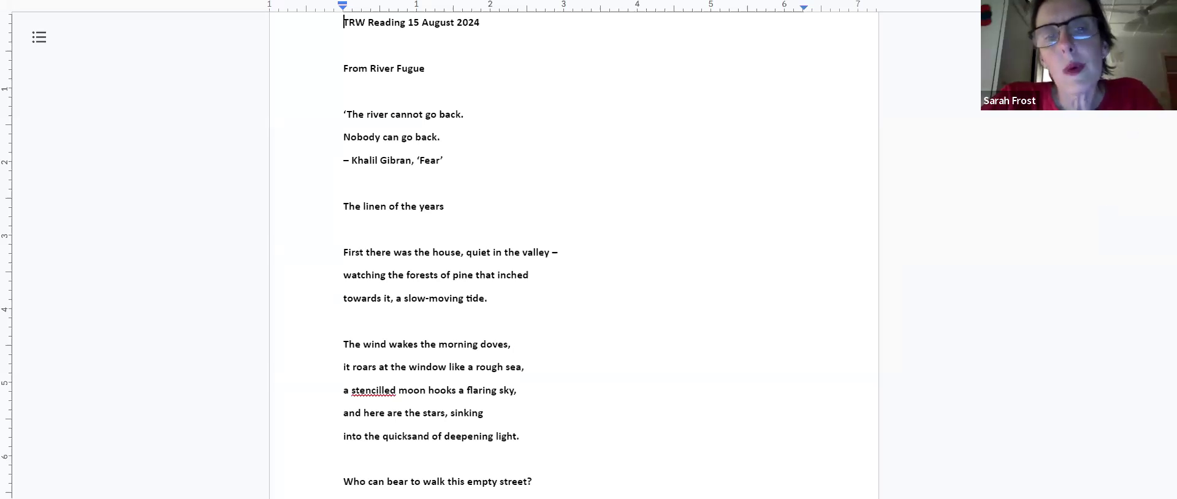
- Scroll through 'The linen of the years' to the bottom of page 1
{"action": "scroll", "scroll_direction": "down", "scroll_amount": 3}
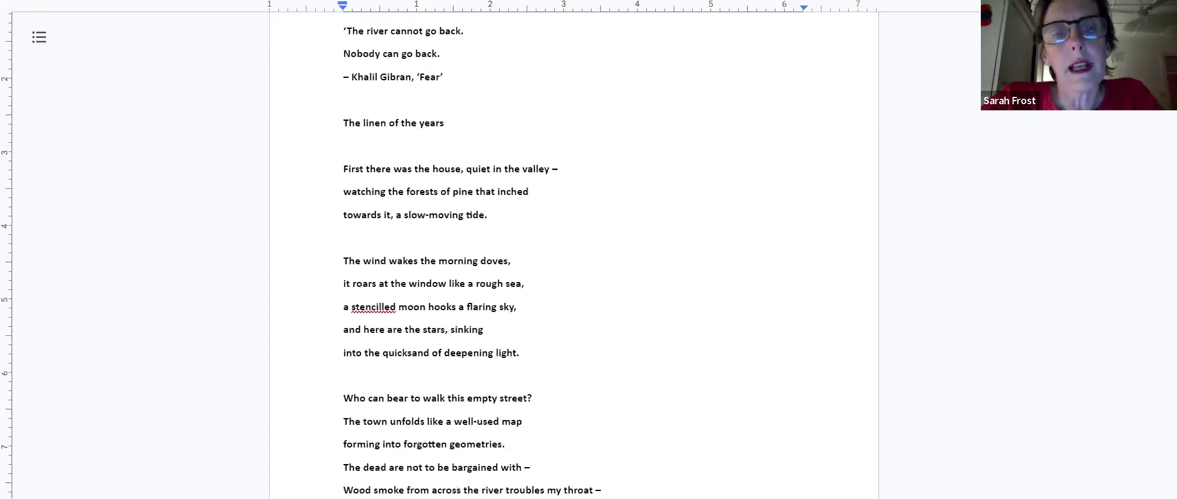
{"action": "scroll", "scroll_direction": "down", "scroll_amount": 3}
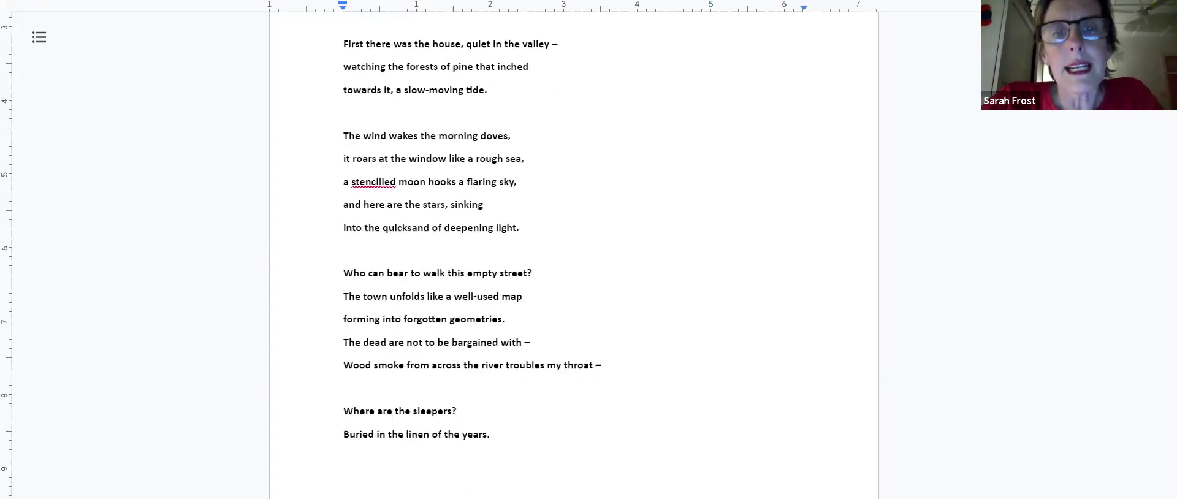
{"action": "scroll", "scroll_direction": "down", "scroll_amount": 3}
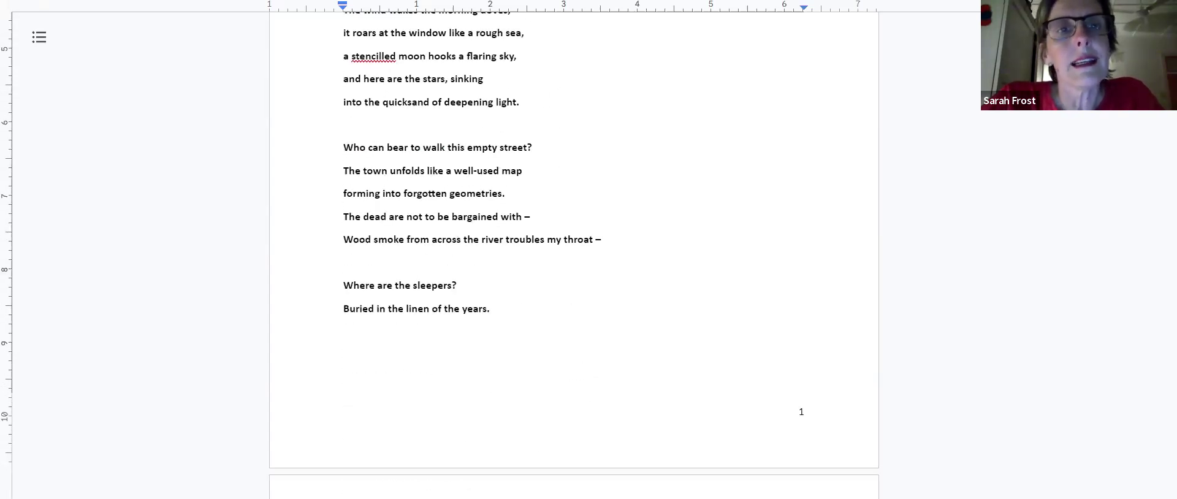
{"action": "mouse_move", "coordinate": [1165, 138]}
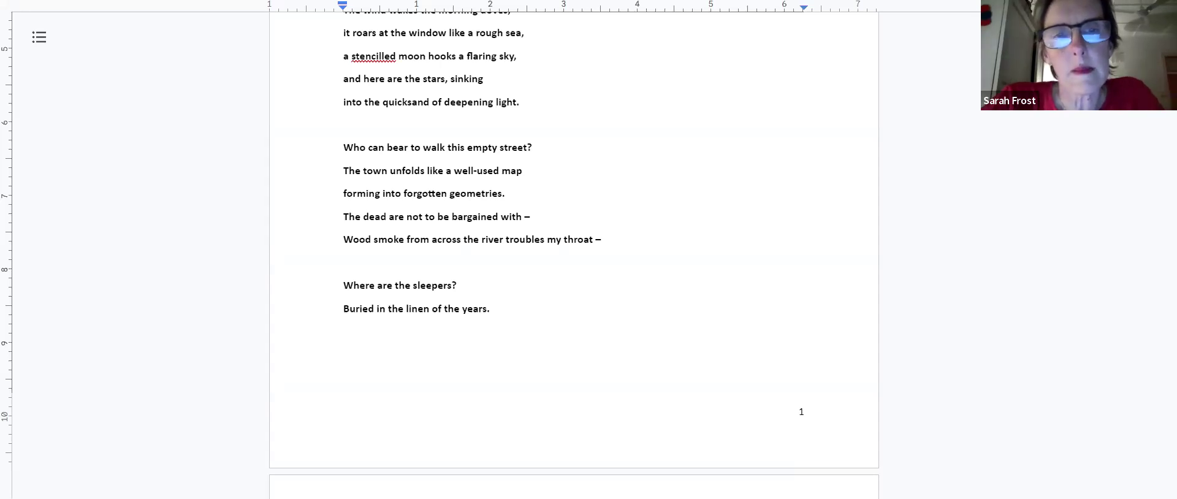
- Scroll onto page 2 to show 'Runaway' through its fourth stanza
{"action": "scroll", "scroll_direction": "down", "scroll_amount": 3}
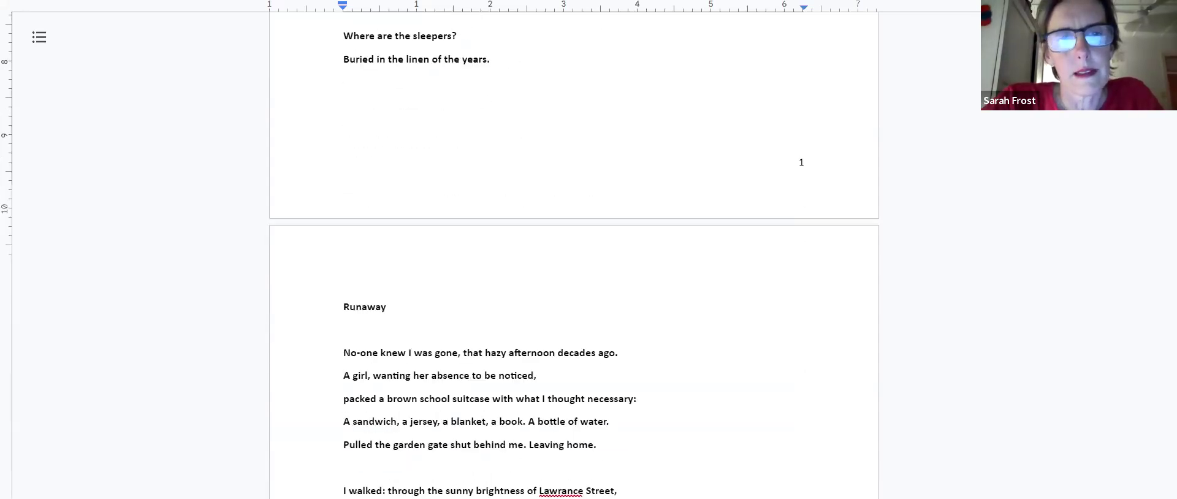
{"action": "scroll", "scroll_direction": "down", "scroll_amount": 3}
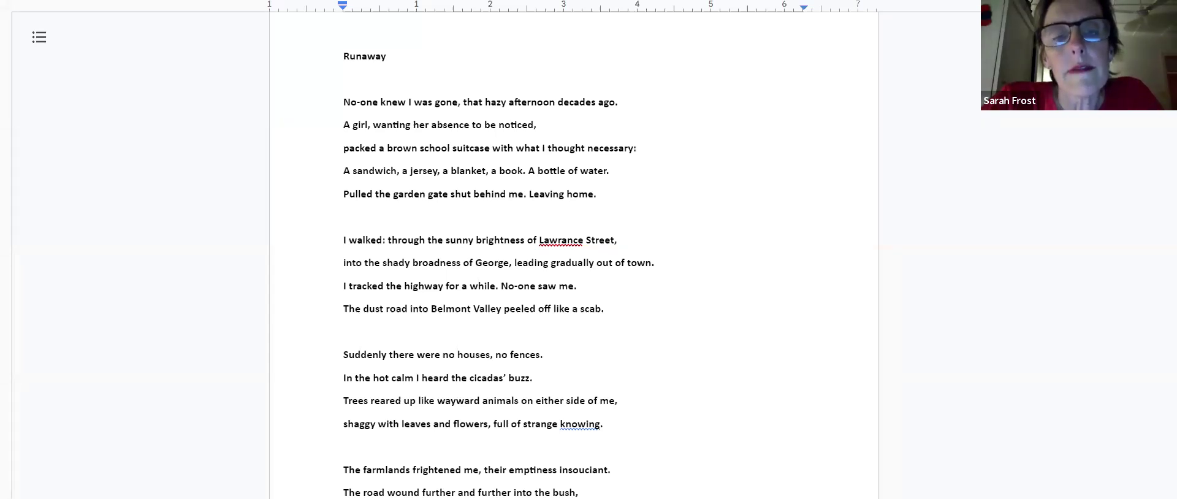
- Scroll to the final stanza of 'Runaway' at the bottom of page 2
{"action": "scroll", "scroll_direction": "down", "scroll_amount": 3}
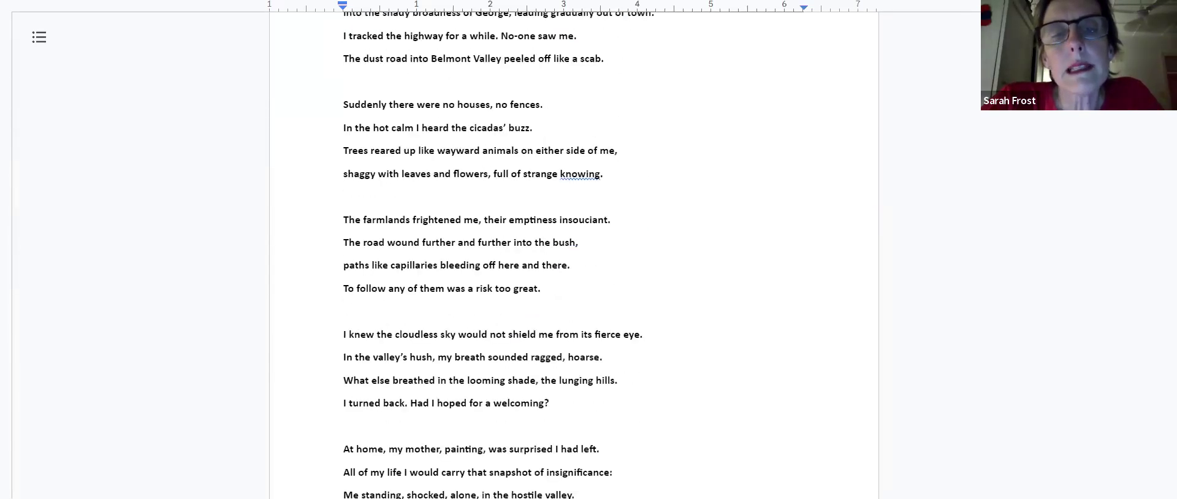
{"action": "scroll", "scroll_direction": "down", "scroll_amount": 3}
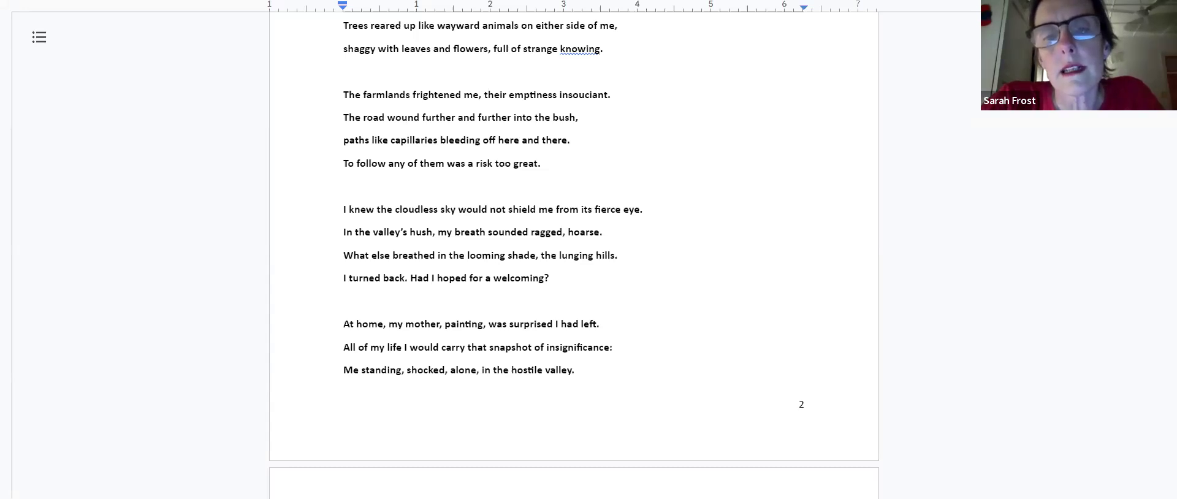
{"action": "scroll", "scroll_direction": "down", "scroll_amount": 3}
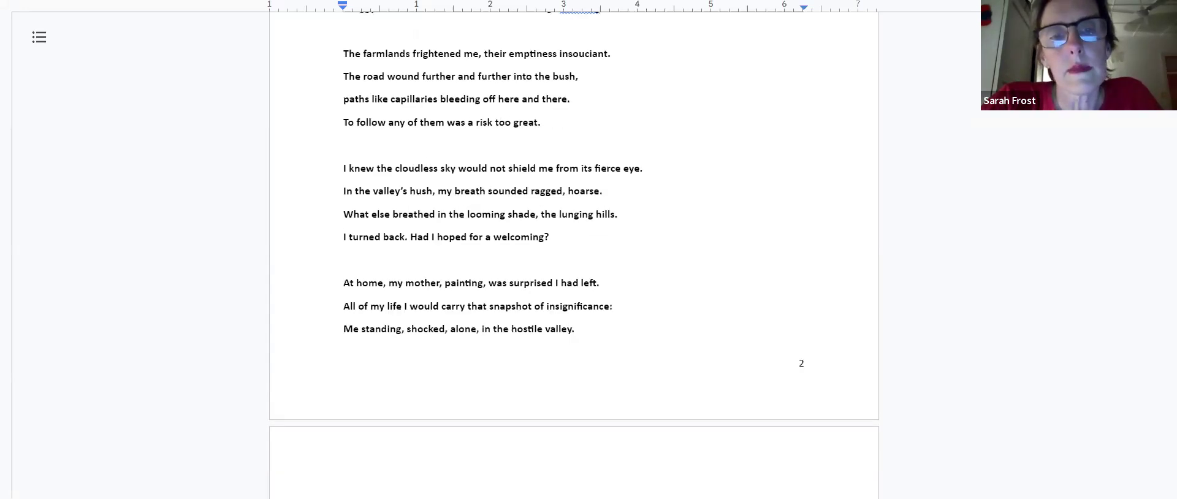
- Scroll onto page 3 to show 'St Barts' into its fourth stanza
{"action": "scroll", "scroll_direction": "down", "scroll_amount": 3}
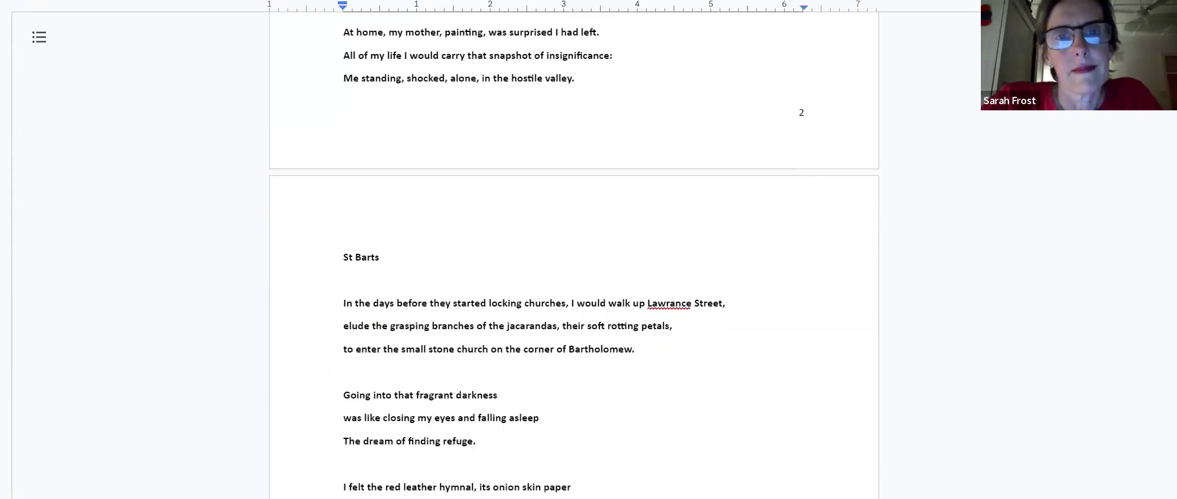
{"action": "scroll", "scroll_direction": "down", "scroll_amount": 3}
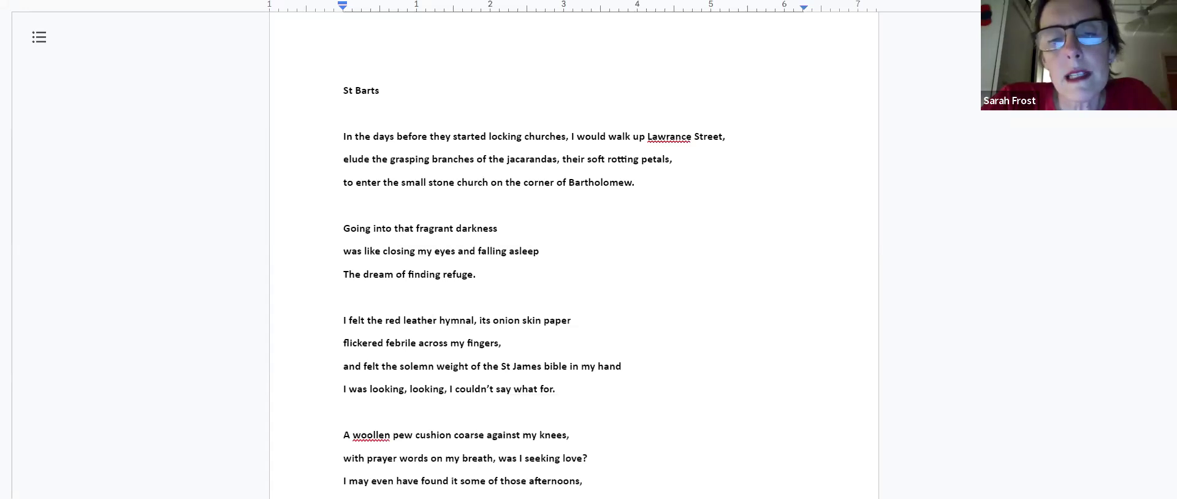
- Scroll past 'St Barts' to show 'London, 1981' through its third stanza
{"action": "scroll", "scroll_direction": "down", "scroll_amount": 3}
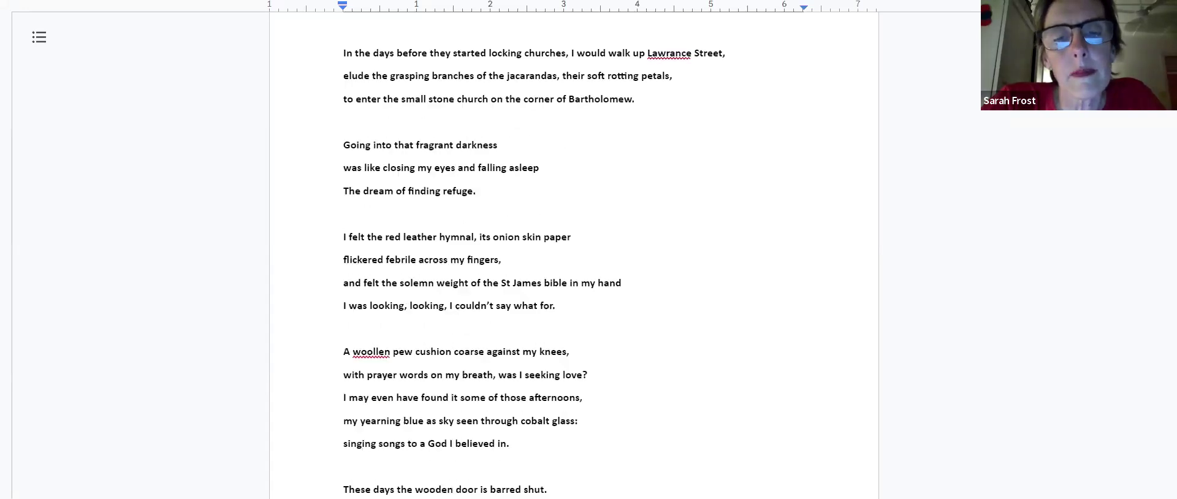
{"action": "scroll", "scroll_direction": "down", "scroll_amount": 3}
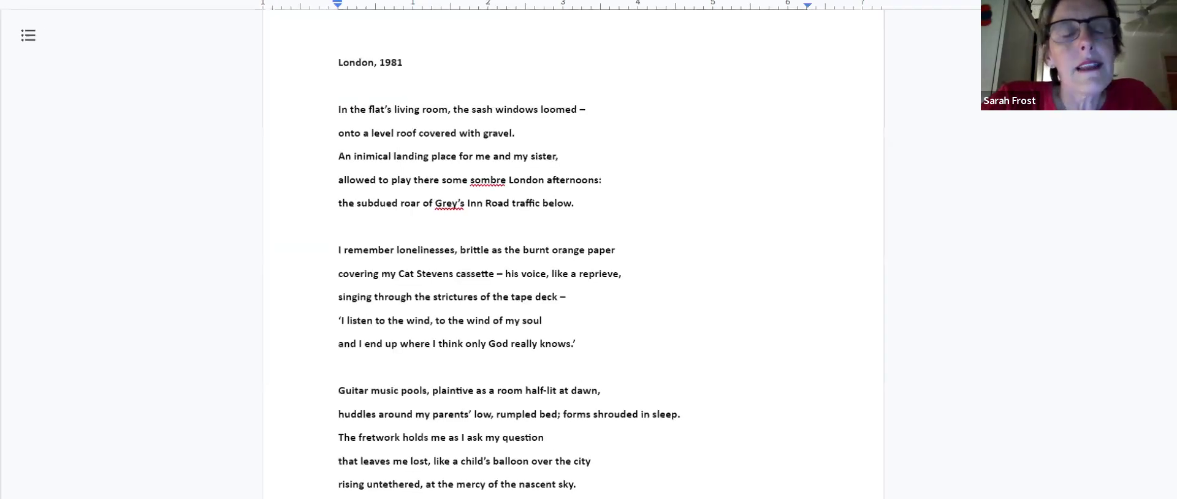
{"action": "scroll", "scroll_direction": "up", "scroll_amount": 3}
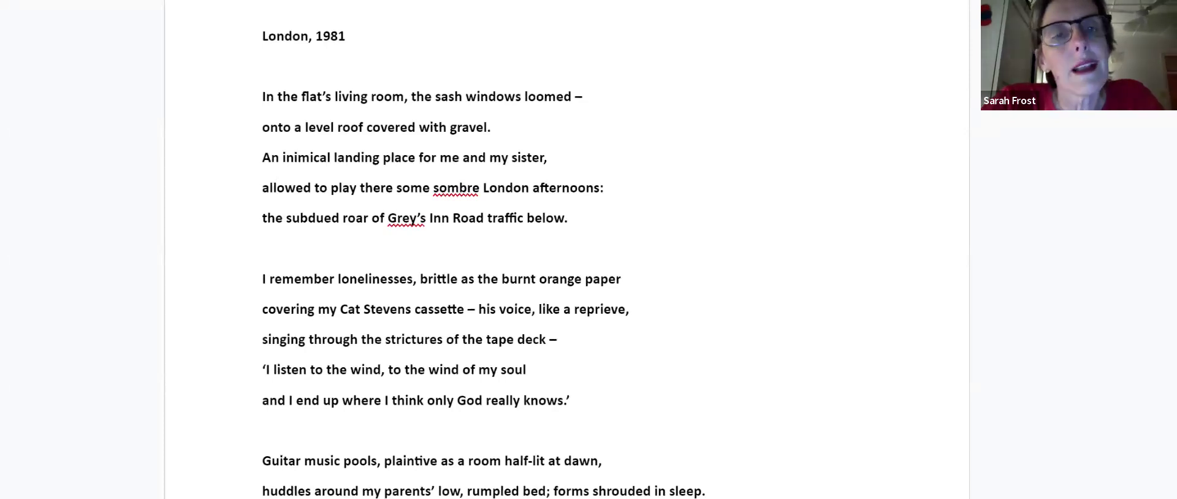
{"action": "scroll", "scroll_direction": "up", "scroll_amount": 3}
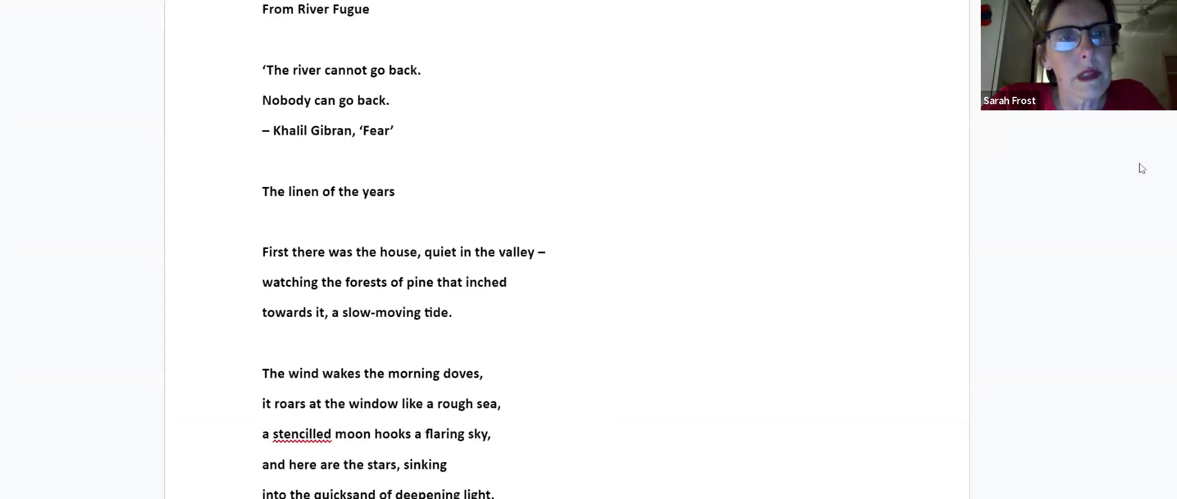
{"action": "scroll", "scroll_direction": "up", "scroll_amount": 3}
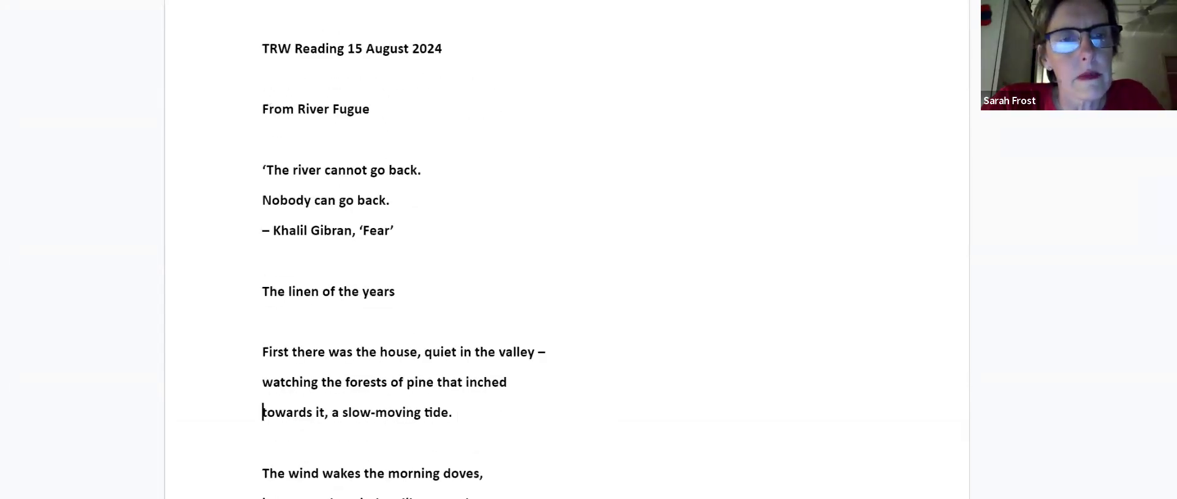
{"action": "scroll", "scroll_direction": "down", "scroll_amount": 3}
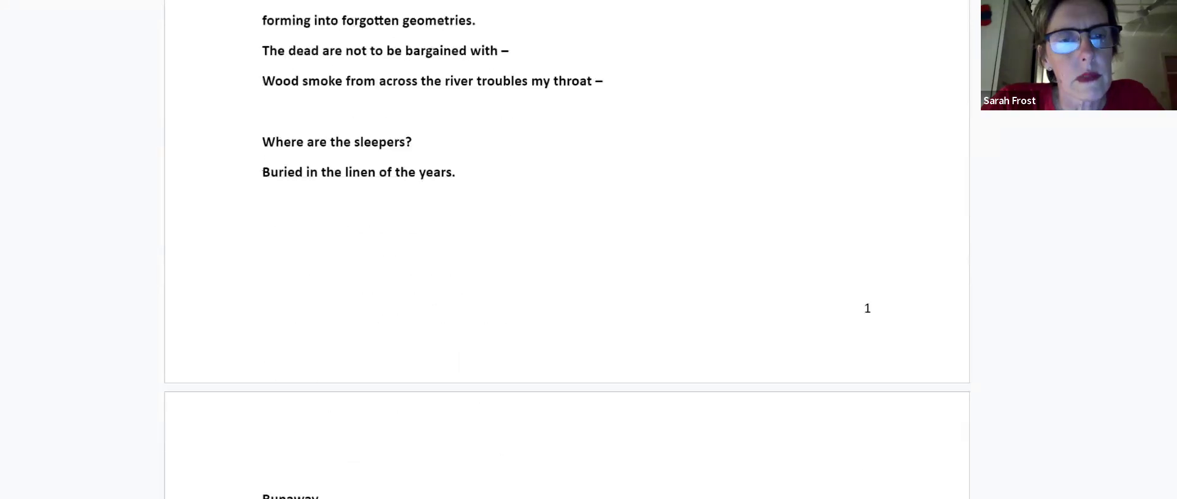
{"action": "scroll", "scroll_direction": "down", "scroll_amount": 3}
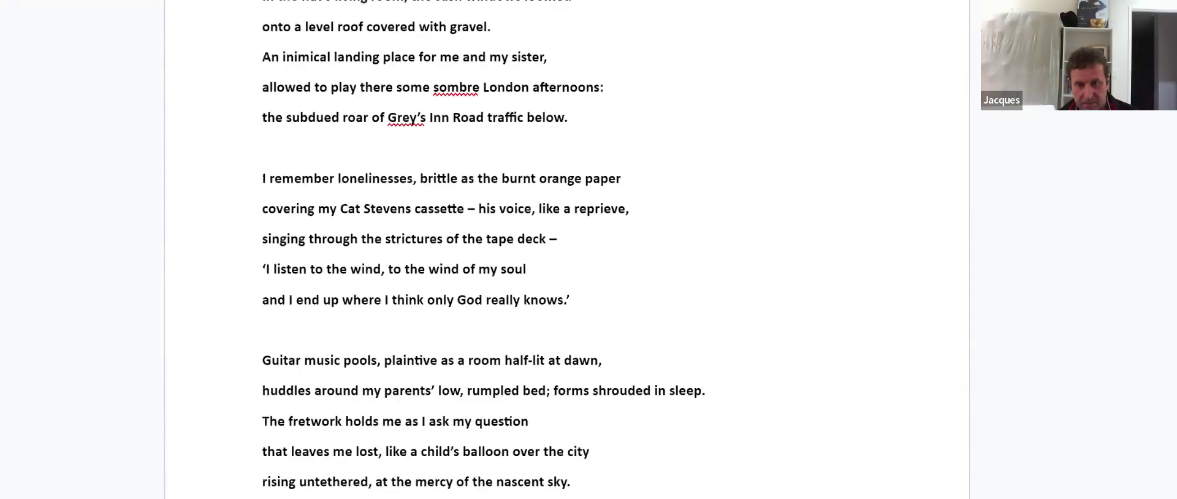
- Scroll past 'London, 1981' to show 'Tenth birthday' through its second stanza
{"action": "scroll", "scroll_direction": "down", "scroll_amount": 3}
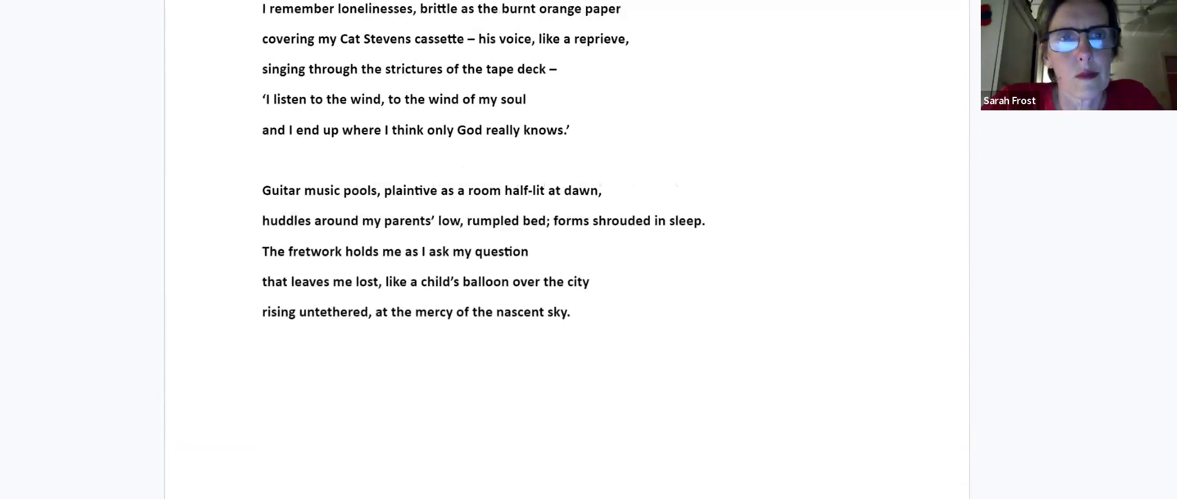
{"action": "scroll", "scroll_direction": "up", "scroll_amount": 3}
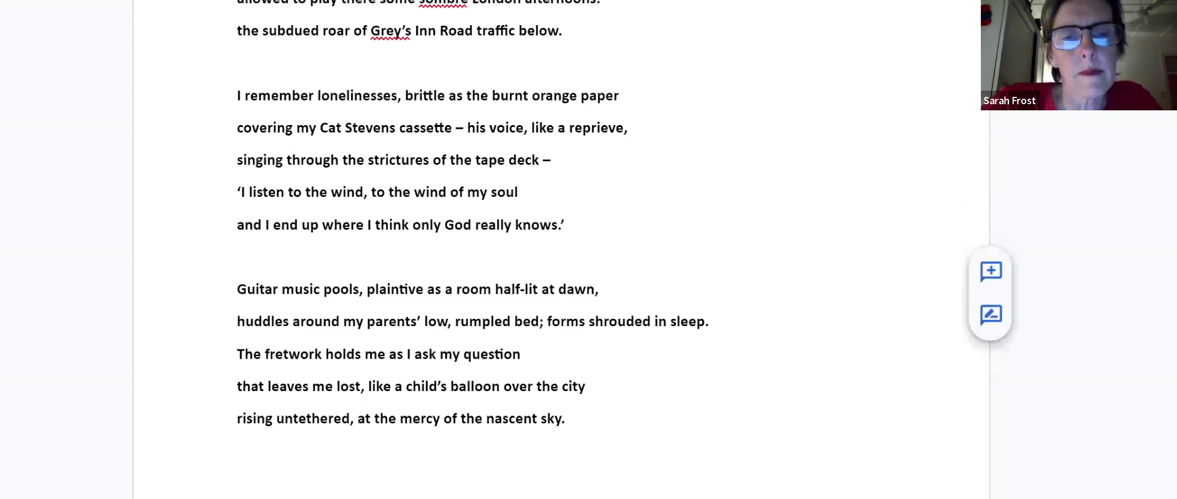
{"action": "scroll", "scroll_direction": "up", "scroll_amount": 3}
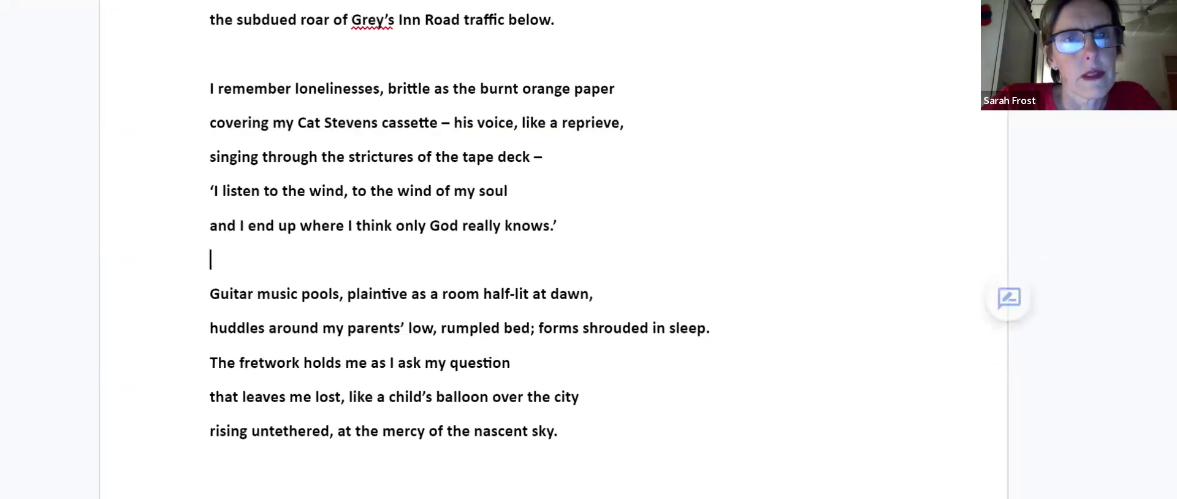
{"action": "scroll", "scroll_direction": "down", "scroll_amount": 3}
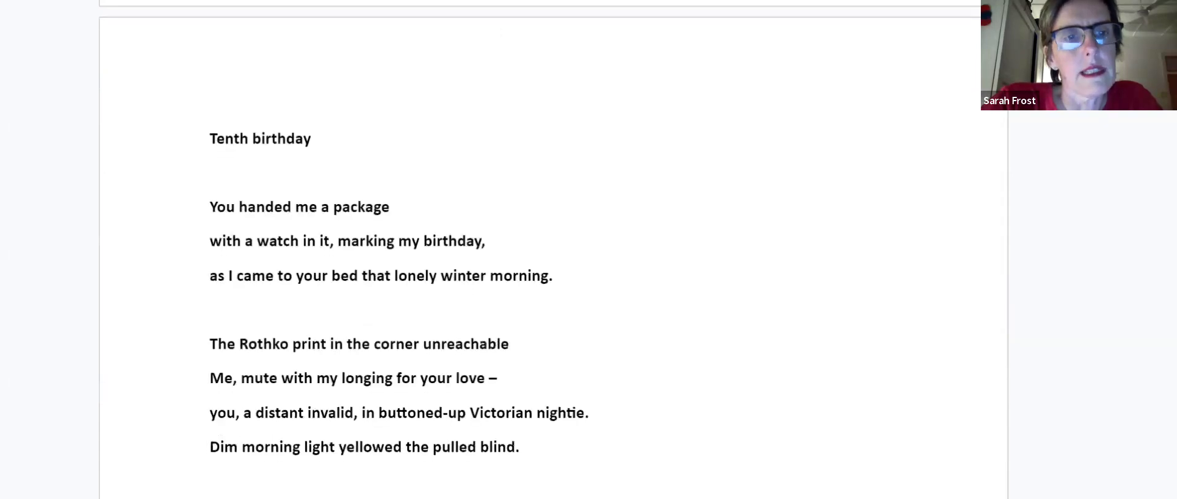
- Scroll to the last stanza of 'Tenth birthday' on page 5 and click below it
{"action": "scroll", "scroll_direction": "down", "scroll_amount": 3}
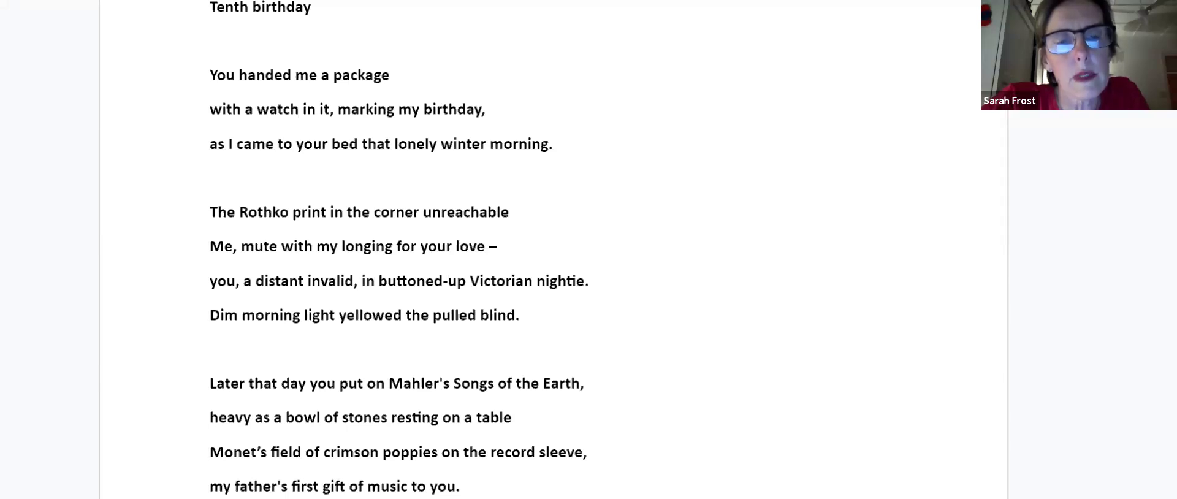
{"action": "scroll", "scroll_direction": "down", "scroll_amount": 3}
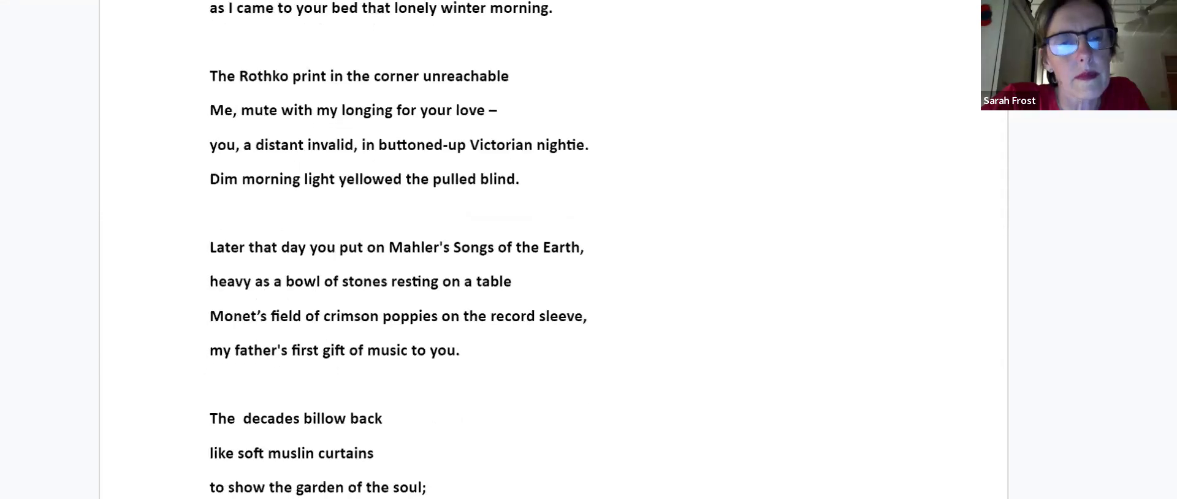
{"action": "scroll", "scroll_direction": "down", "scroll_amount": 3}
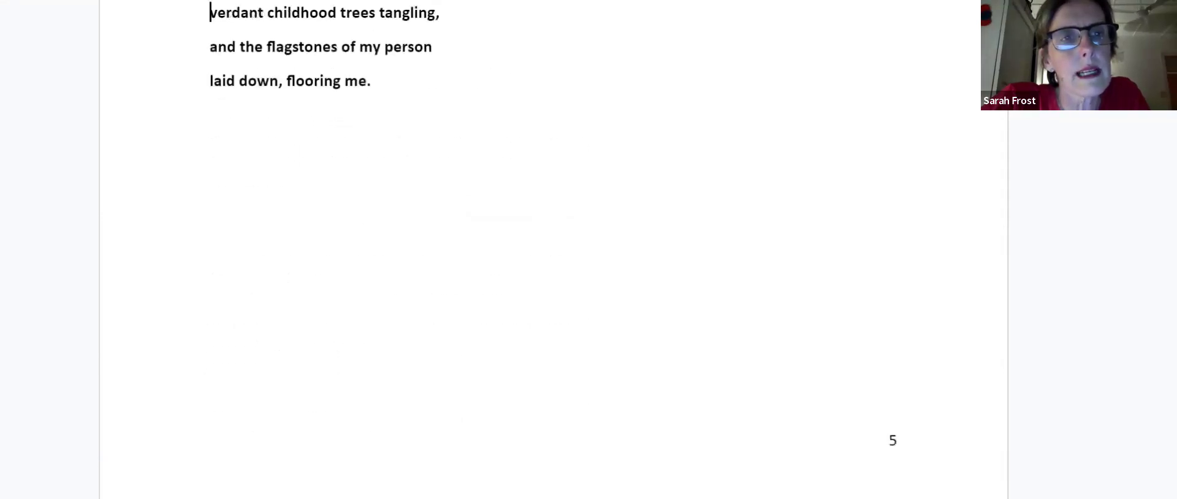
{"action": "scroll", "scroll_direction": "up", "scroll_amount": 3}
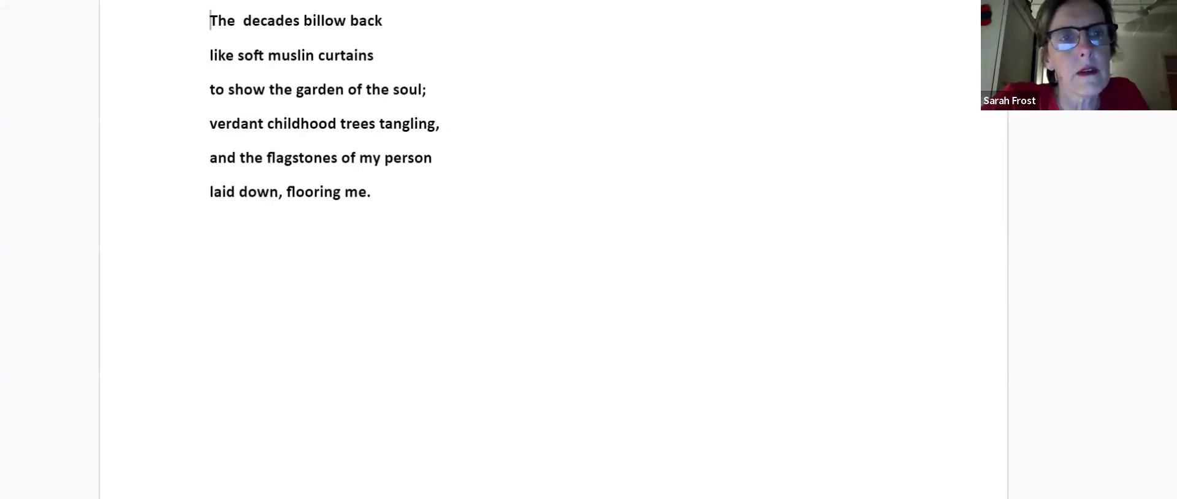
{"action": "left_click", "coordinate": [392, 232]}
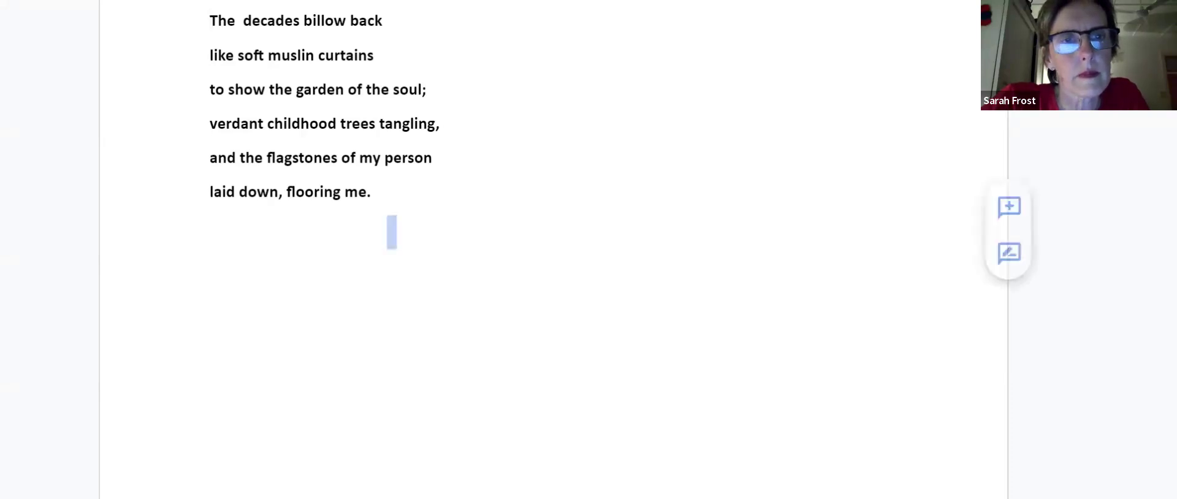
- Scroll onto page 6 to show all of 'Loeries', then into 'After the Disco'
{"action": "scroll", "scroll_direction": "down", "scroll_amount": 3}
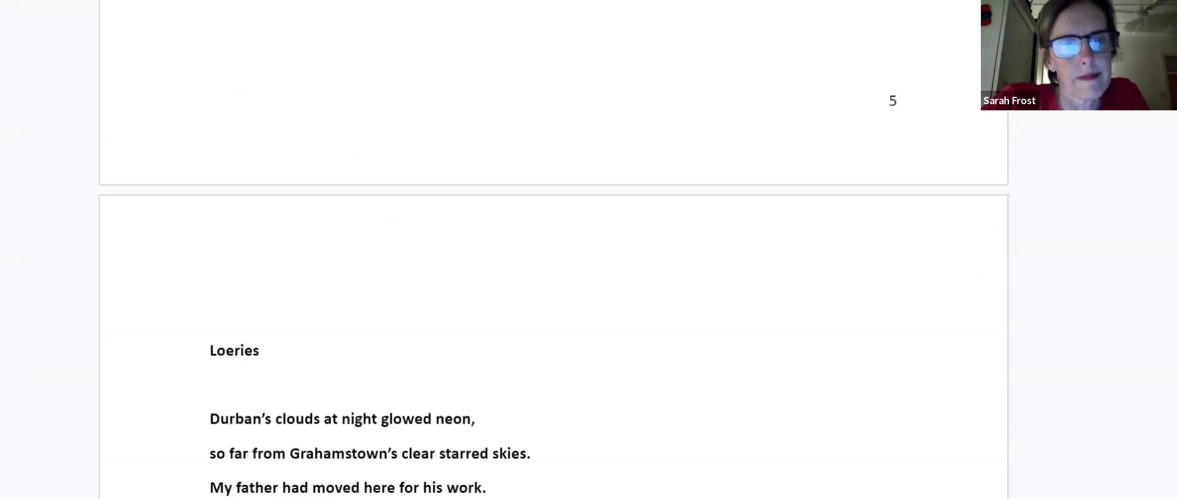
{"action": "scroll", "scroll_direction": "down", "scroll_amount": 3}
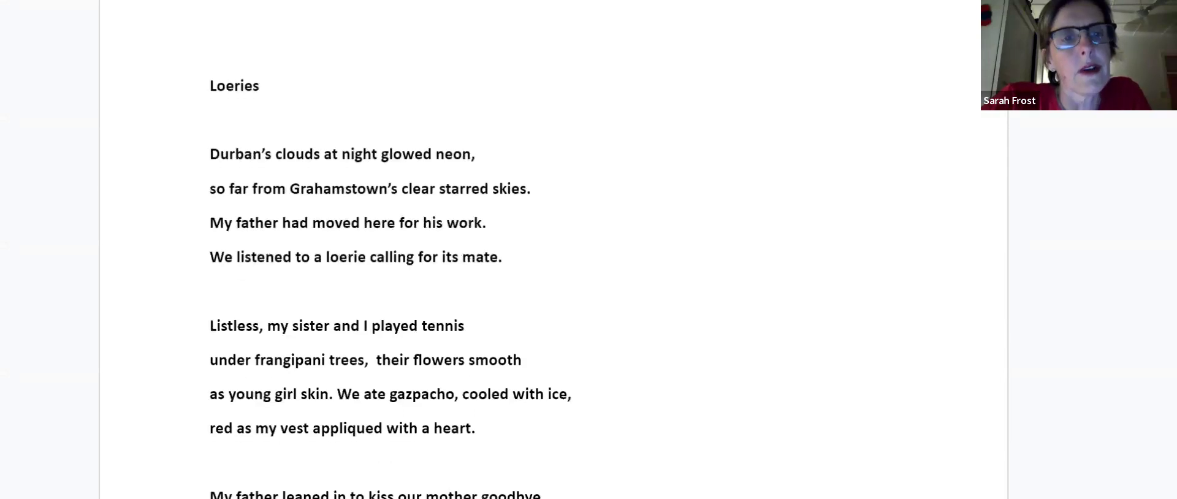
{"action": "scroll", "scroll_direction": "down", "scroll_amount": 3}
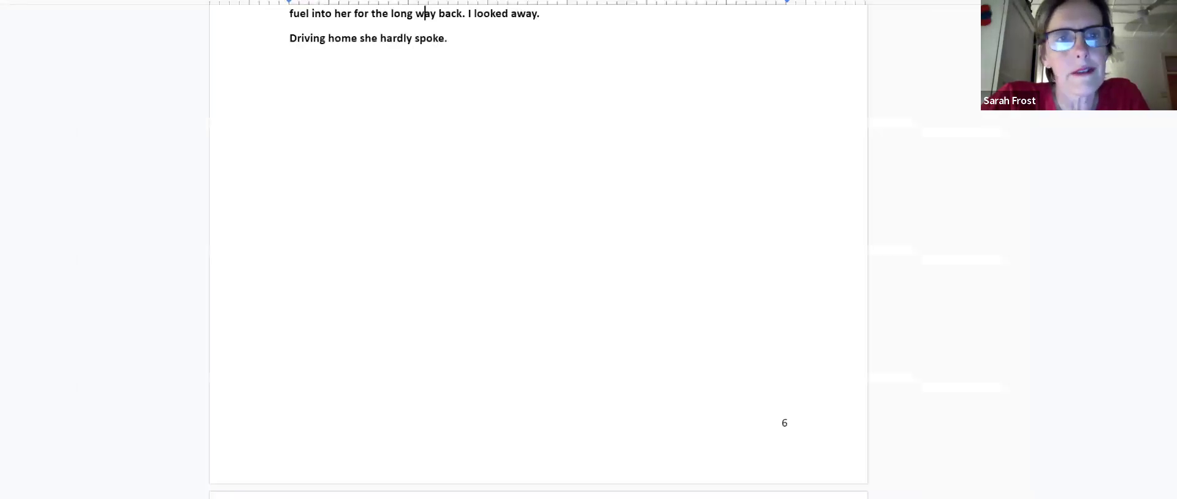
{"action": "scroll", "scroll_direction": "up", "scroll_amount": 3}
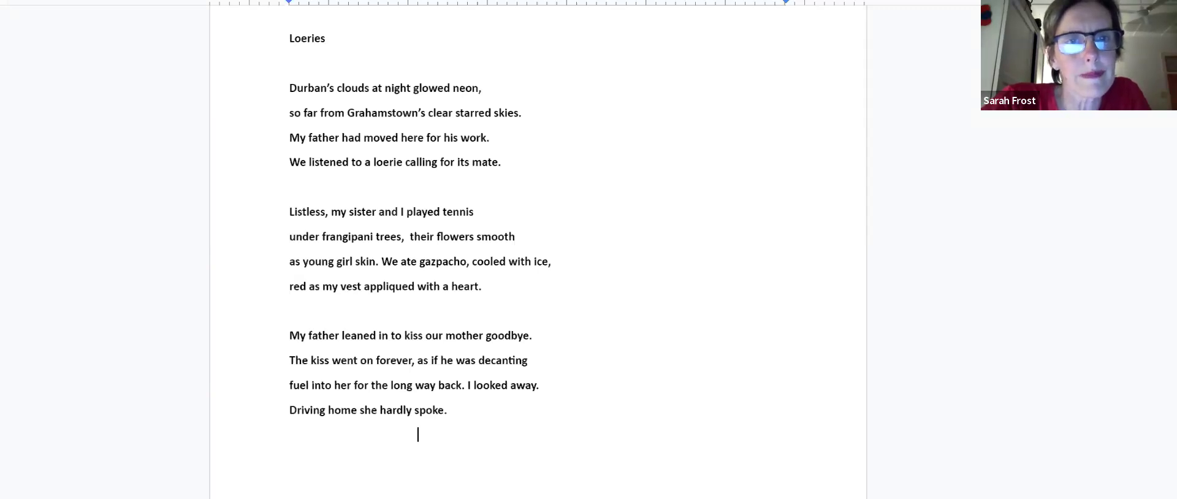
{"action": "scroll", "scroll_direction": "down", "scroll_amount": 3}
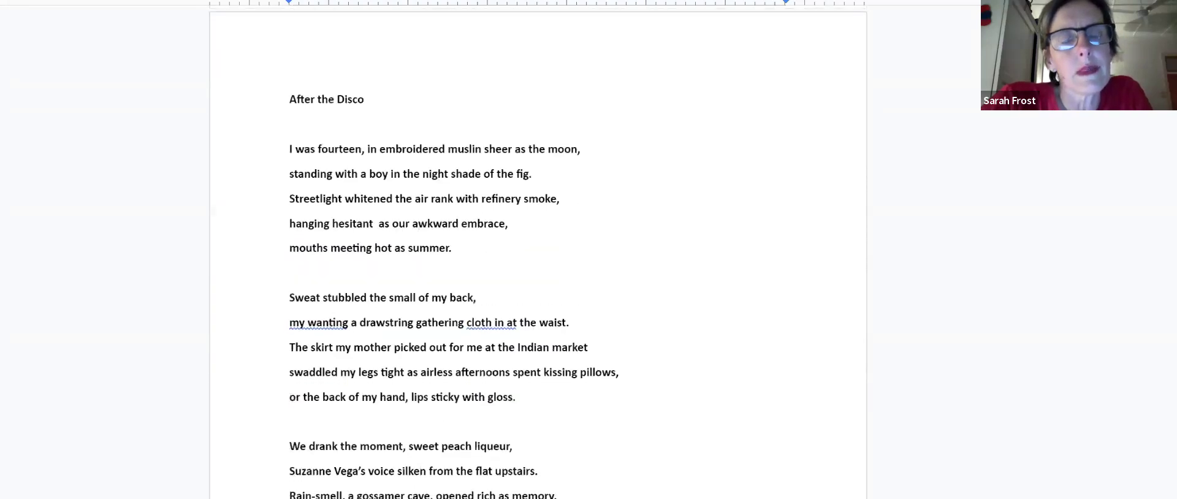
- Scroll through 'After the Disco' to 'Sir Lowrie's Pass' opening page 8
{"action": "scroll", "scroll_direction": "down", "scroll_amount": 3}
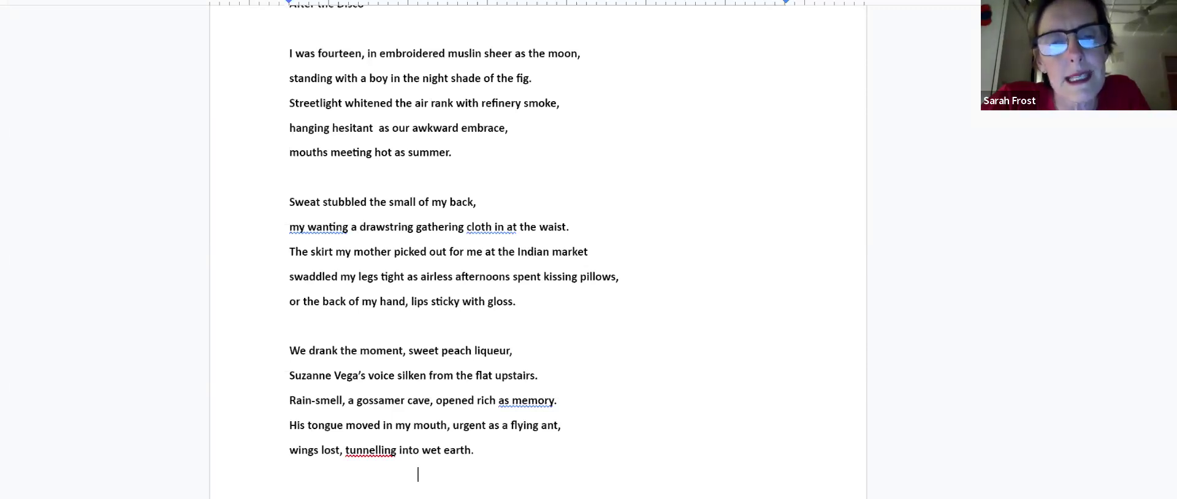
{"action": "scroll", "scroll_direction": "down", "scroll_amount": 3}
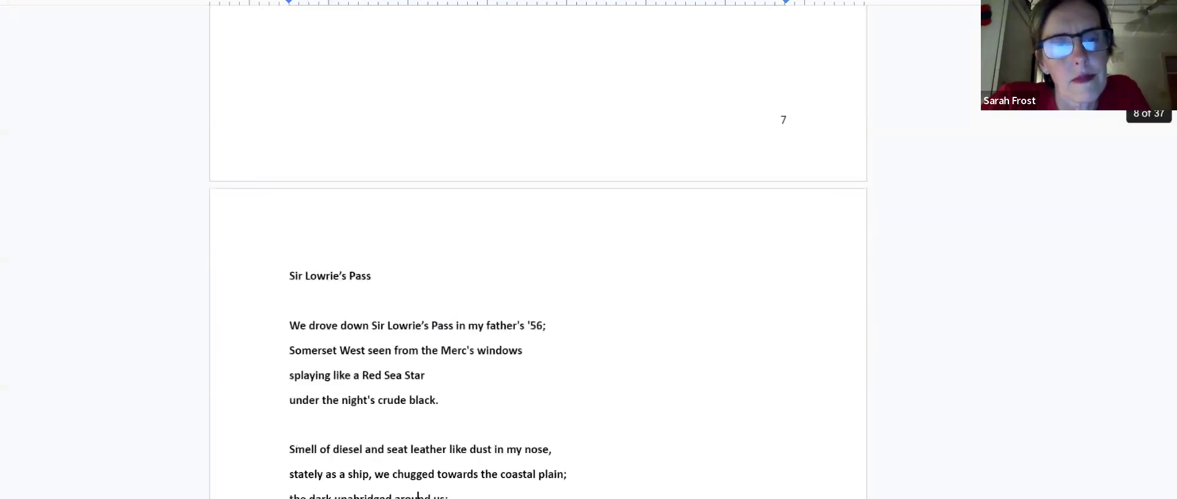
- Scroll all three stanzas of 'Sir Lowrie's Pass' into view and click into the text
{"action": "scroll", "scroll_direction": "down", "scroll_amount": 3}
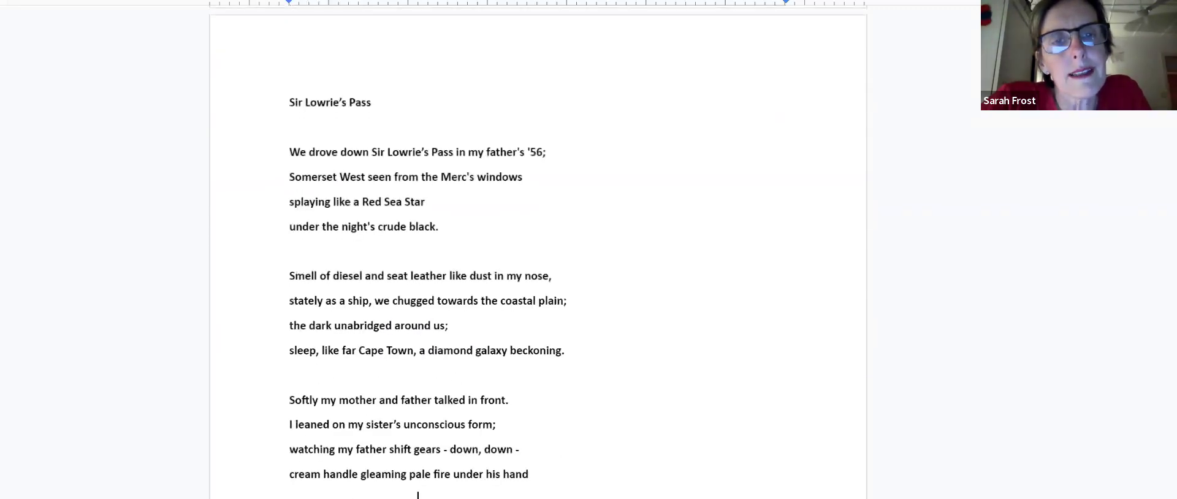
{"action": "scroll", "scroll_direction": "down", "scroll_amount": 3}
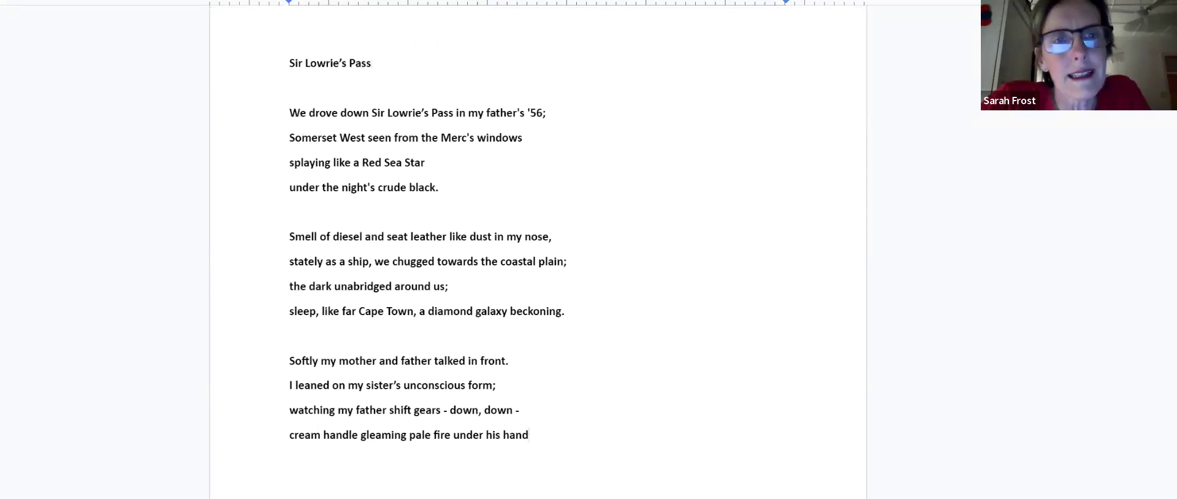
{"action": "scroll", "scroll_direction": "down", "scroll_amount": 3}
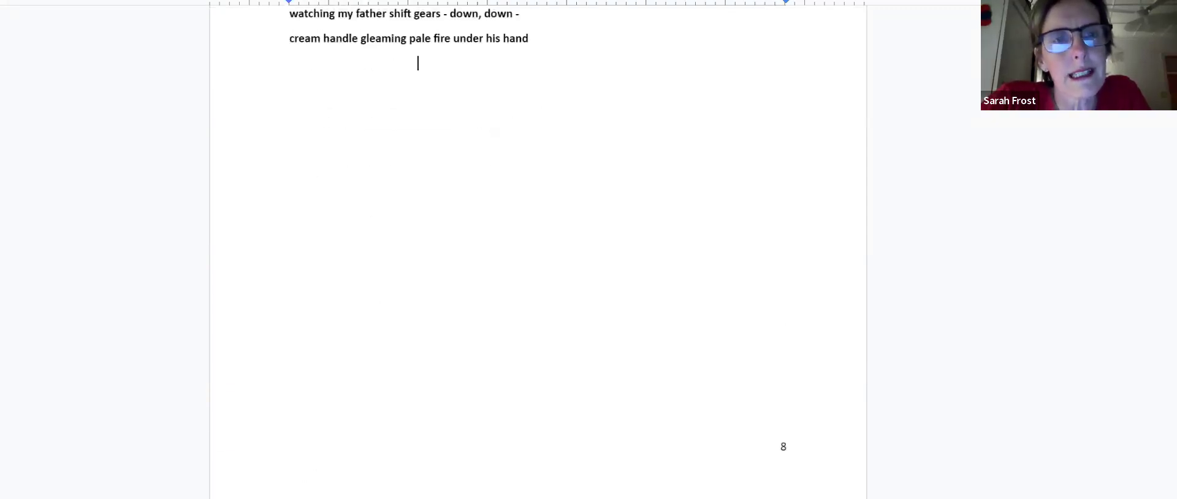
{"action": "scroll", "scroll_direction": "up", "scroll_amount": 3}
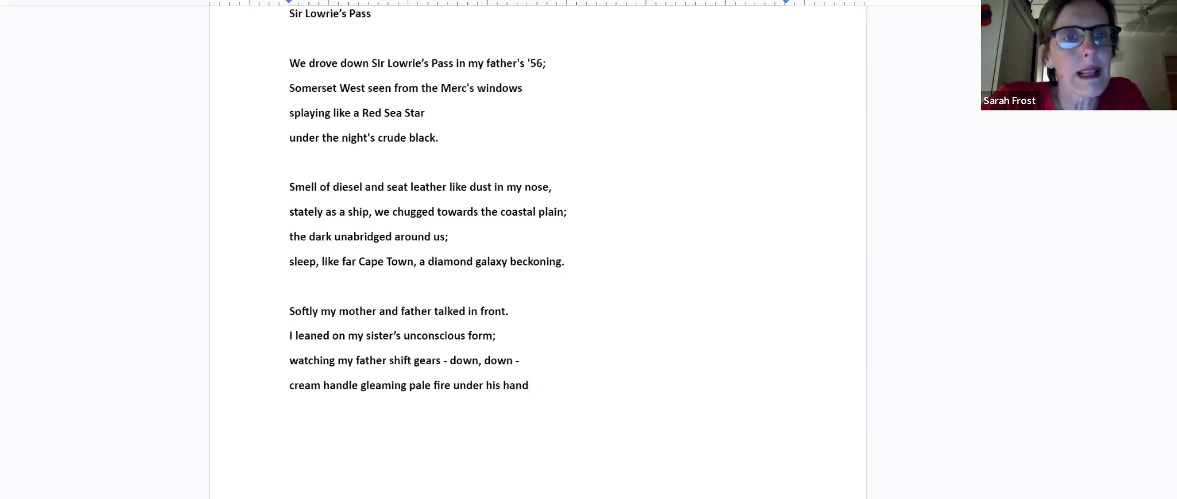
{"action": "left_click", "coordinate": [529, 385]}
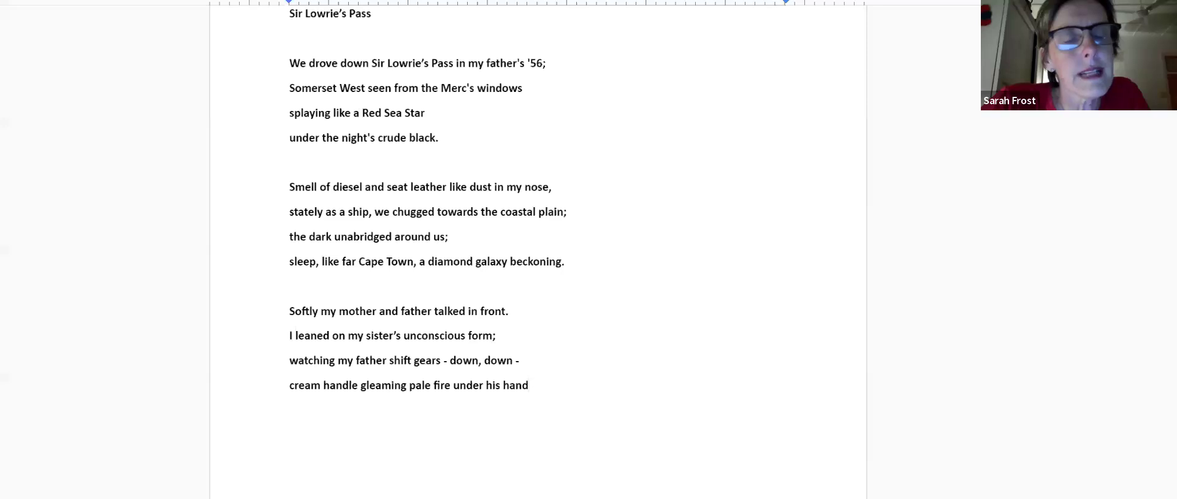
{"action": "left_click", "coordinate": [529, 385]}
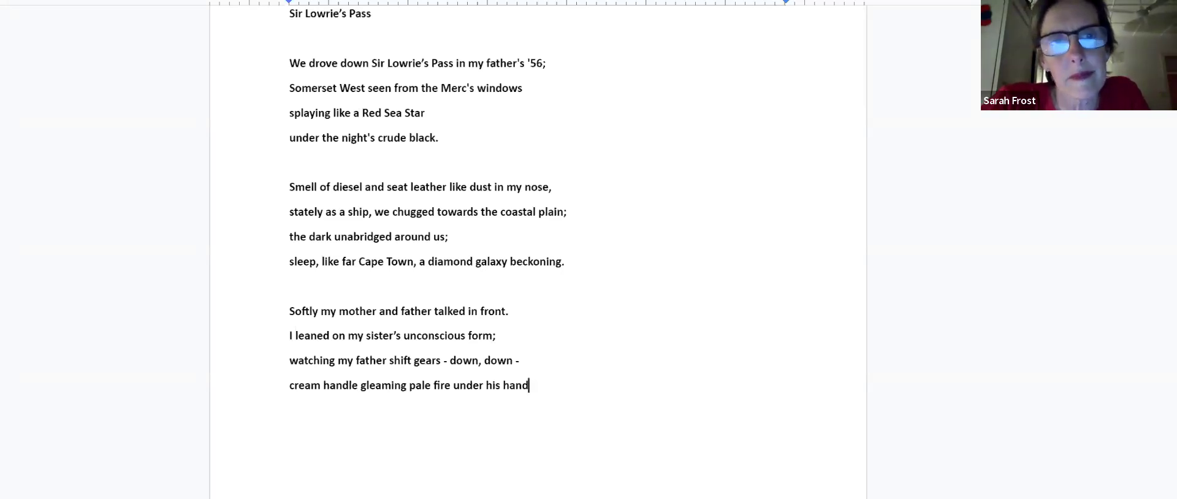
{"action": "scroll", "scroll_direction": "up", "scroll_amount": 3}
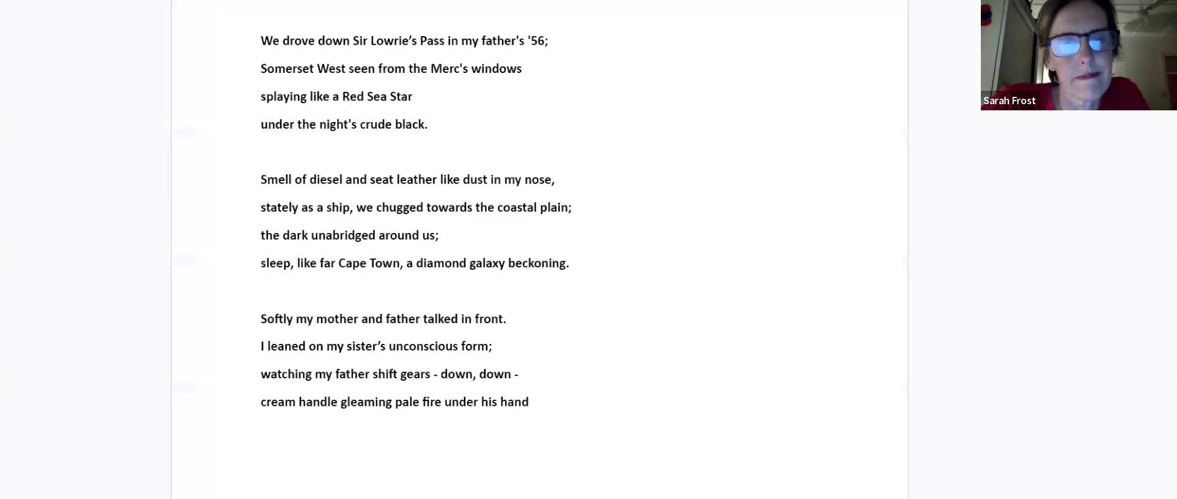
- Scroll past Kasouga's last line, 'shears the dusk into gauzy shreds,' to the Hagga hagga title on page 10
{"action": "scroll", "scroll_direction": "down", "scroll_amount": 3}
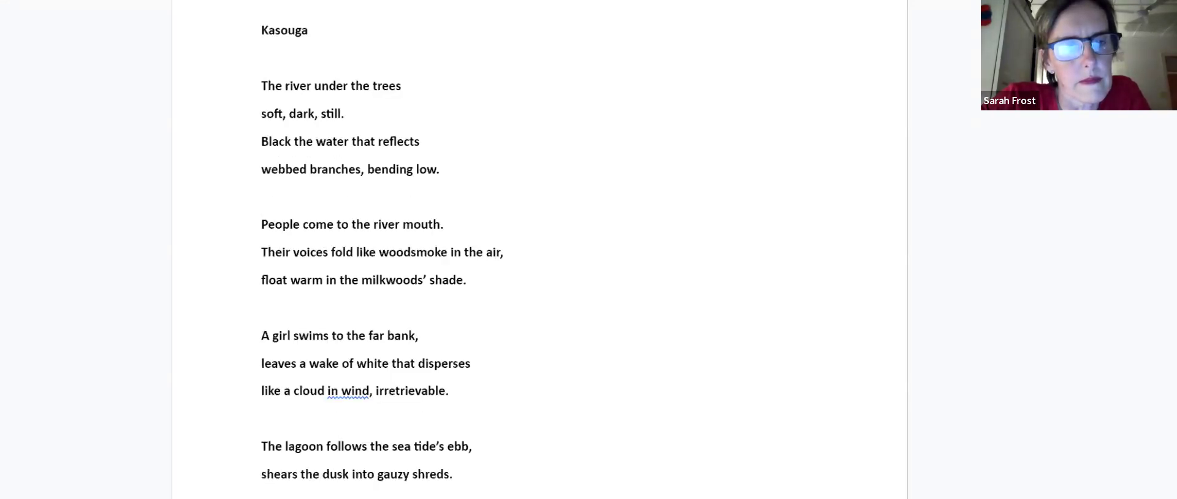
{"action": "scroll", "scroll_direction": "down", "scroll_amount": 3}
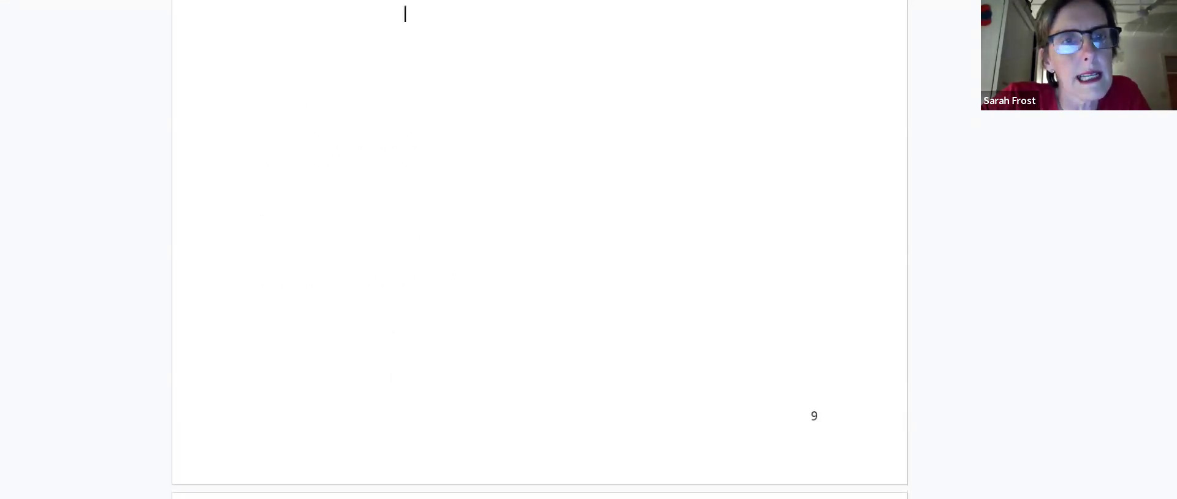
{"action": "scroll", "scroll_direction": "up", "scroll_amount": 3}
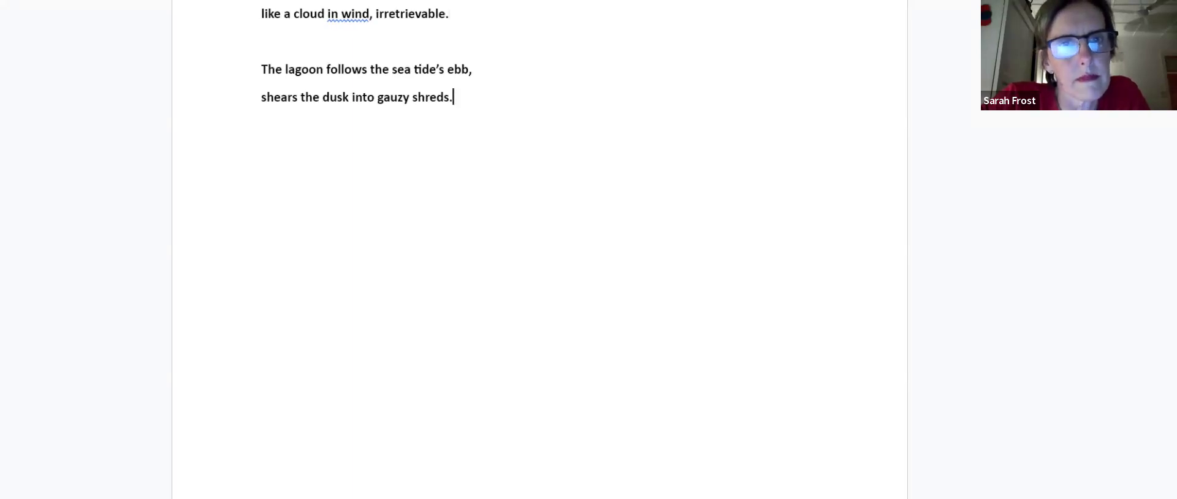
{"action": "scroll", "scroll_direction": "down", "scroll_amount": 3}
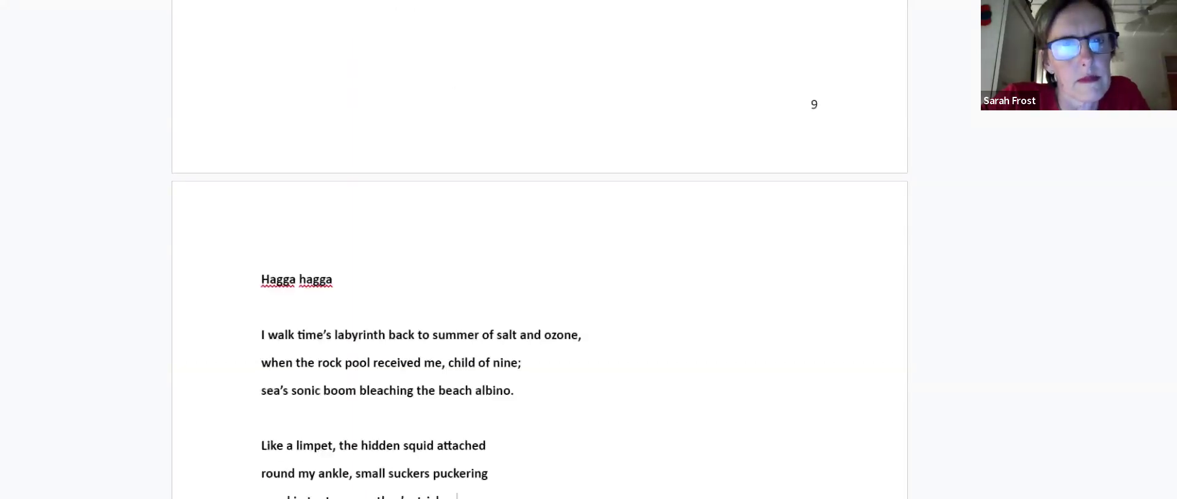
- Scroll past the end of Hagga hagga on page 10 to the River fugue title on page 11
{"action": "scroll", "scroll_direction": "down", "scroll_amount": 3}
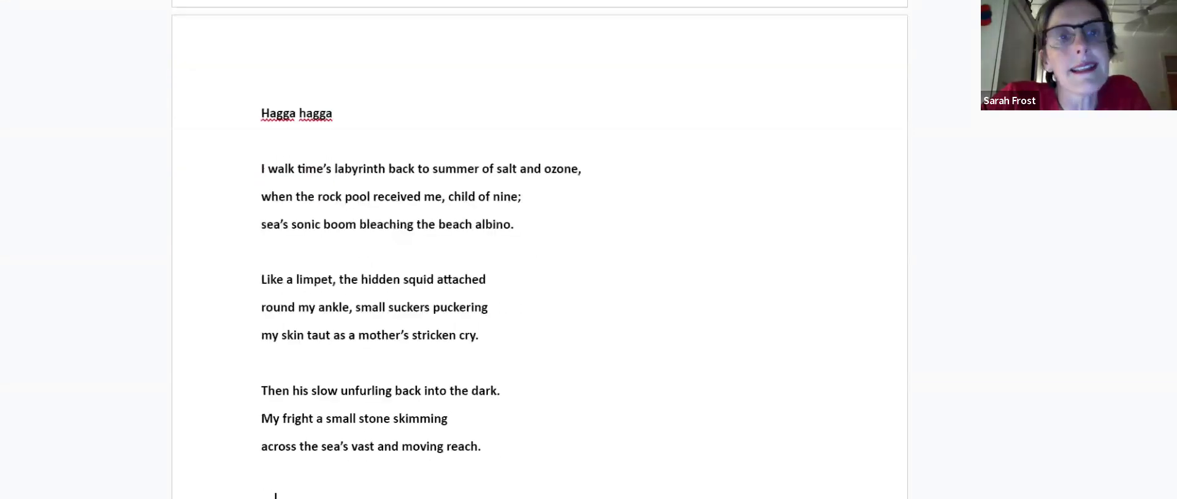
{"action": "scroll", "scroll_direction": "down", "scroll_amount": 3}
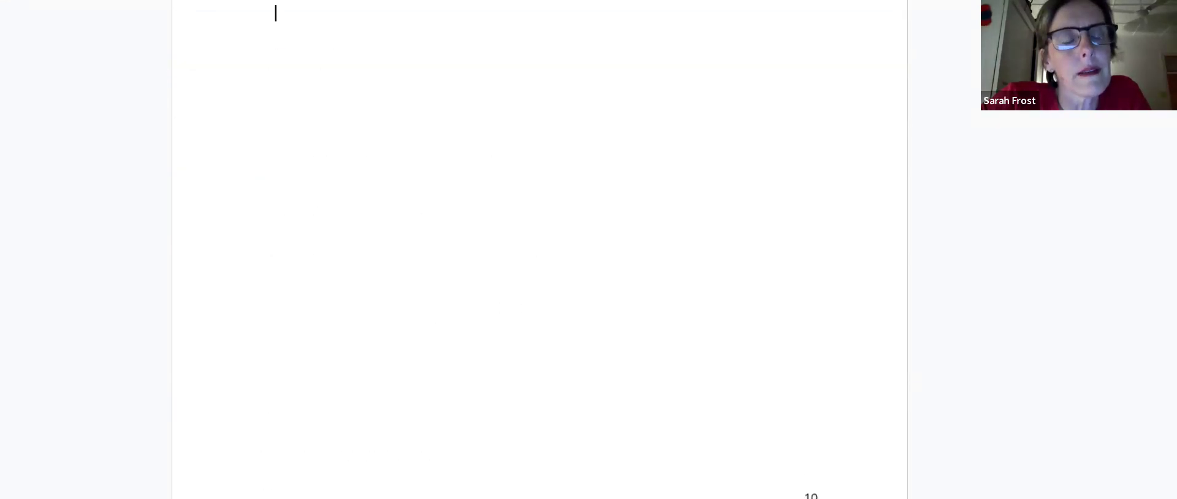
{"action": "scroll", "scroll_direction": "up", "scroll_amount": 3}
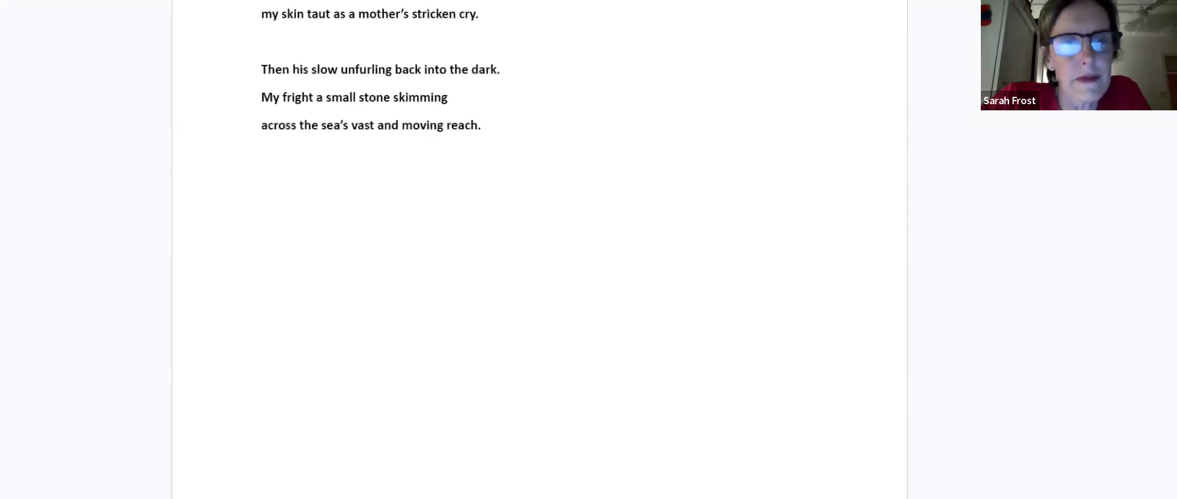
{"action": "scroll", "scroll_direction": "up", "scroll_amount": 3}
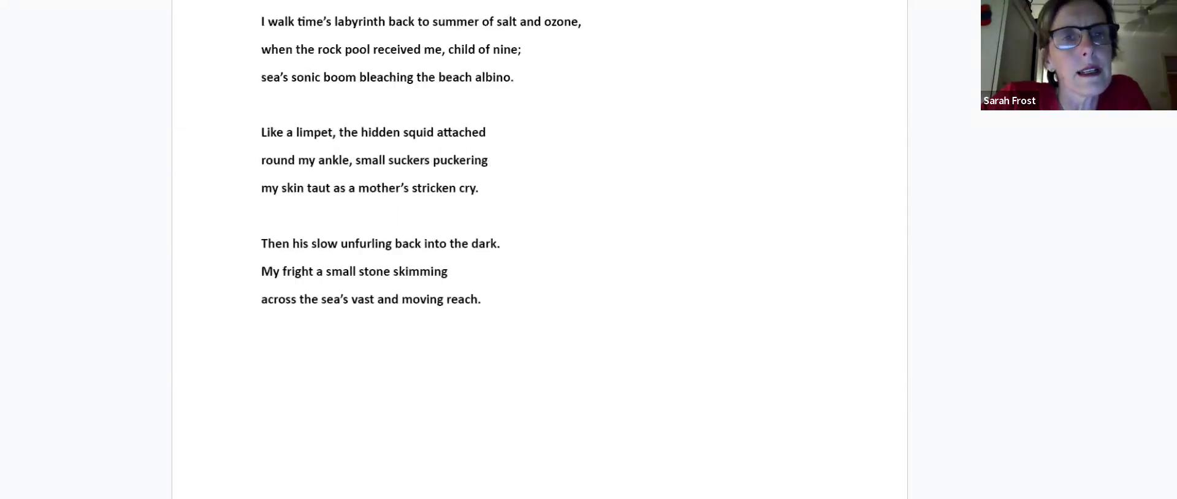
{"action": "scroll", "scroll_direction": "down", "scroll_amount": 3}
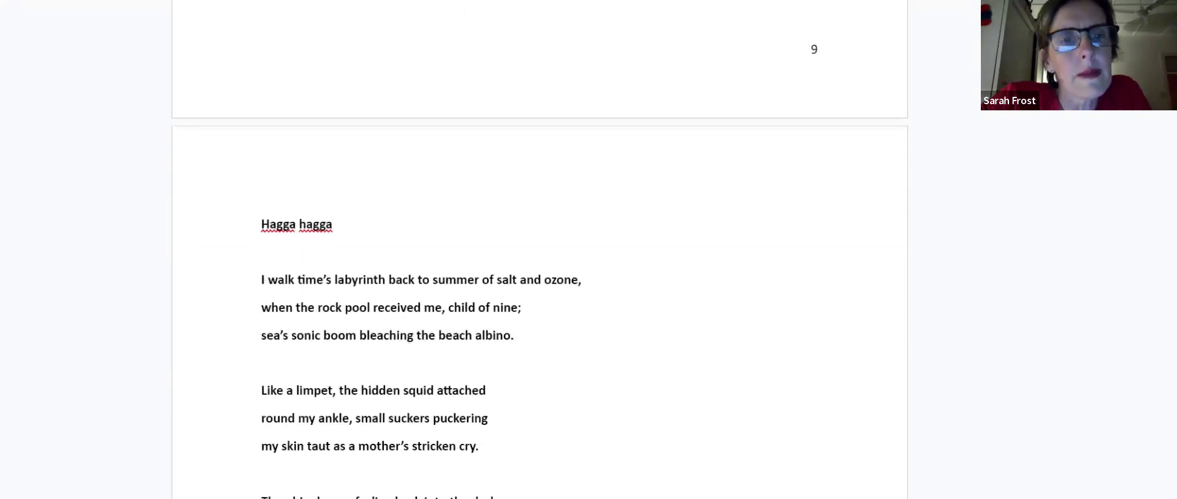
{"action": "scroll", "scroll_direction": "down", "scroll_amount": 3}
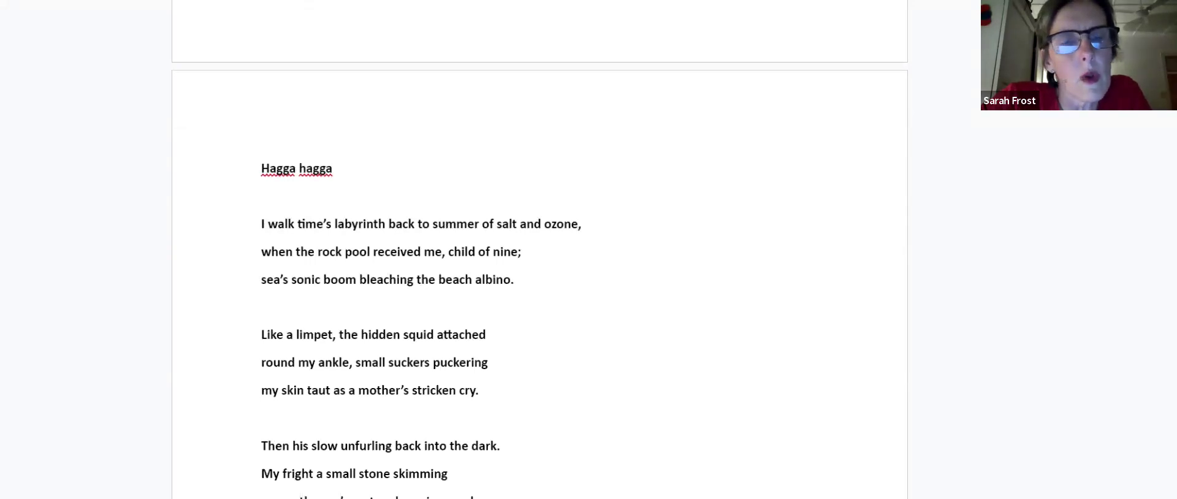
{"action": "left_click", "coordinate": [502, 446]}
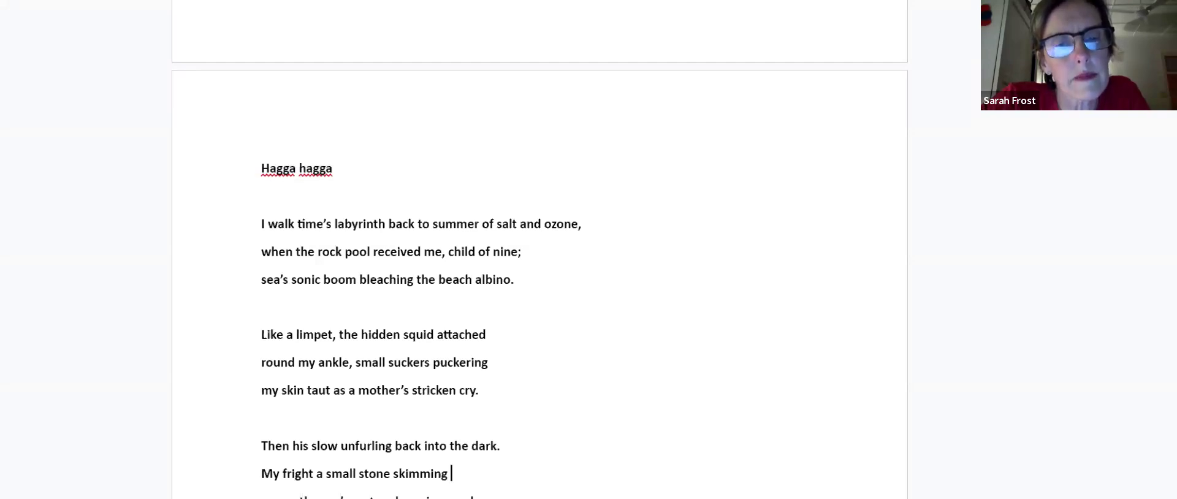
{"action": "scroll", "scroll_direction": "up", "scroll_amount": 3}
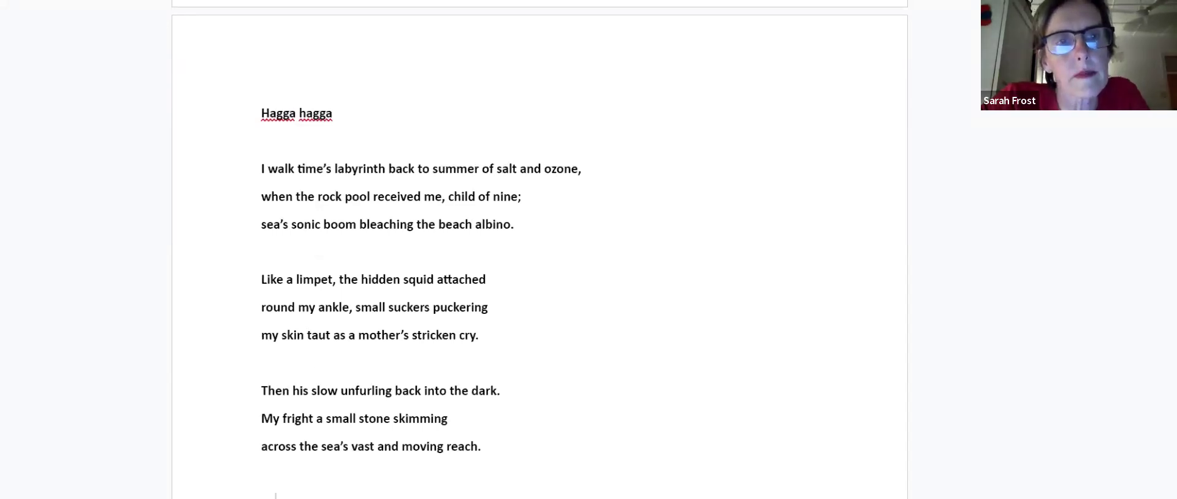
{"action": "scroll", "scroll_direction": "down", "scroll_amount": 3}
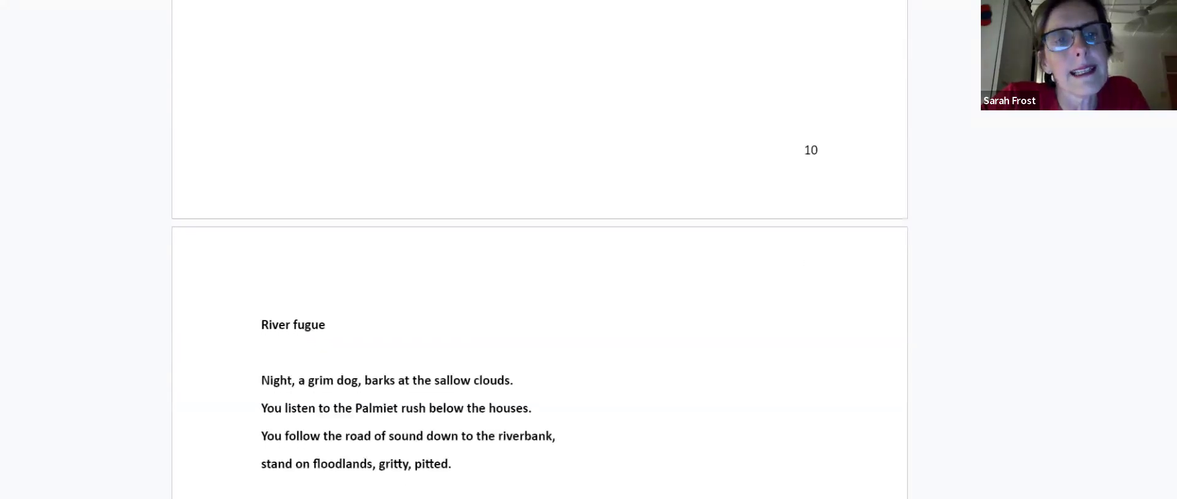
- Scroll through River fugue to 'The whorled pool's folds enclose a shifting centre.'
{"action": "scroll", "scroll_direction": "down", "scroll_amount": 3}
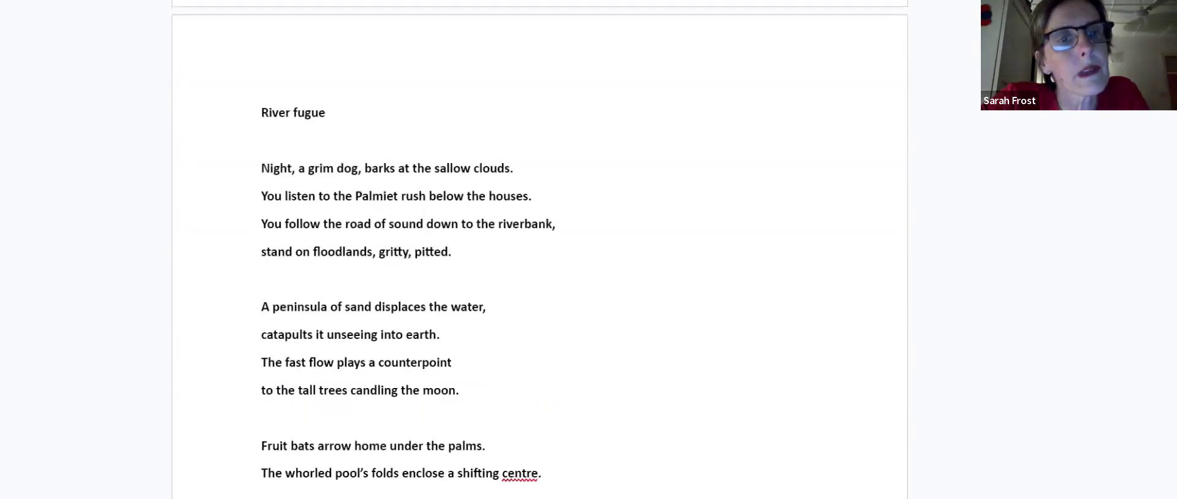
{"action": "scroll", "scroll_direction": "down", "scroll_amount": 3}
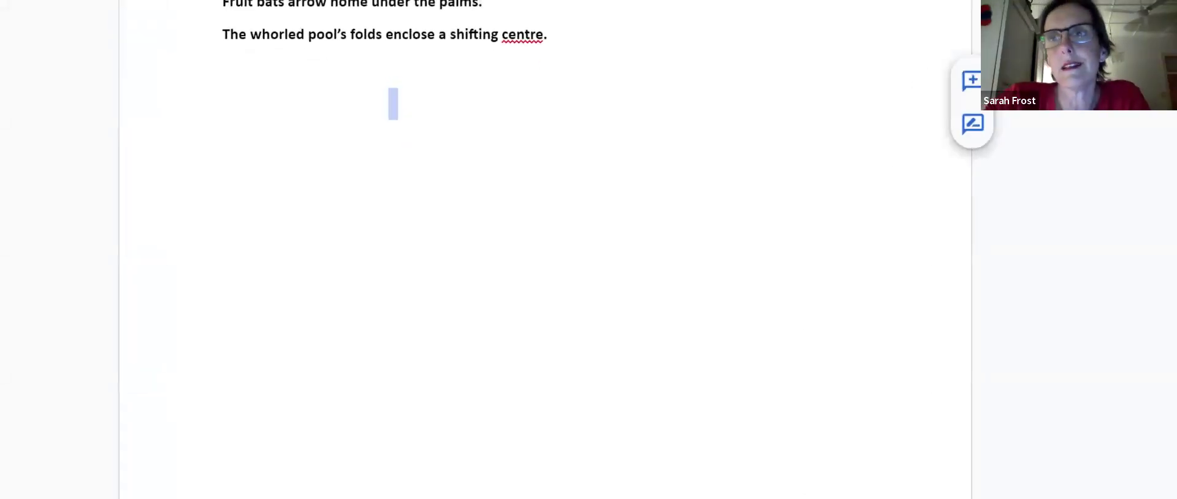
{"action": "scroll", "scroll_direction": "up", "scroll_amount": 3}
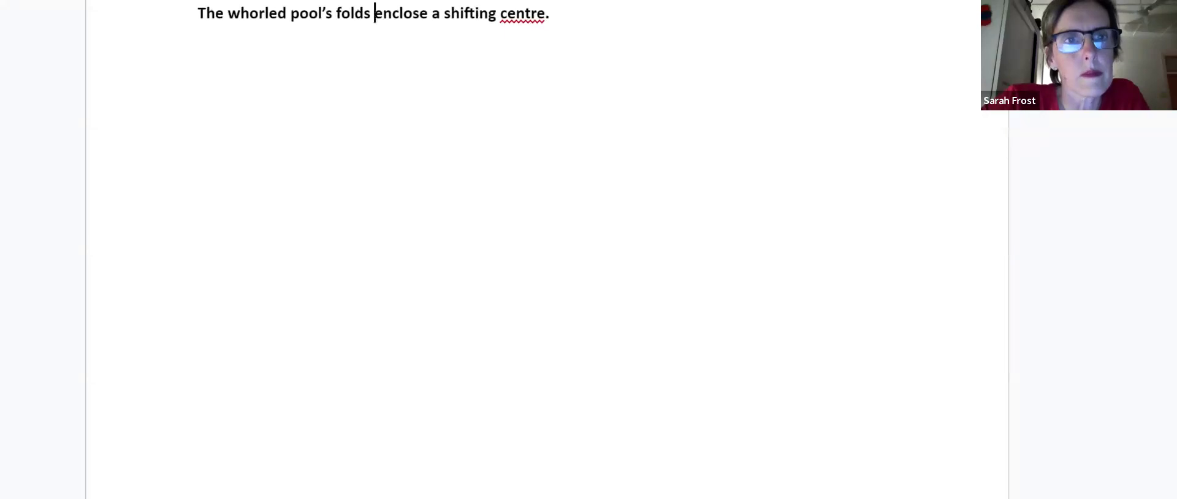
{"action": "scroll", "scroll_direction": "up", "scroll_amount": 3}
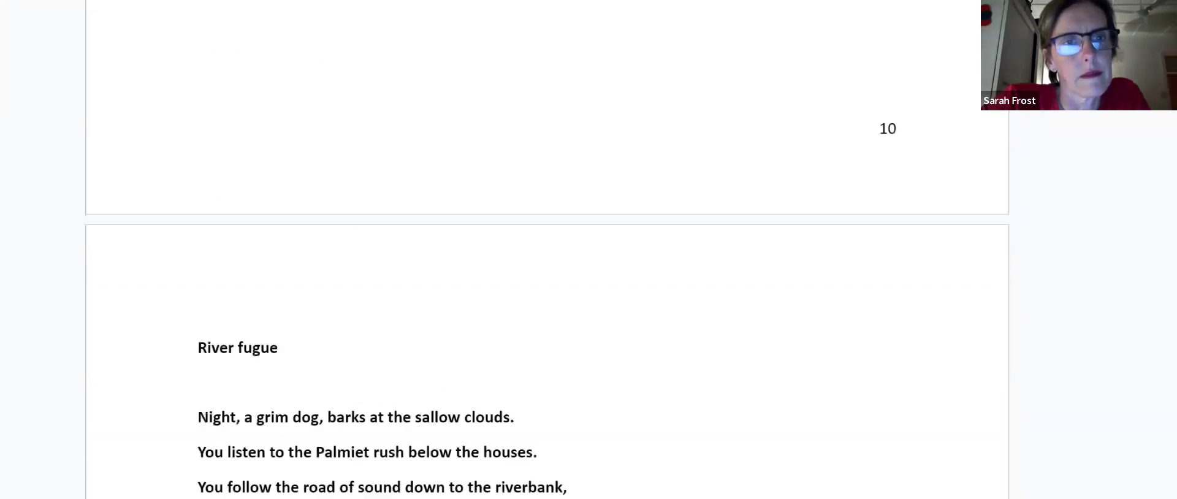
{"action": "scroll", "scroll_direction": "down", "scroll_amount": 3}
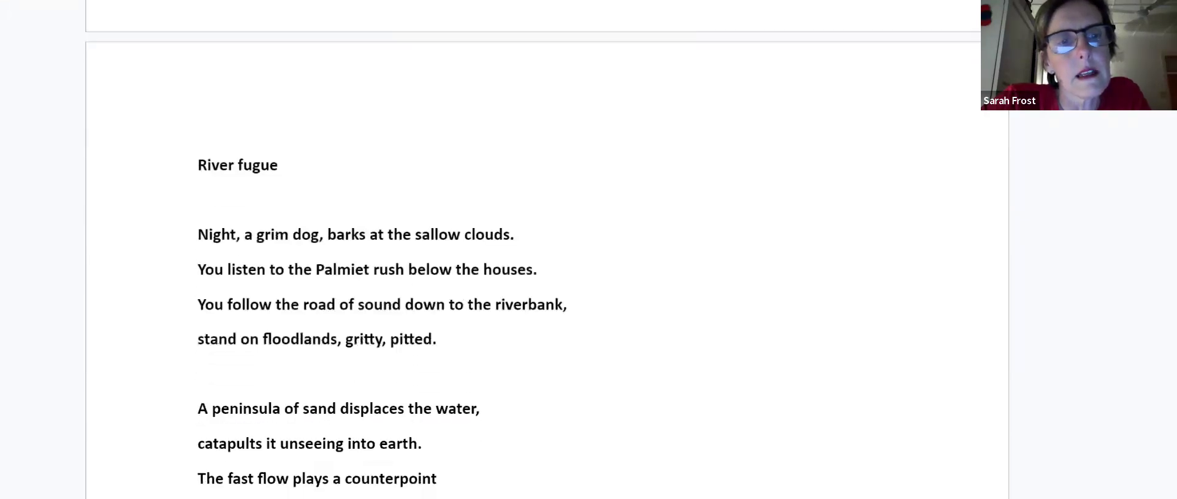
{"action": "scroll", "scroll_direction": "up", "scroll_amount": 3}
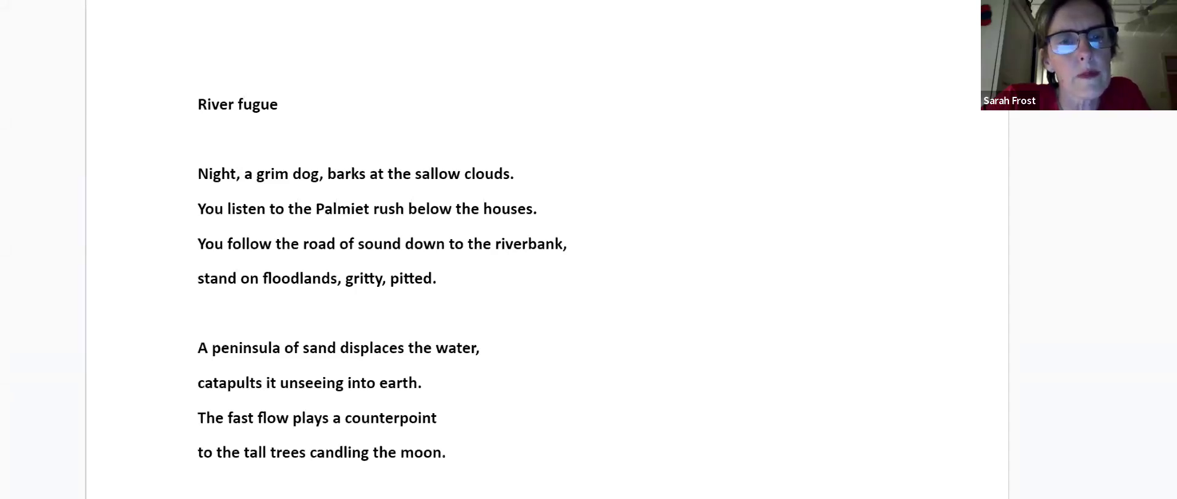
{"action": "scroll", "scroll_direction": "down", "scroll_amount": 3}
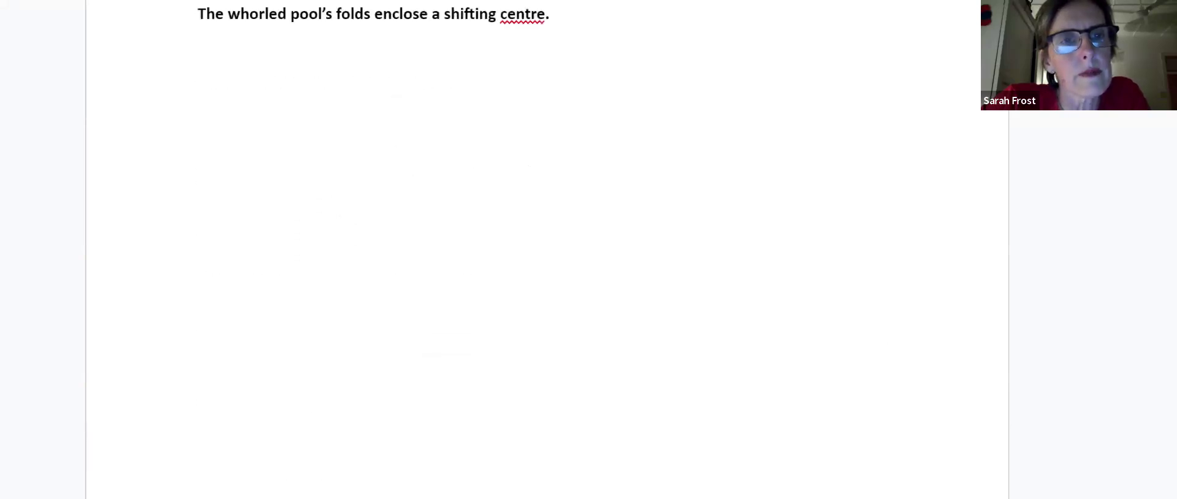
{"action": "scroll", "scroll_direction": "up", "scroll_amount": 3}
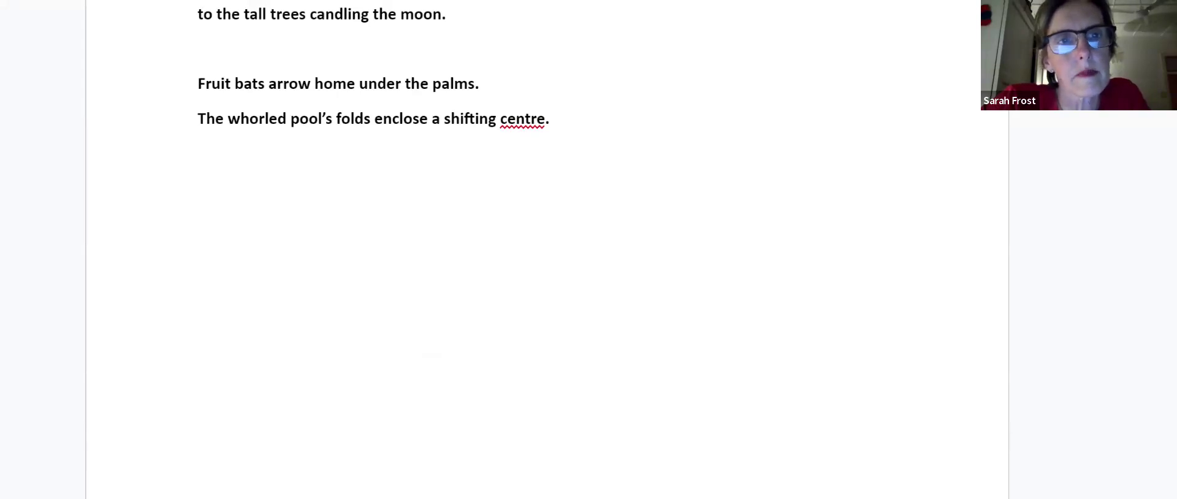
{"action": "scroll", "scroll_direction": "up", "scroll_amount": 3}
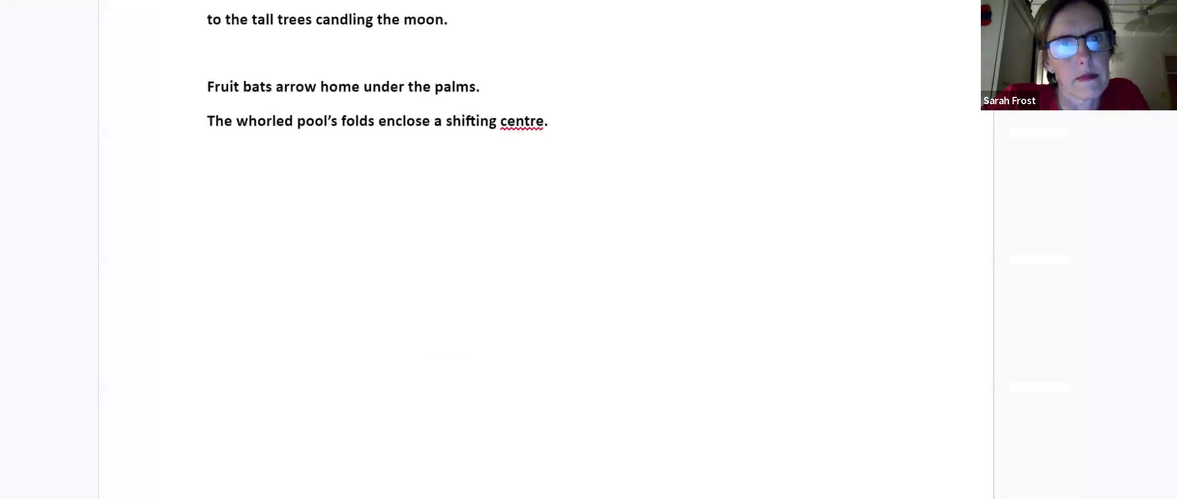
- Scroll through The scar to 'pocked by unyielding ground' at the bottom of page 12
{"action": "scroll", "scroll_direction": "down", "scroll_amount": 3}
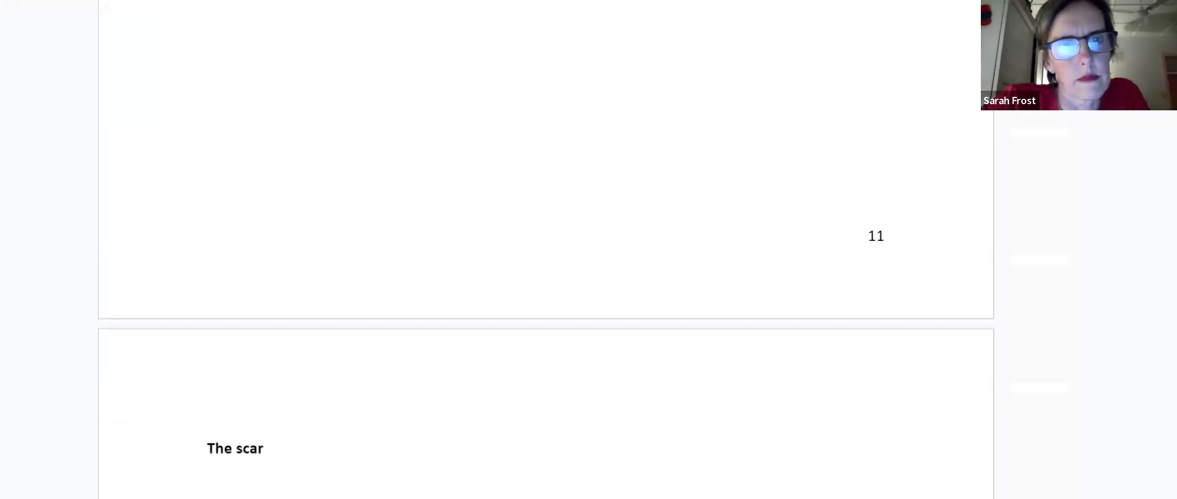
{"action": "scroll", "scroll_direction": "down", "scroll_amount": 3}
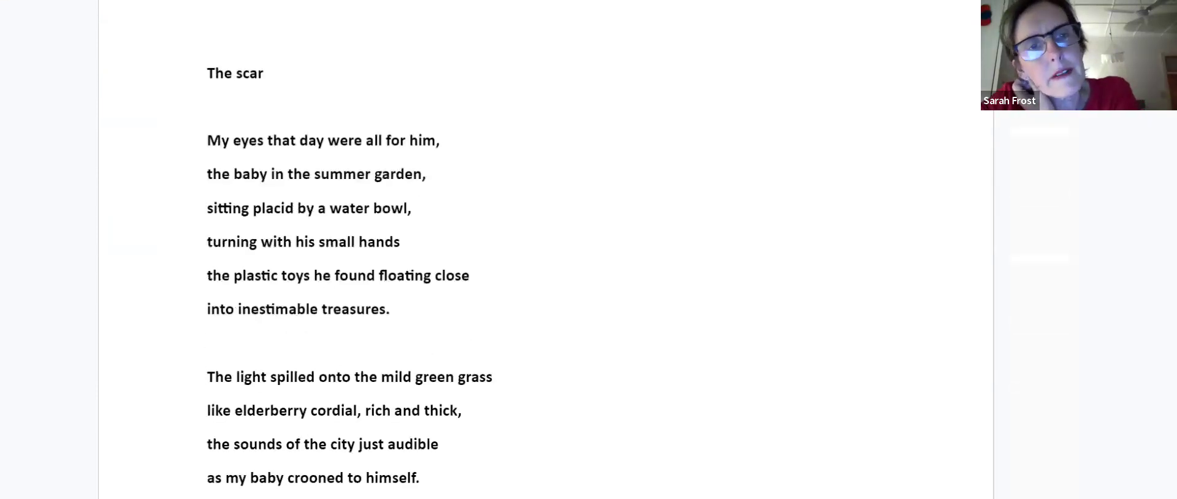
{"action": "scroll", "scroll_direction": "down", "scroll_amount": 3}
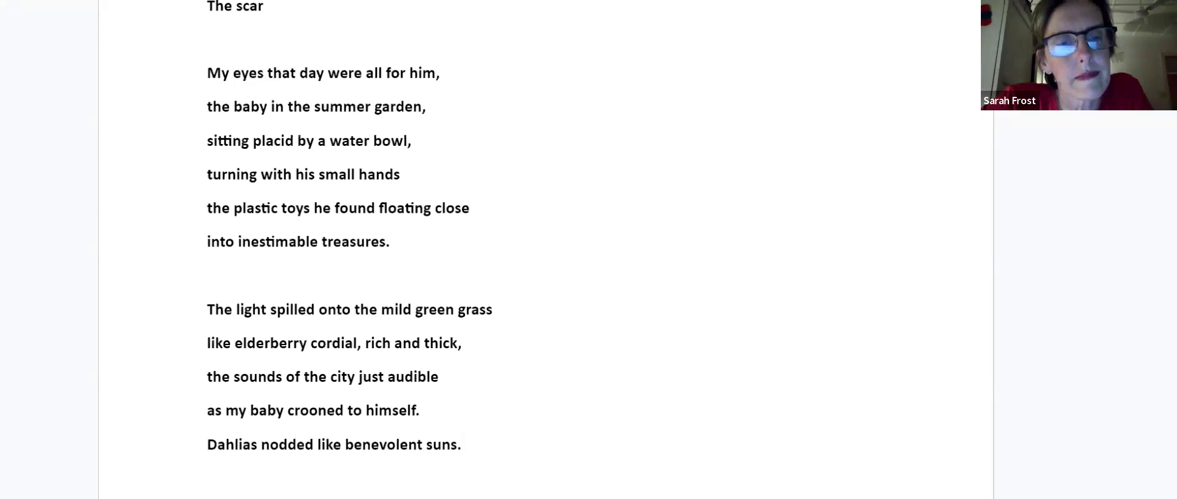
{"action": "scroll", "scroll_direction": "down", "scroll_amount": 3}
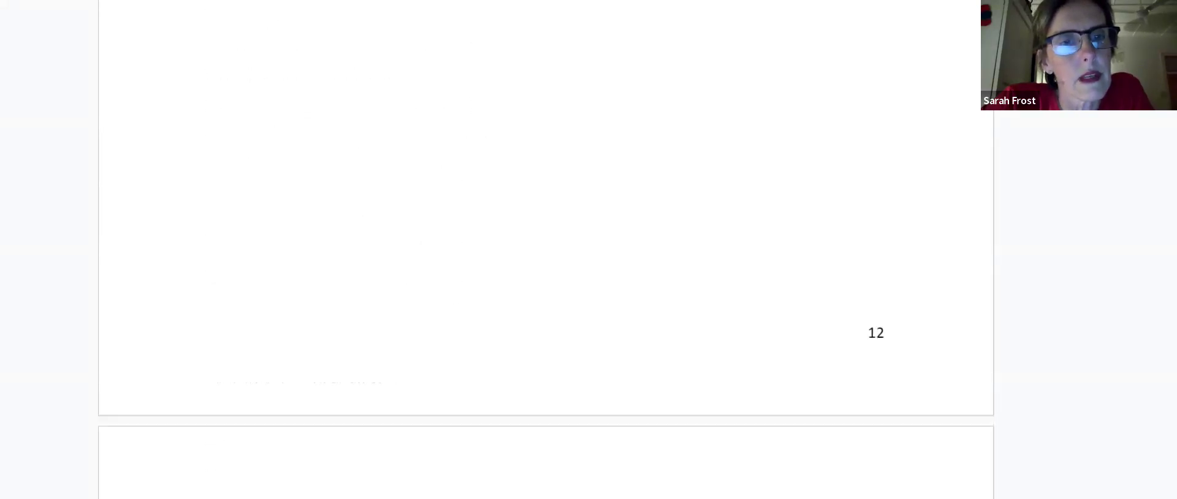
{"action": "scroll", "scroll_direction": "up", "scroll_amount": 3}
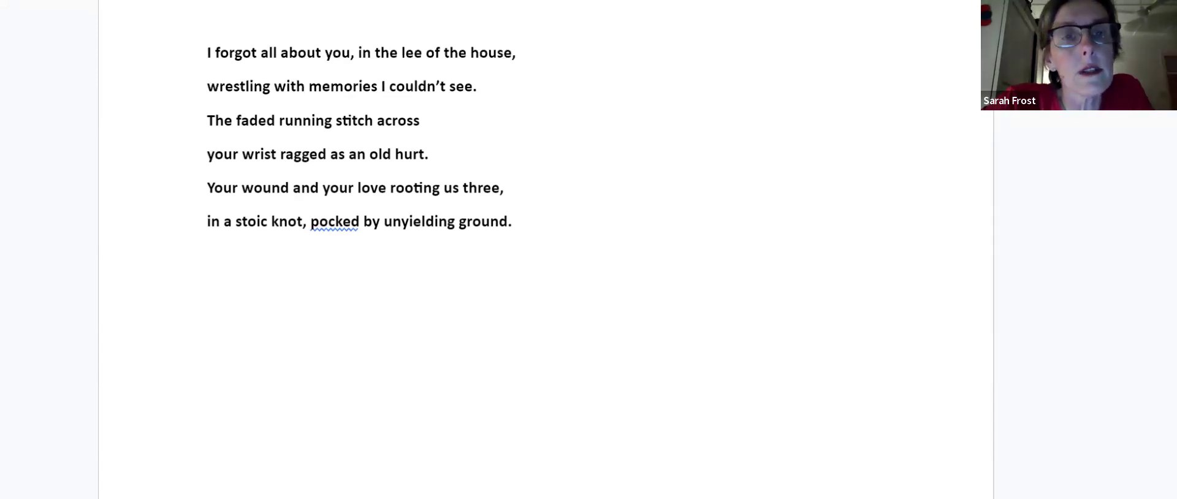
{"action": "left_click", "coordinate": [382, 255]}
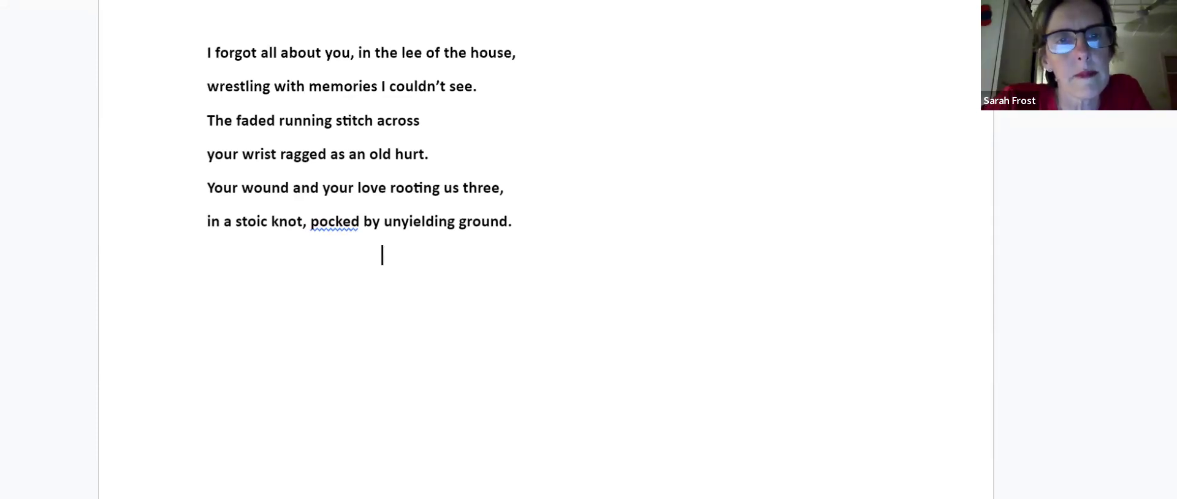
{"action": "scroll", "scroll_direction": "down", "scroll_amount": 3}
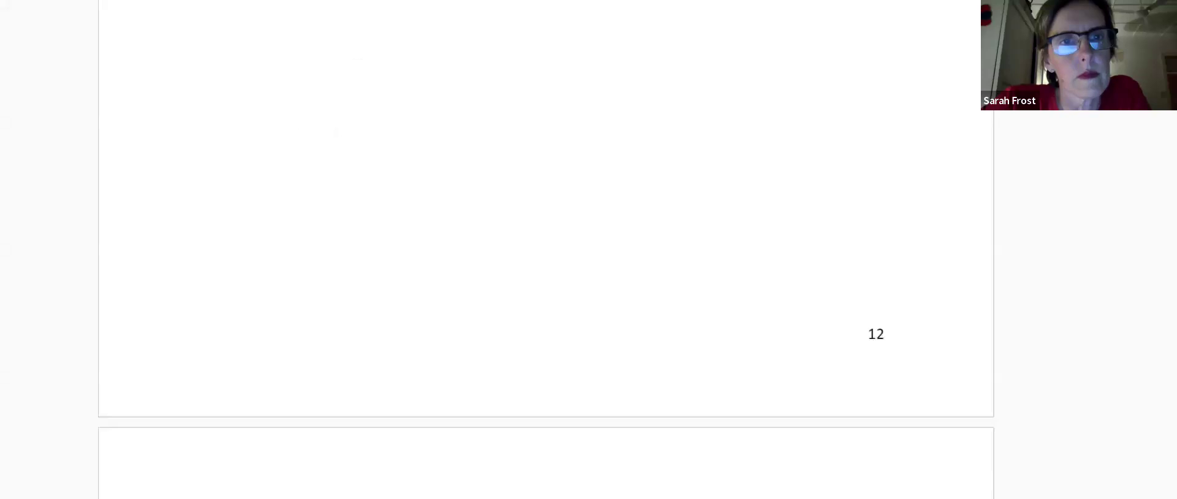
- Scroll through Your Birth on page 13 to the title 'Child in the scarp forest'
{"action": "scroll", "scroll_direction": "down", "scroll_amount": 3}
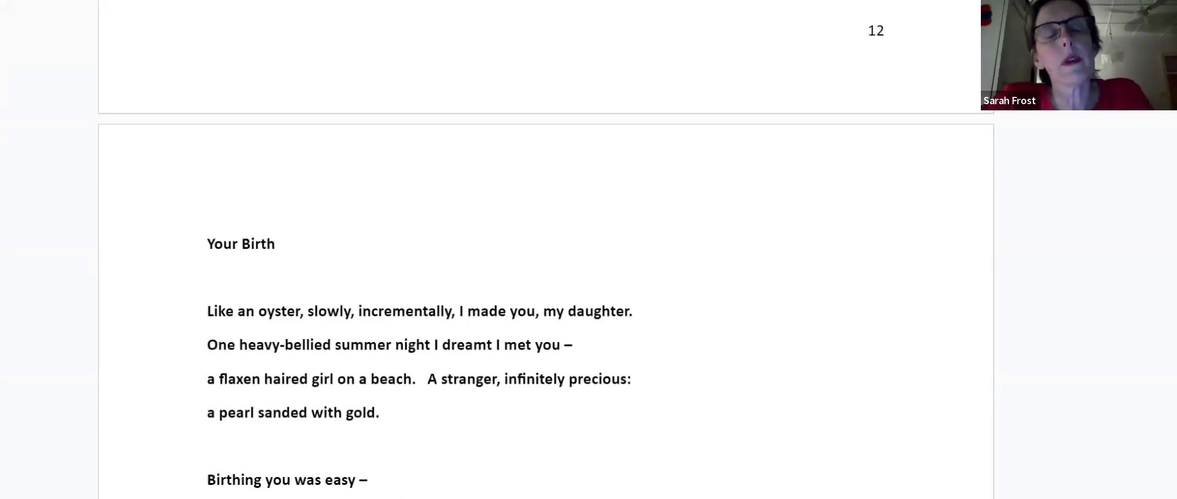
{"action": "scroll", "scroll_direction": "down", "scroll_amount": 3}
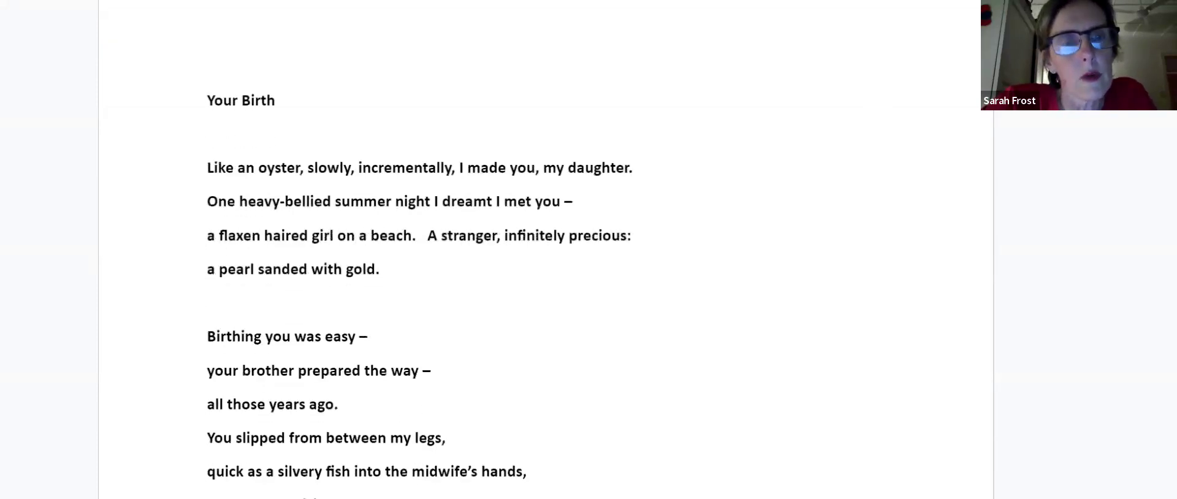
{"action": "scroll", "scroll_direction": "down", "scroll_amount": 3}
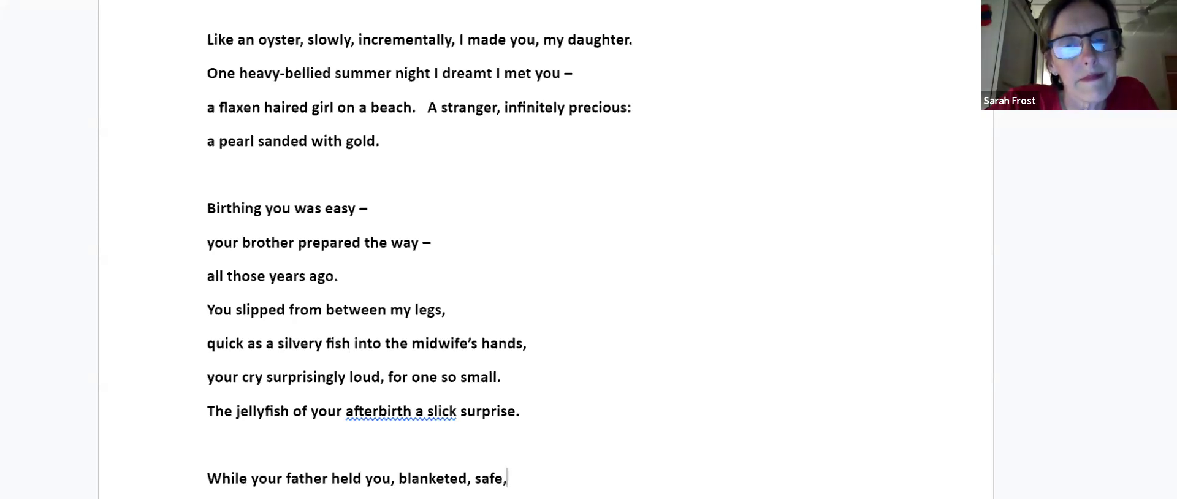
{"action": "scroll", "scroll_direction": "down", "scroll_amount": 3}
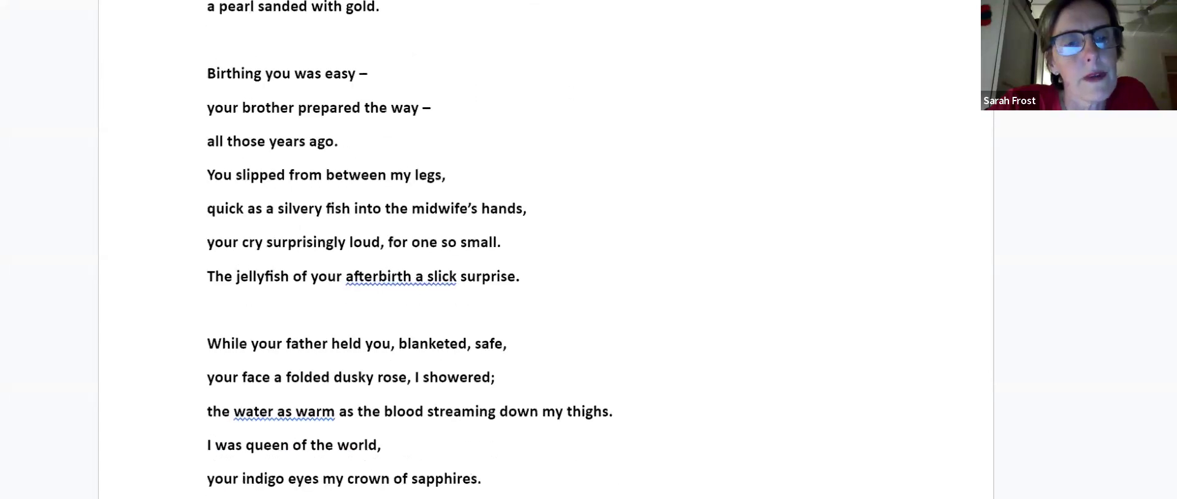
{"action": "scroll", "scroll_direction": "down", "scroll_amount": 3}
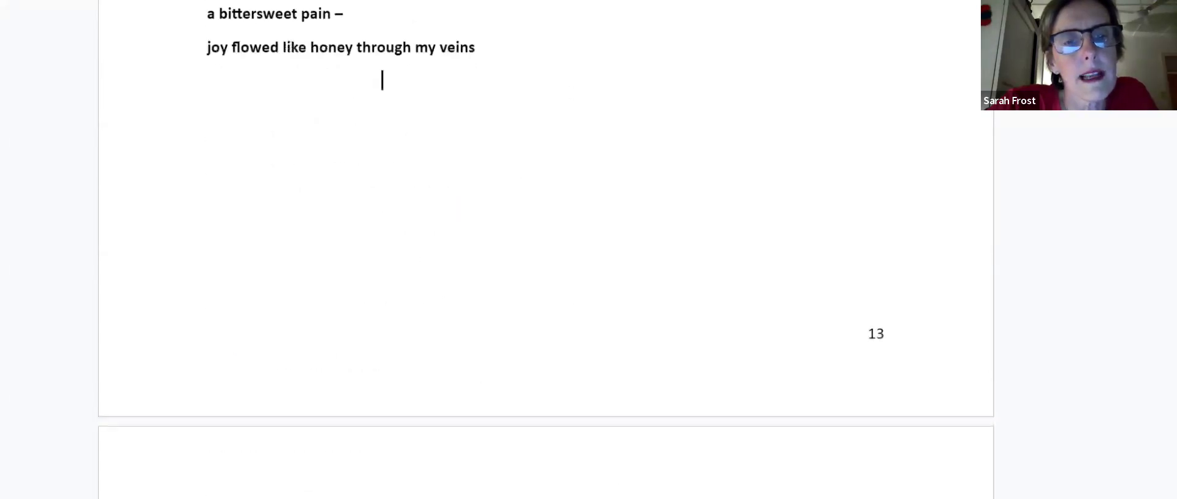
{"action": "scroll", "scroll_direction": "up", "scroll_amount": 3}
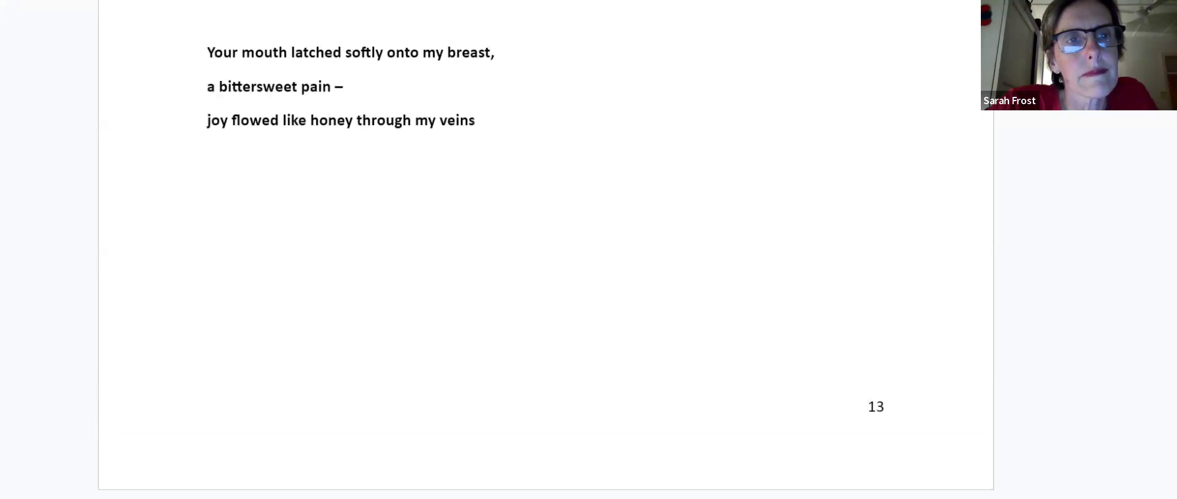
{"action": "scroll", "scroll_direction": "up", "scroll_amount": 3}
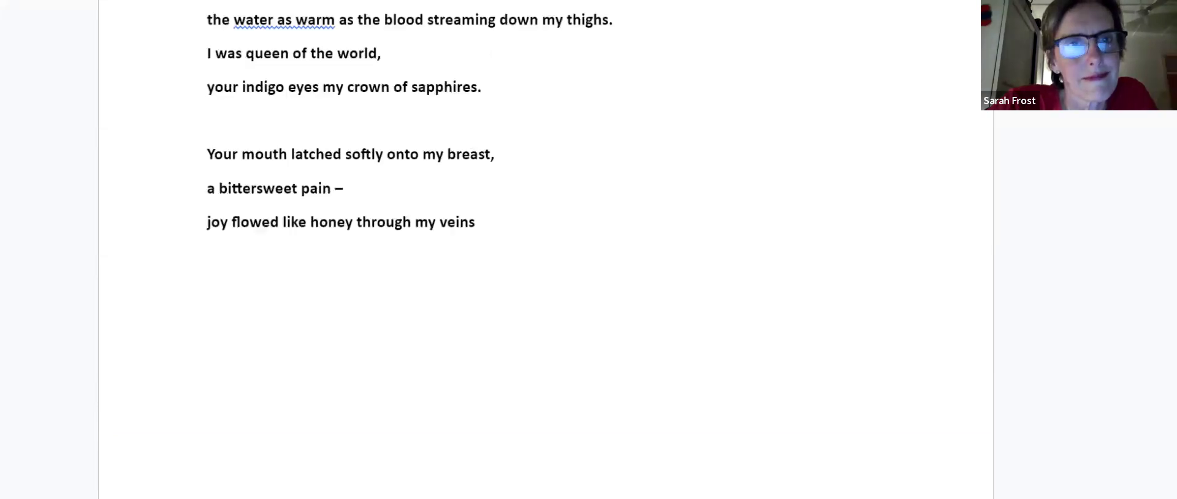
{"action": "scroll", "scroll_direction": "up", "scroll_amount": 3}
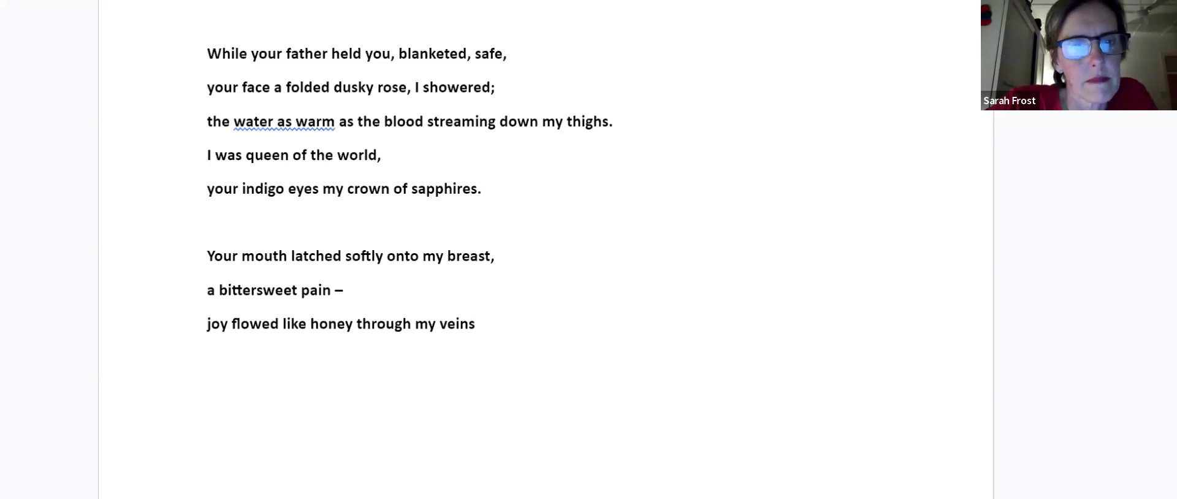
{"action": "scroll", "scroll_direction": "down", "scroll_amount": 3}
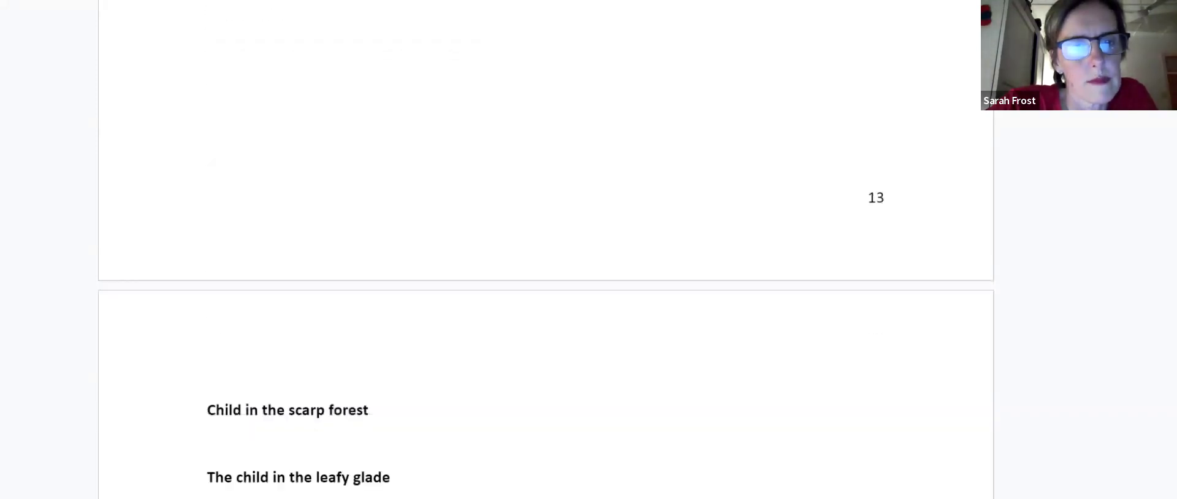
- Scroll past the end of page 14 to the 'Joseph at twelve' title and first stanza
{"action": "scroll", "scroll_direction": "down", "scroll_amount": 3}
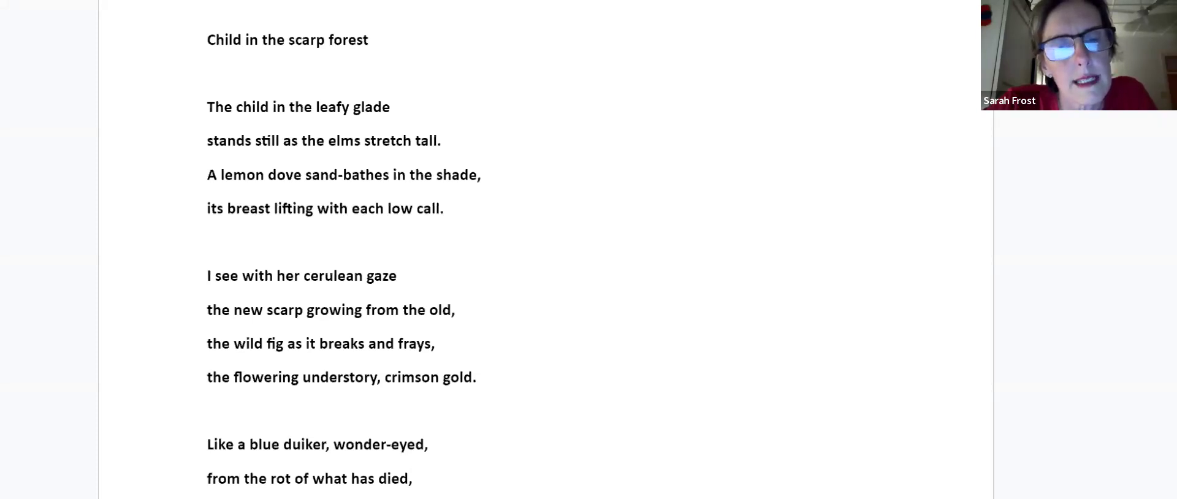
{"action": "scroll", "scroll_direction": "down", "scroll_amount": 3}
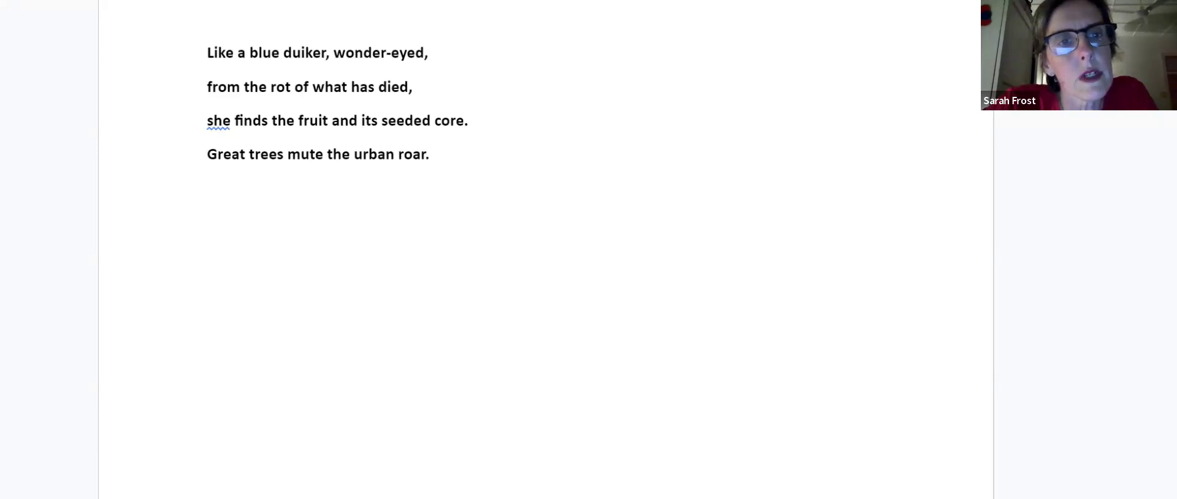
{"action": "left_click", "coordinate": [382, 187]}
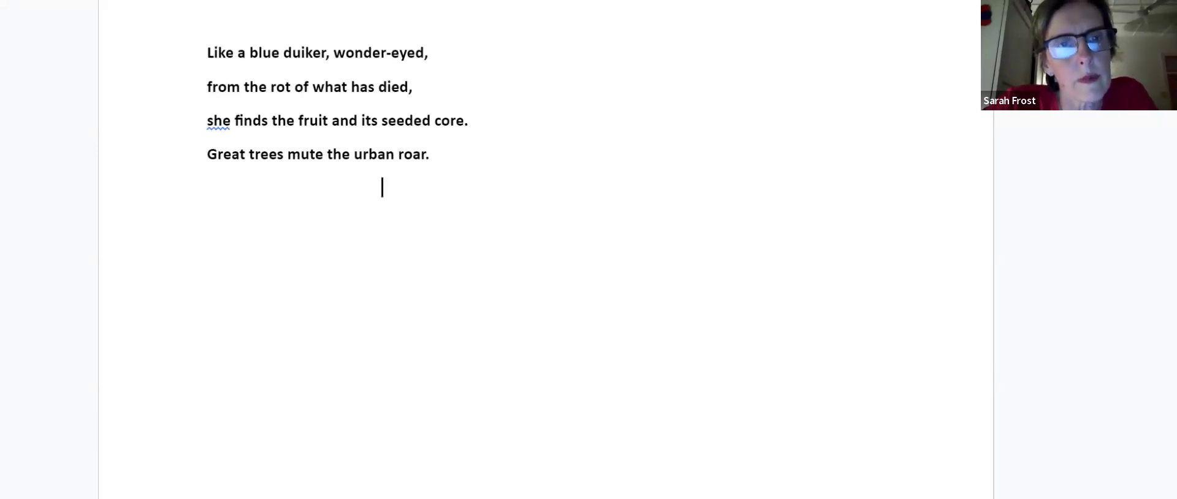
{"action": "scroll", "scroll_direction": "down", "scroll_amount": 3}
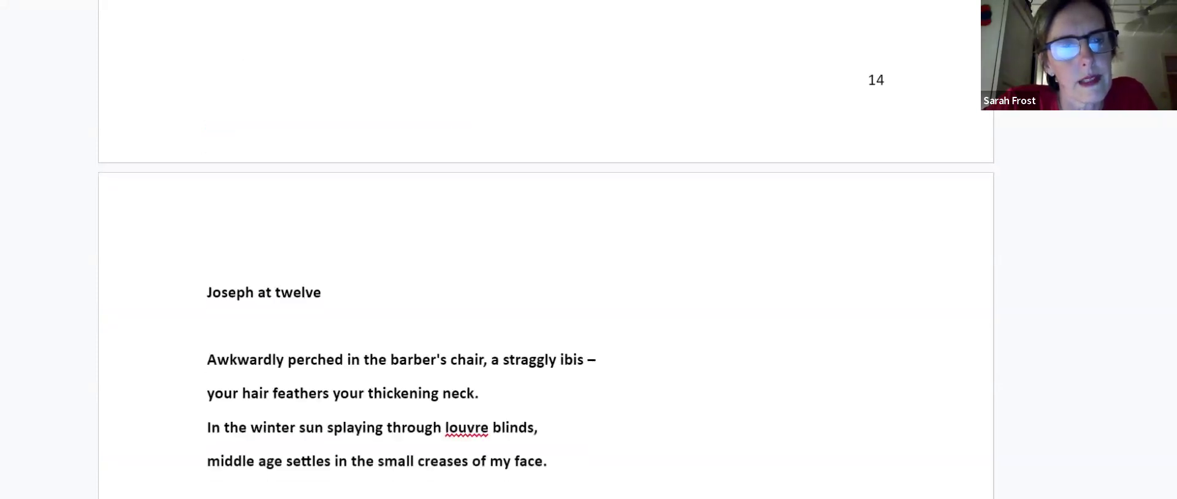
- Scroll through Joseph at twelve to 'as the radio plays this slow Wednesday afternoon?'
{"action": "scroll", "scroll_direction": "up", "scroll_amount": 3}
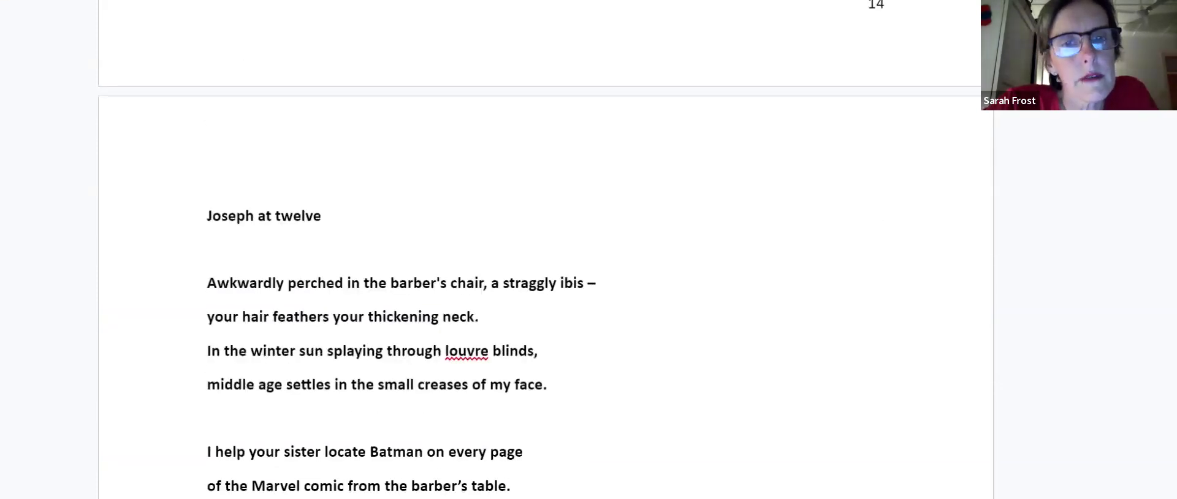
{"action": "scroll", "scroll_direction": "down", "scroll_amount": 3}
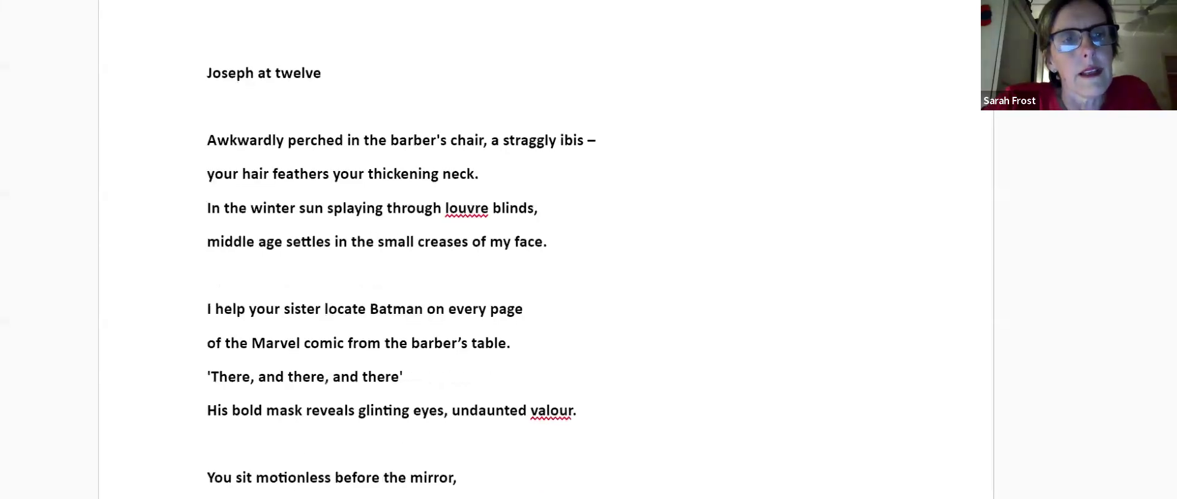
{"action": "scroll", "scroll_direction": "down", "scroll_amount": 3}
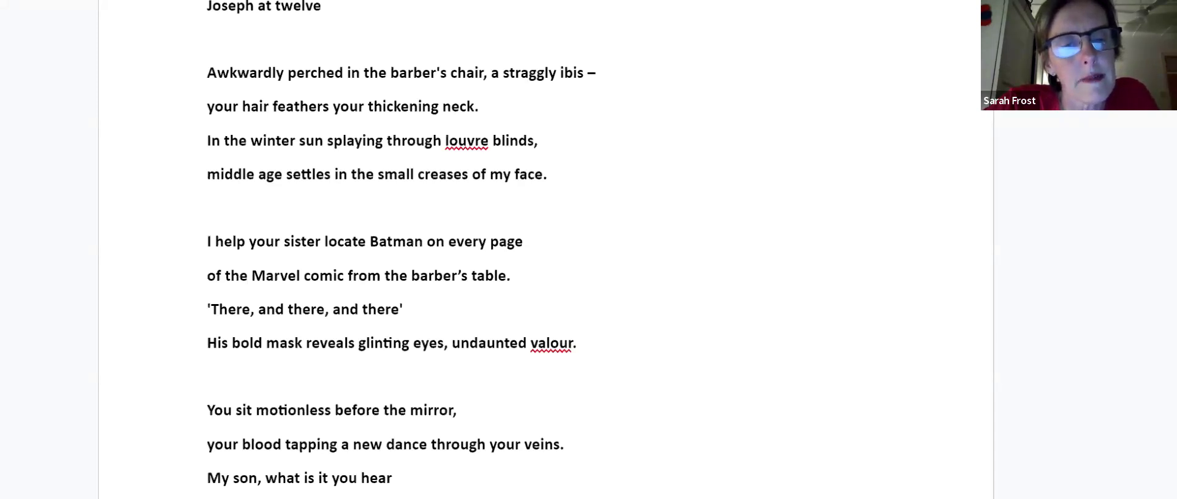
{"action": "scroll", "scroll_direction": "down", "scroll_amount": 3}
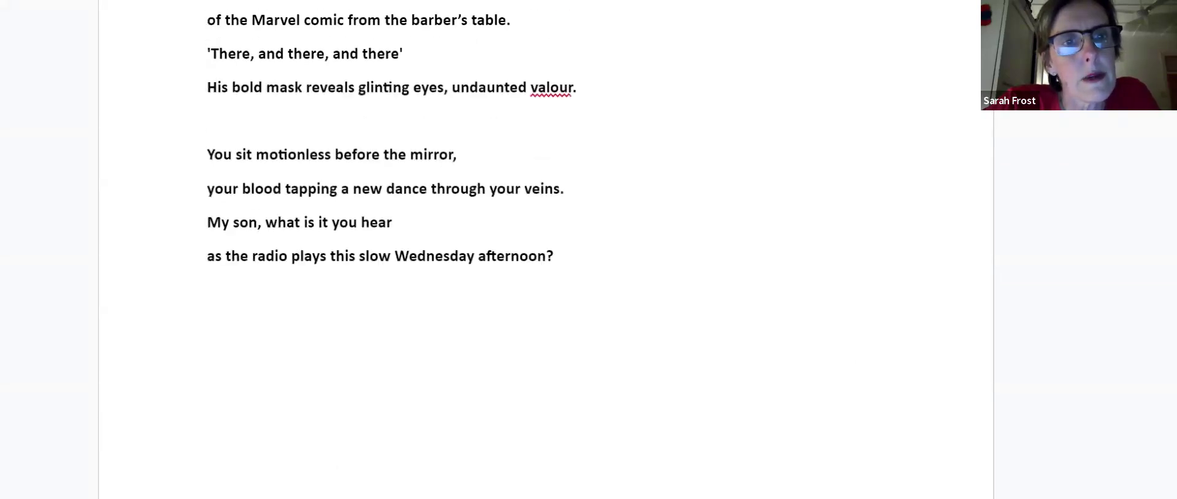
{"action": "scroll", "scroll_direction": "up", "scroll_amount": 3}
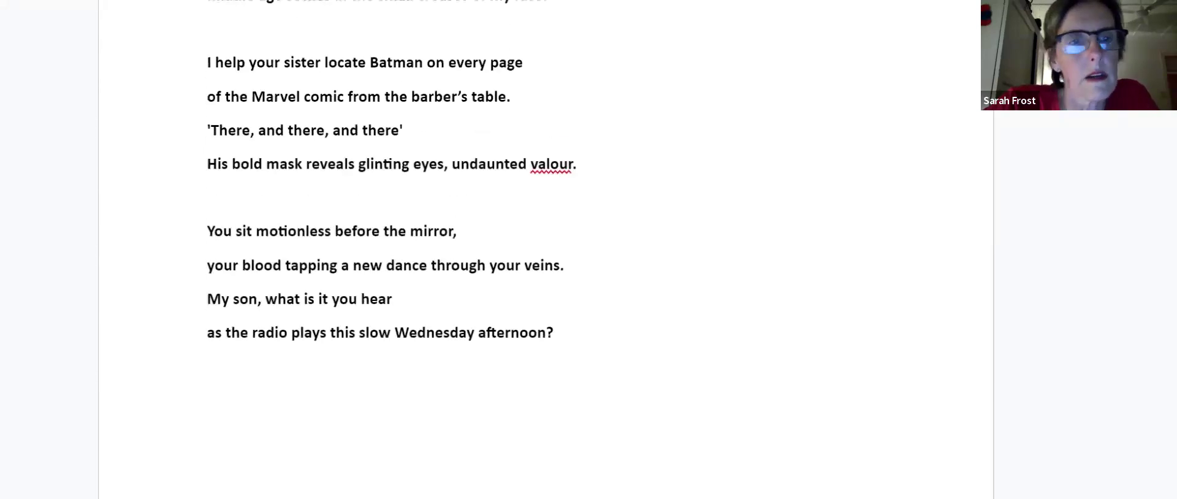
{"action": "scroll", "scroll_direction": "up", "scroll_amount": 3}
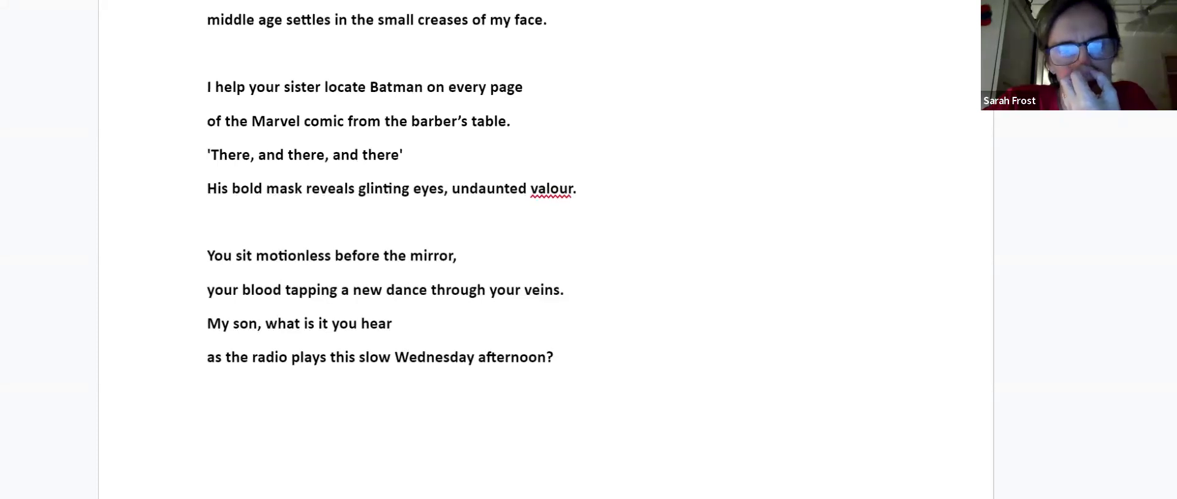
{"action": "scroll", "scroll_direction": "up", "scroll_amount": 3}
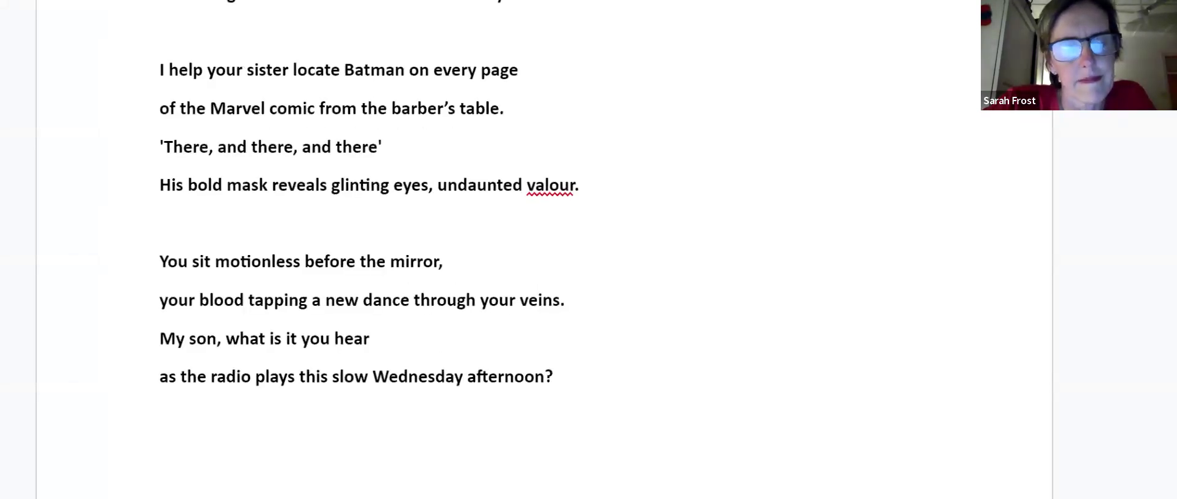
{"action": "scroll", "scroll_direction": "down", "scroll_amount": 3}
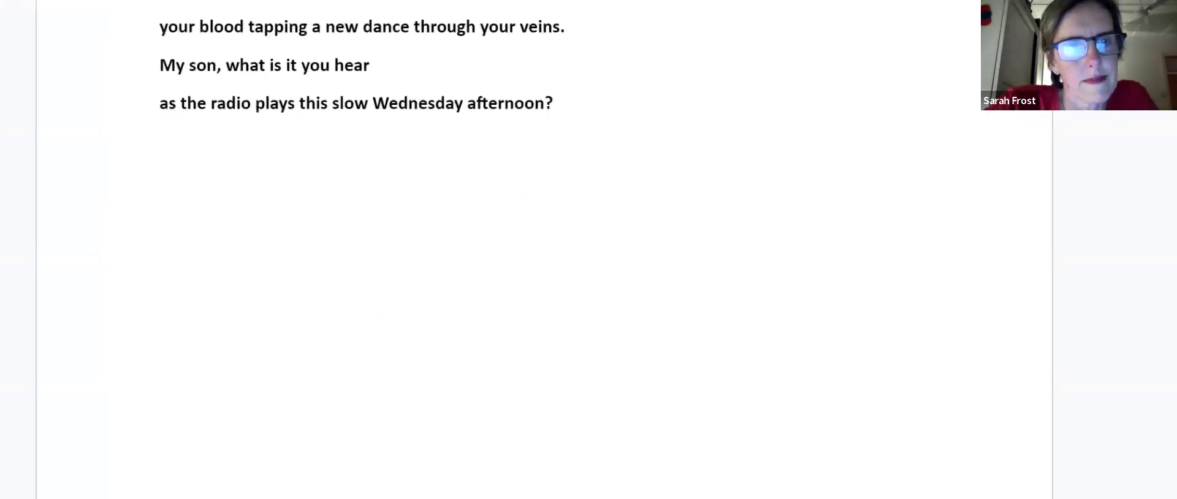
- Scroll to the next page to bring the poem Arrowhead into view
{"action": "scroll", "scroll_direction": "down", "scroll_amount": 3}
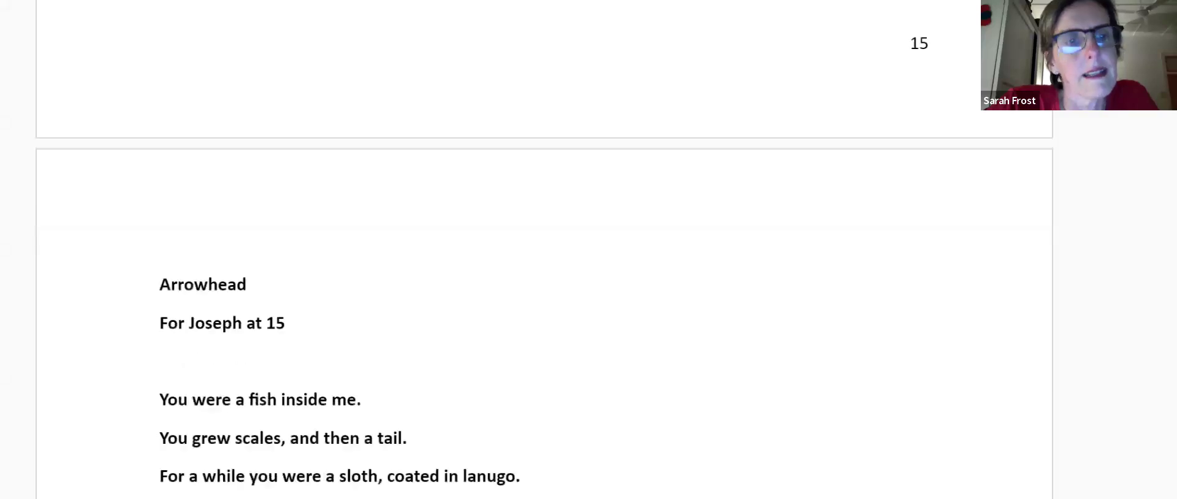
{"action": "scroll", "scroll_direction": "down", "scroll_amount": 3}
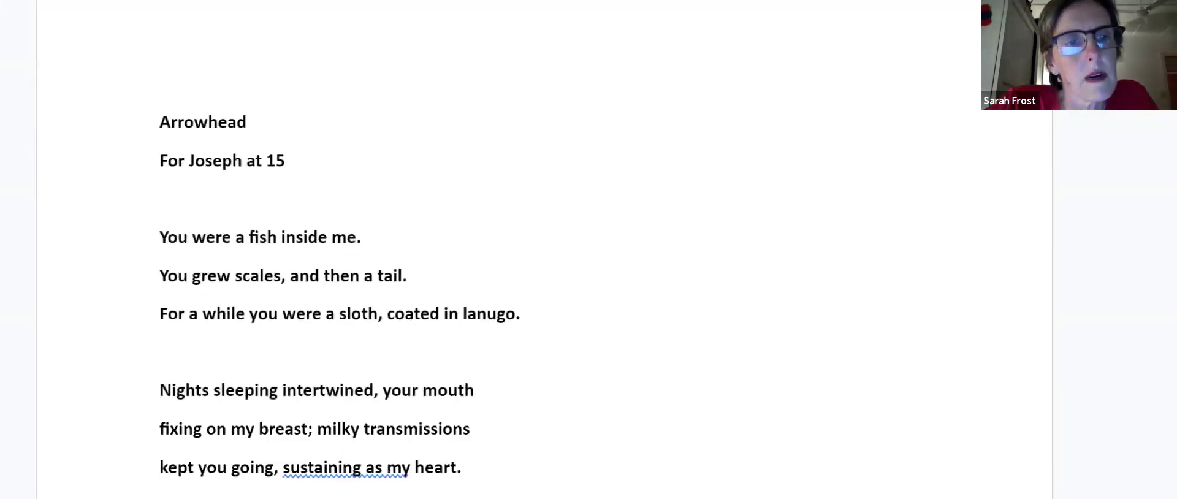
{"action": "scroll", "scroll_direction": "down", "scroll_amount": 3}
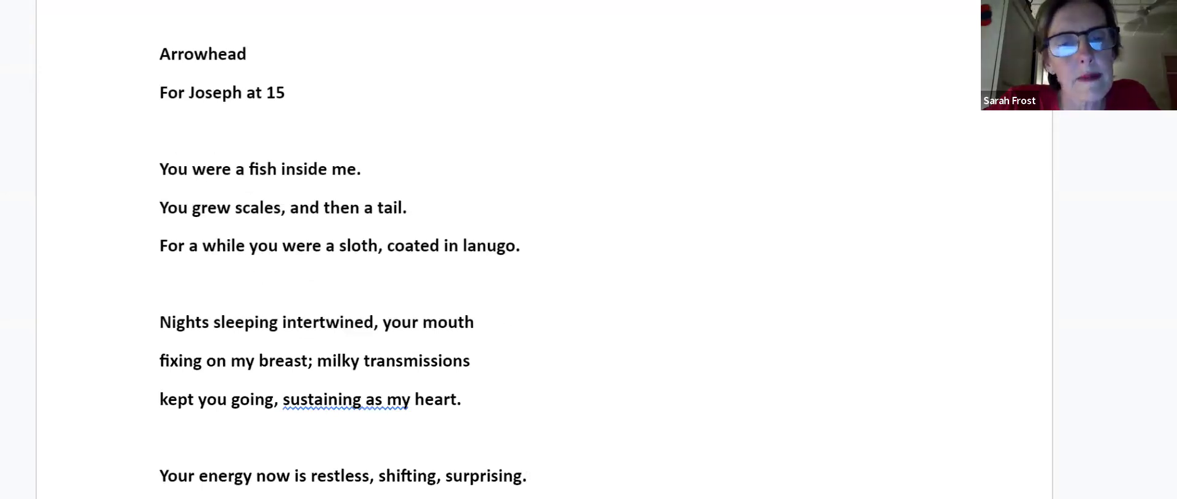
{"action": "scroll", "scroll_direction": "up", "scroll_amount": 3}
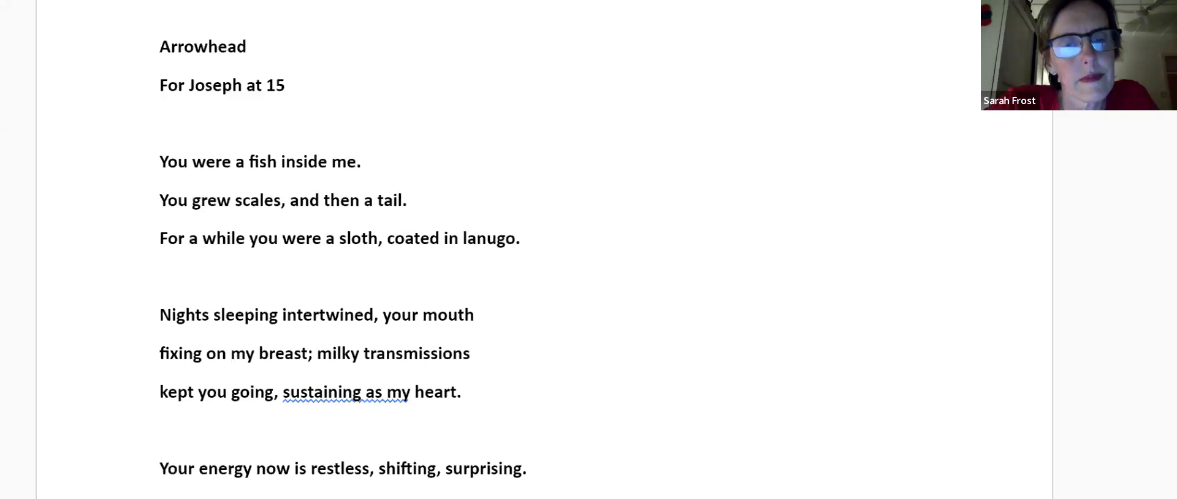
{"action": "scroll", "scroll_direction": "down", "scroll_amount": 3}
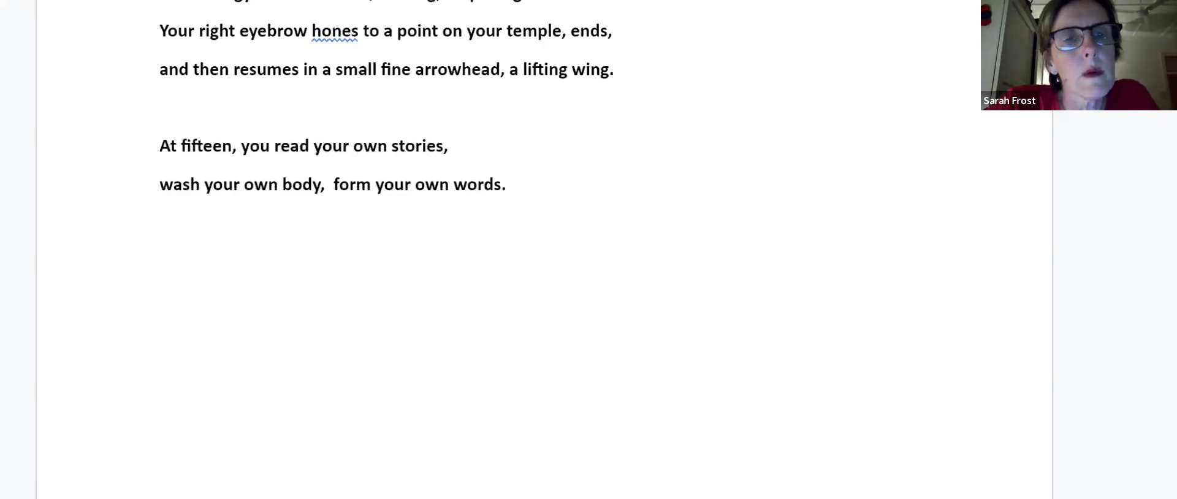
- Scroll to Arrowhead's 'At fifteen' stanza, ending 'wash your own body, form your own words.'
{"action": "left_click", "coordinate": [358, 223]}
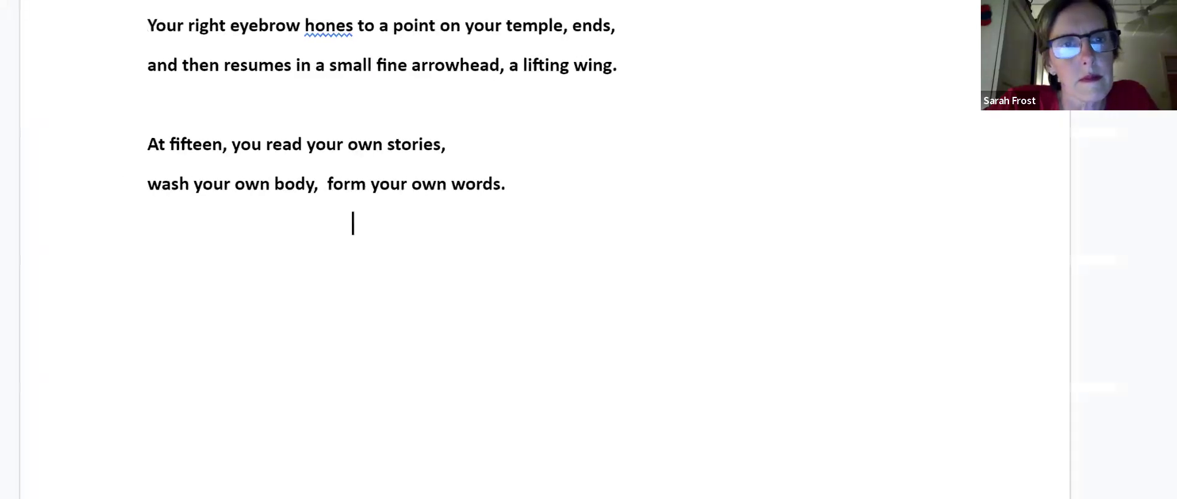
{"action": "scroll", "scroll_direction": "down", "scroll_amount": 3}
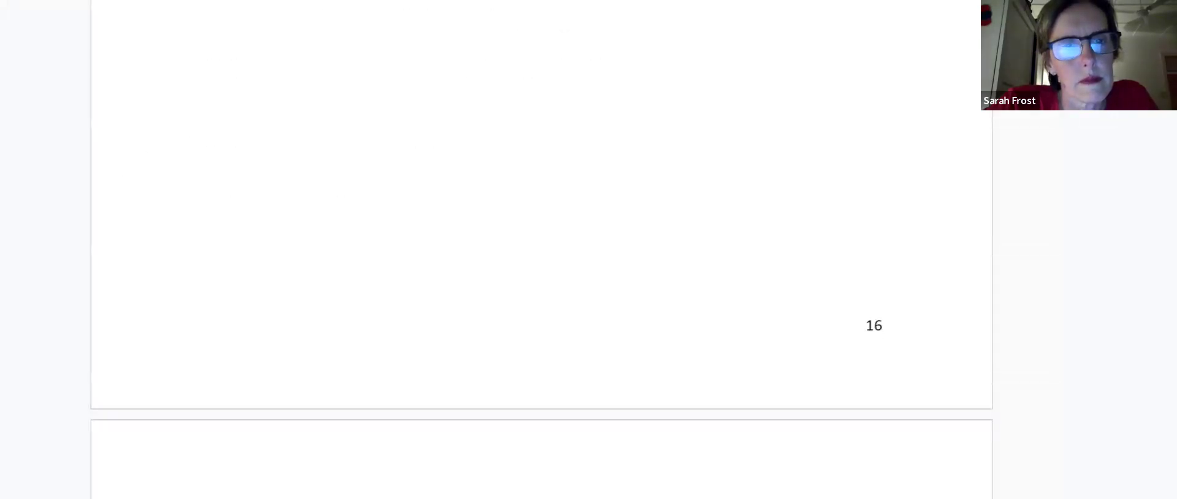
{"action": "scroll", "scroll_direction": "down", "scroll_amount": 3}
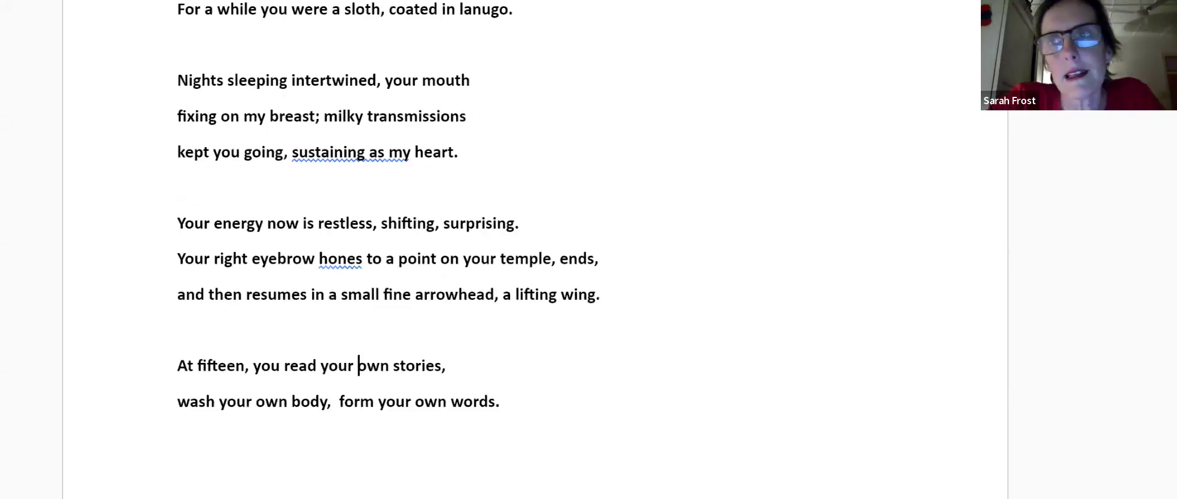
- Scroll past page 16 to the start of the poem Threshold
{"action": "scroll", "scroll_direction": "down", "scroll_amount": 3}
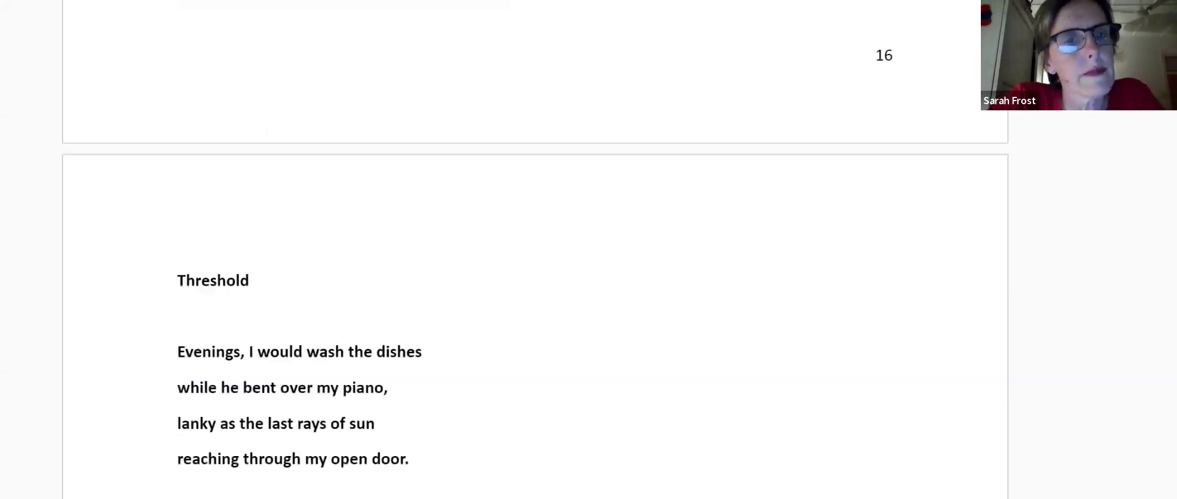
{"action": "scroll", "scroll_direction": "down", "scroll_amount": 3}
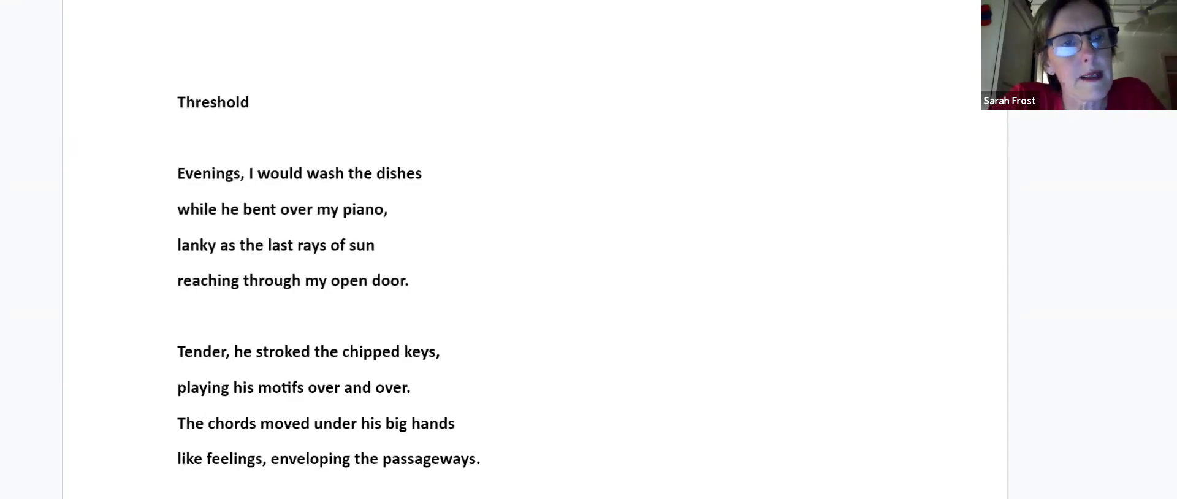
{"action": "scroll", "scroll_direction": "down", "scroll_amount": 3}
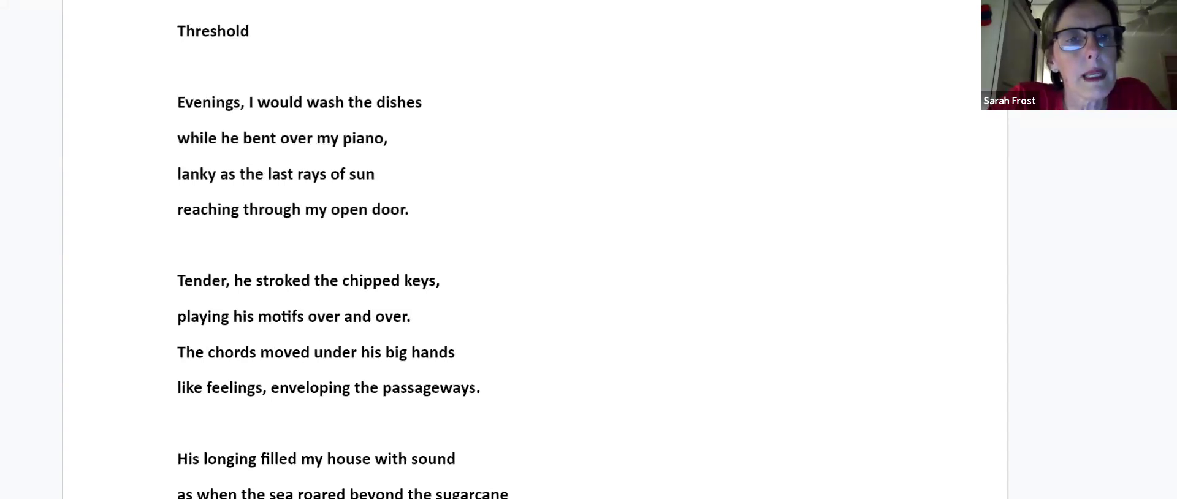
{"action": "left_click", "coordinate": [178, 422]}
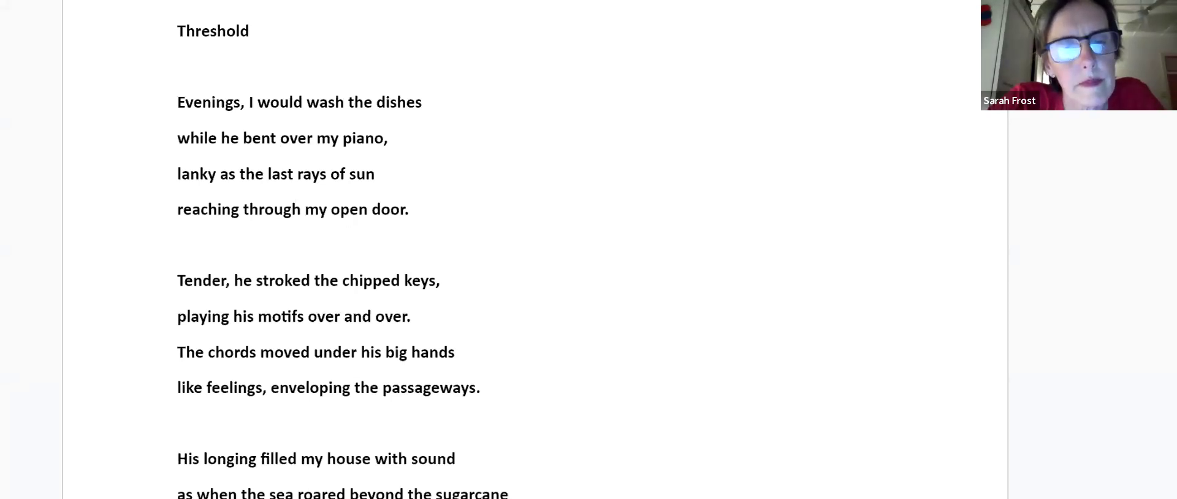
- Scroll to Threshold's last stanza, ending 'through the eyes of a girl'
{"action": "scroll", "scroll_direction": "down", "scroll_amount": 3}
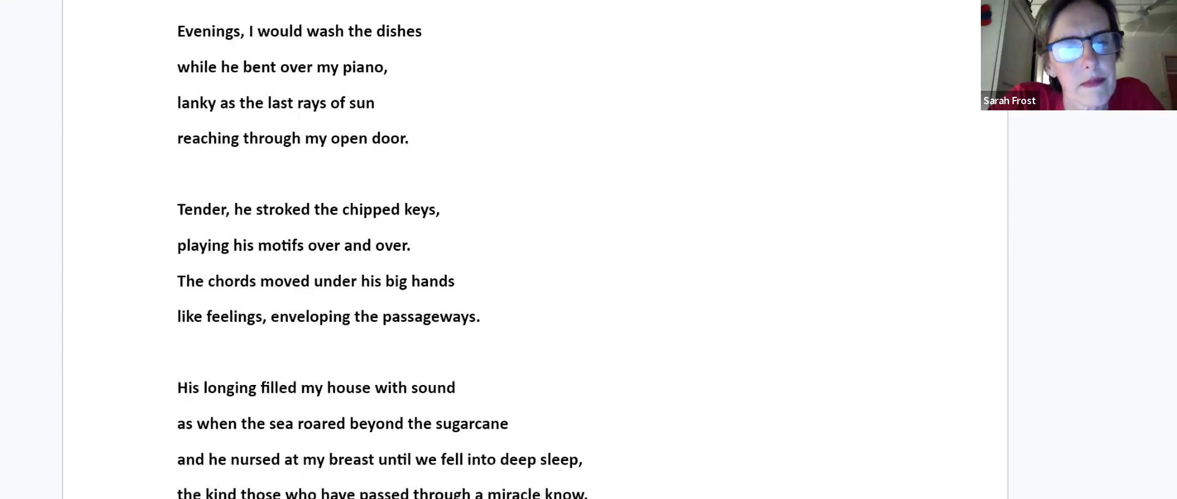
{"action": "scroll", "scroll_direction": "down", "scroll_amount": 3}
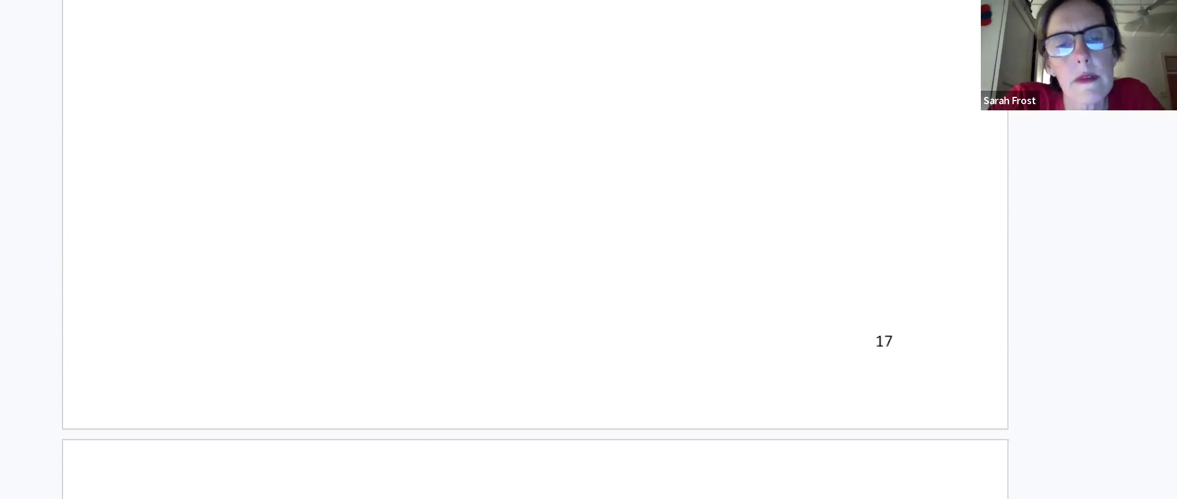
{"action": "scroll", "scroll_direction": "up", "scroll_amount": 3}
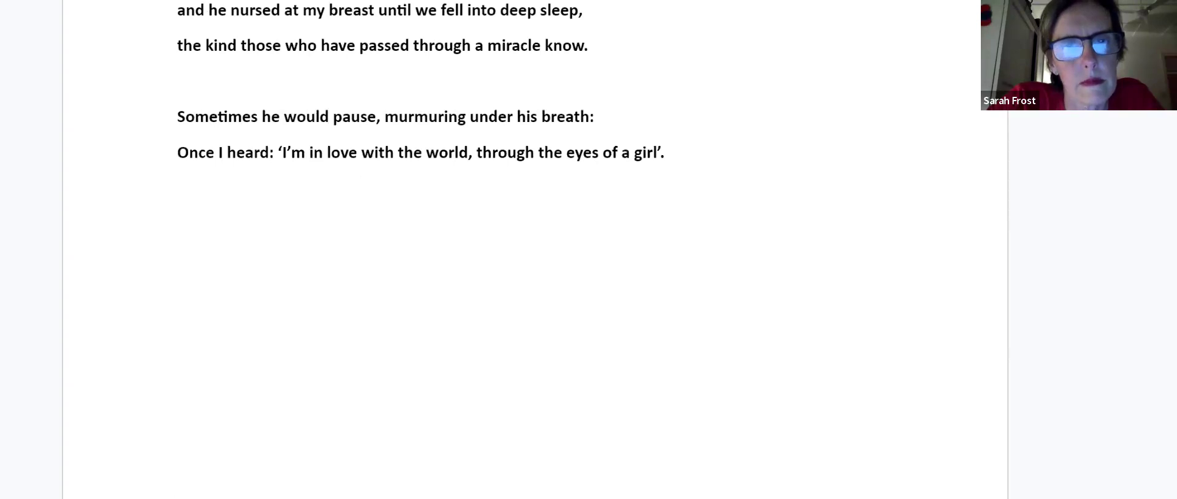
{"action": "scroll", "scroll_direction": "down", "scroll_amount": 3}
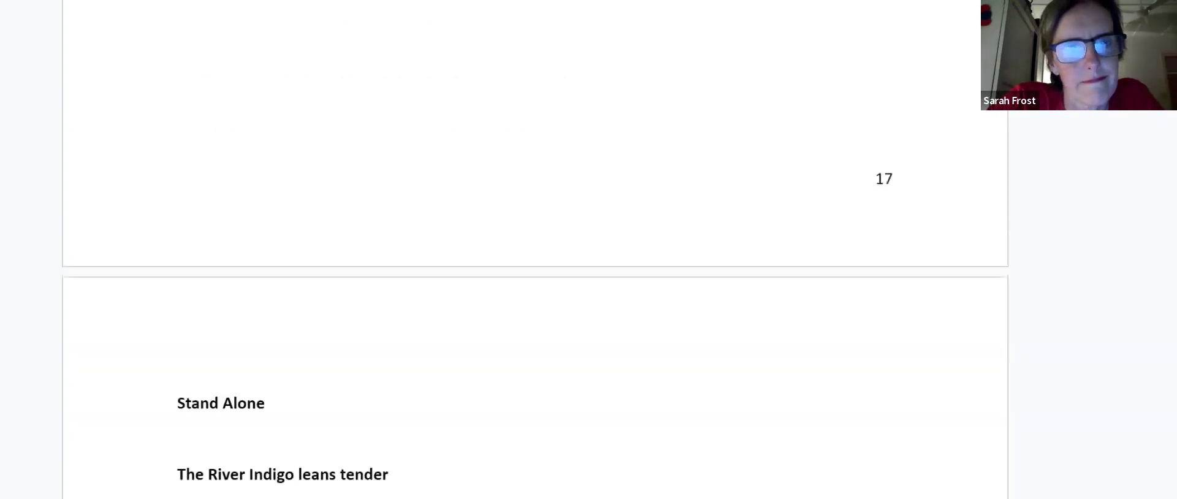
{"action": "scroll", "scroll_direction": "down", "scroll_amount": 3}
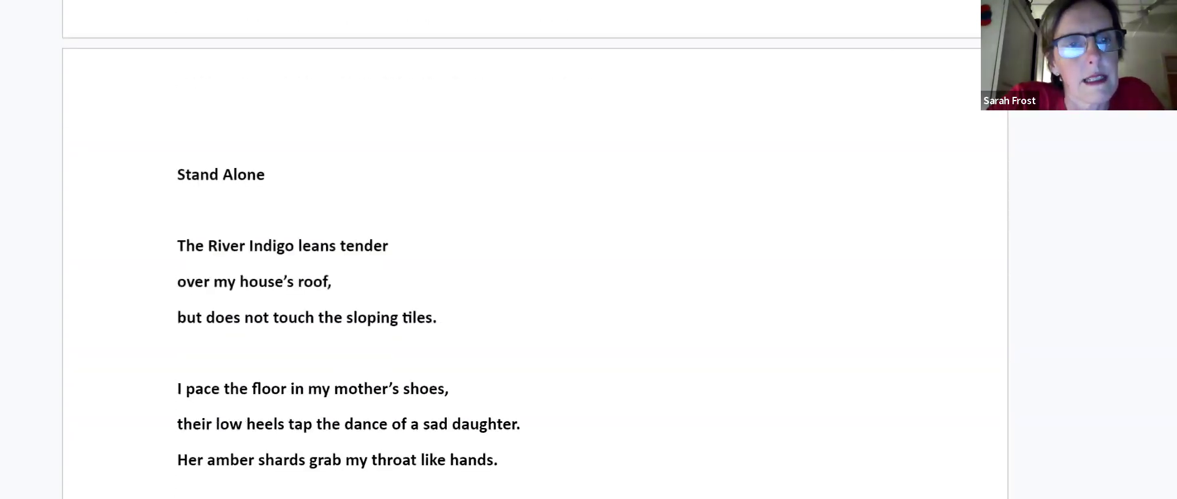
{"action": "scroll", "scroll_direction": "down", "scroll_amount": 3}
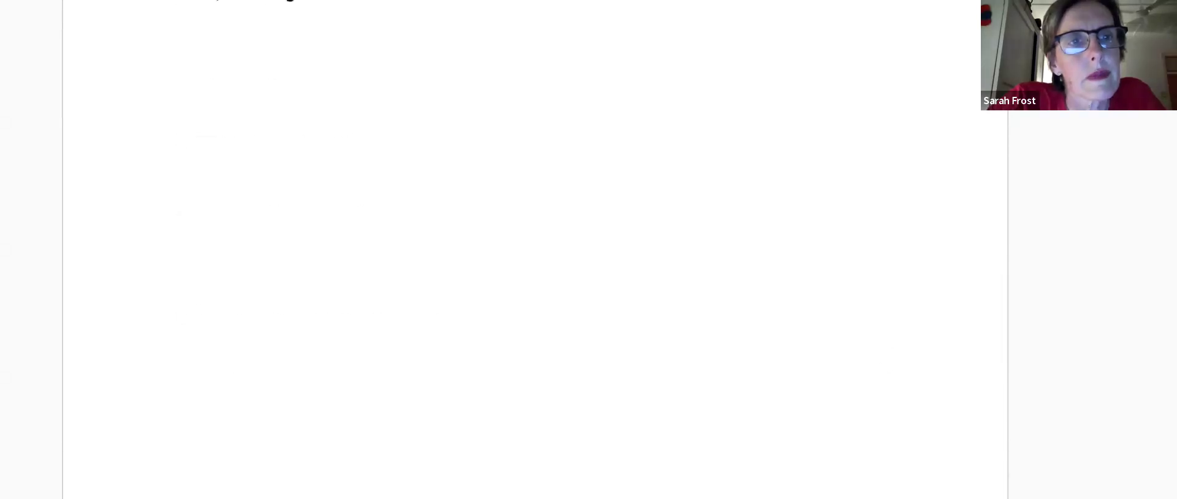
{"action": "scroll", "scroll_direction": "down", "scroll_amount": 3}
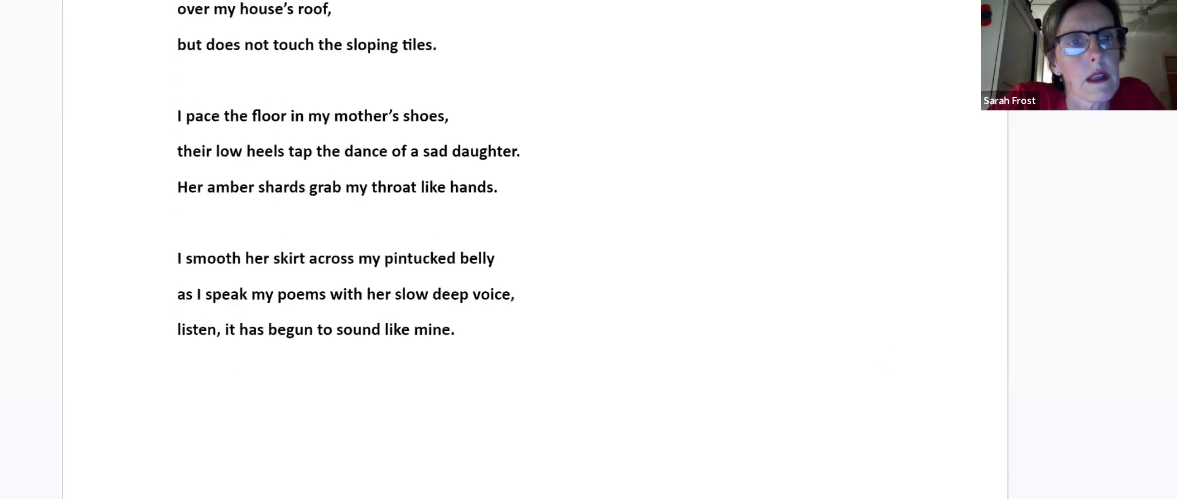
{"action": "scroll", "scroll_direction": "down", "scroll_amount": 3}
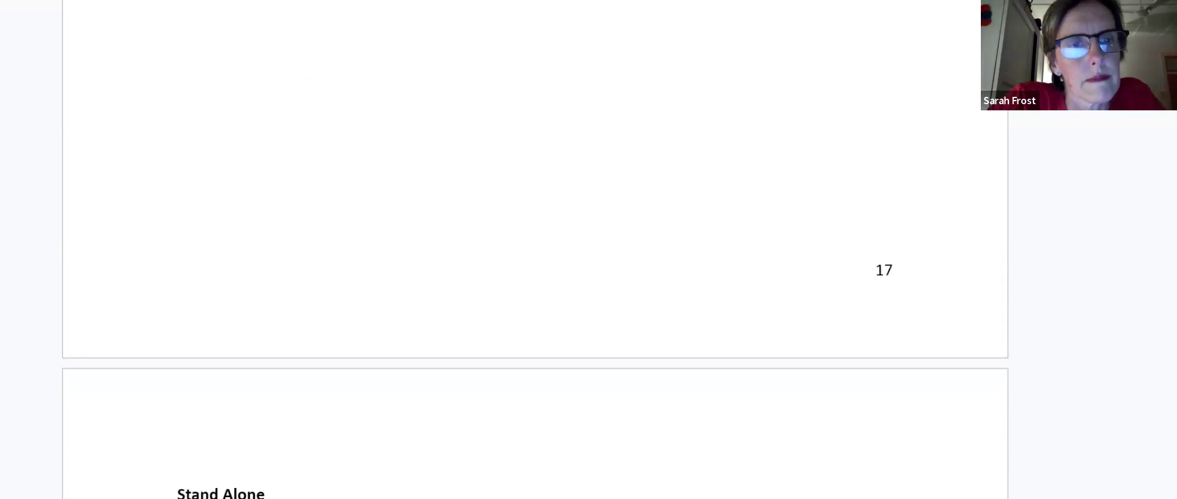
{"action": "scroll", "scroll_direction": "down", "scroll_amount": 3}
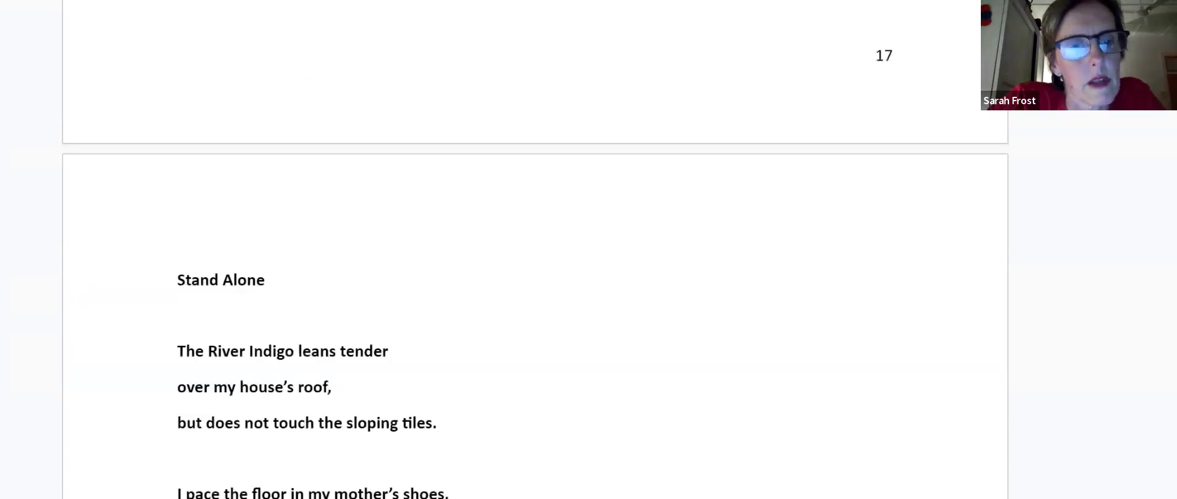
{"action": "scroll", "scroll_direction": "down", "scroll_amount": 3}
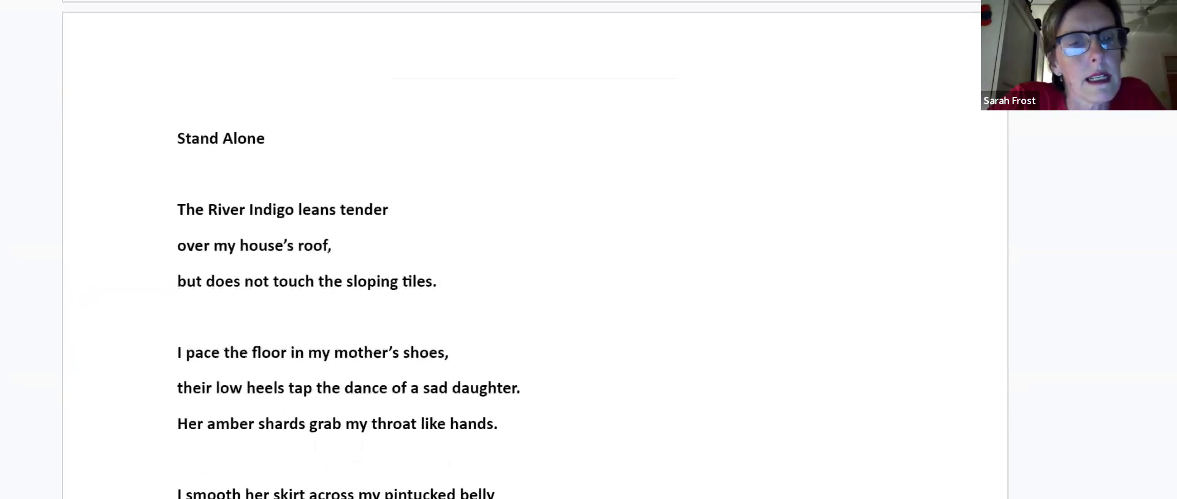
{"action": "scroll", "scroll_direction": "down", "scroll_amount": 3}
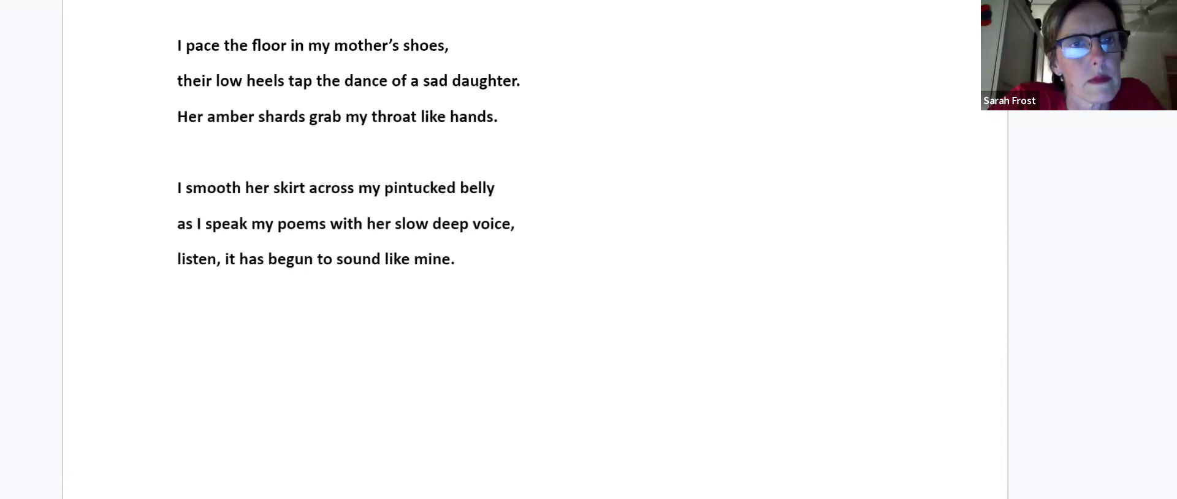
{"action": "scroll", "scroll_direction": "up", "scroll_amount": 3}
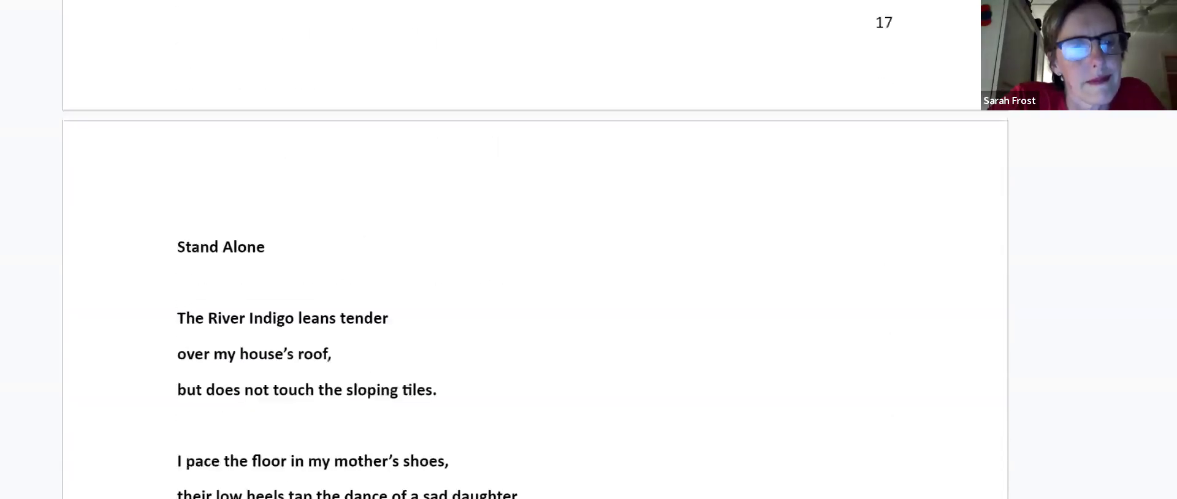
{"action": "scroll", "scroll_direction": "down", "scroll_amount": 3}
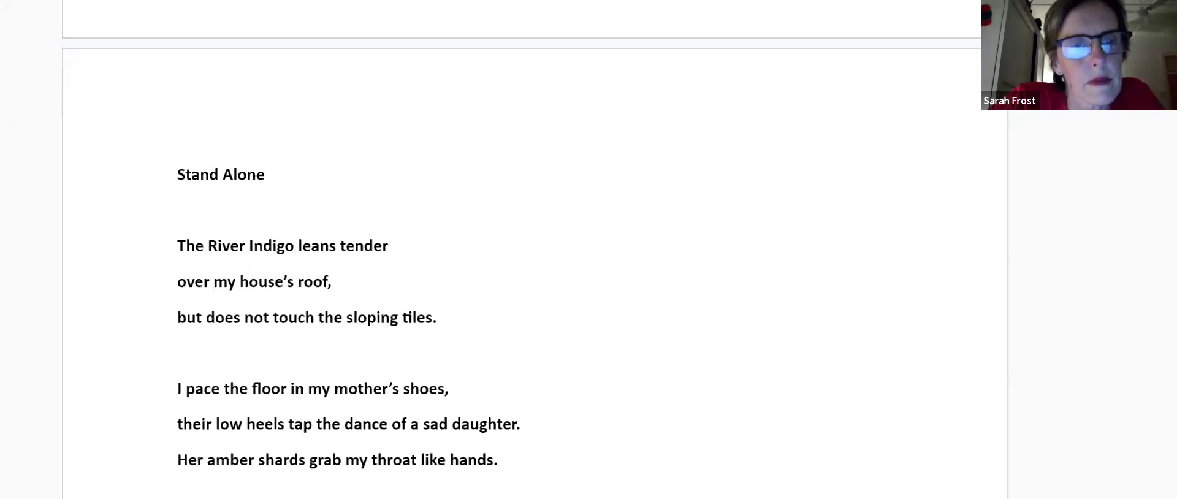
{"action": "scroll", "scroll_direction": "down", "scroll_amount": 3}
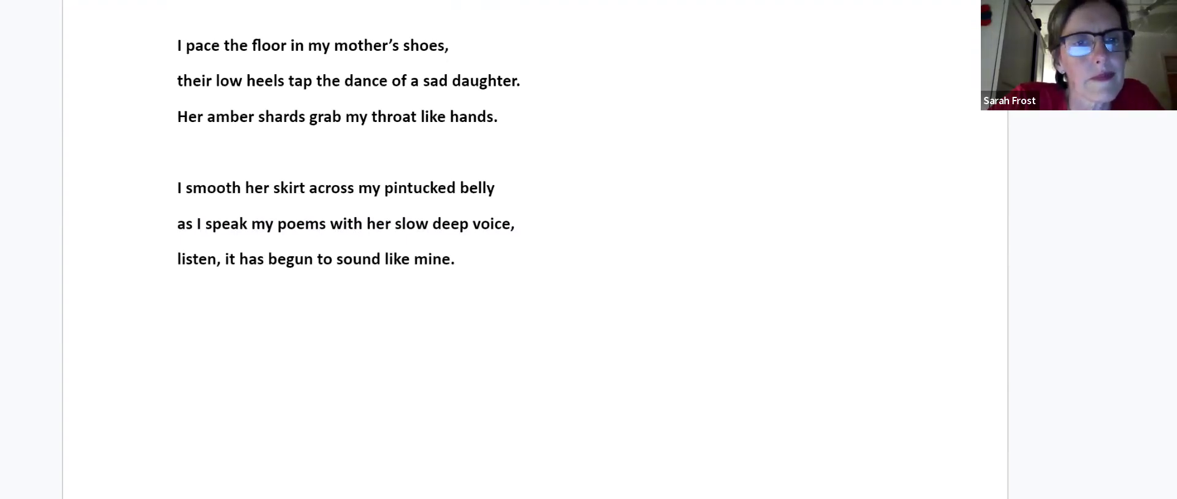
{"action": "left_click", "coordinate": [178, 151]}
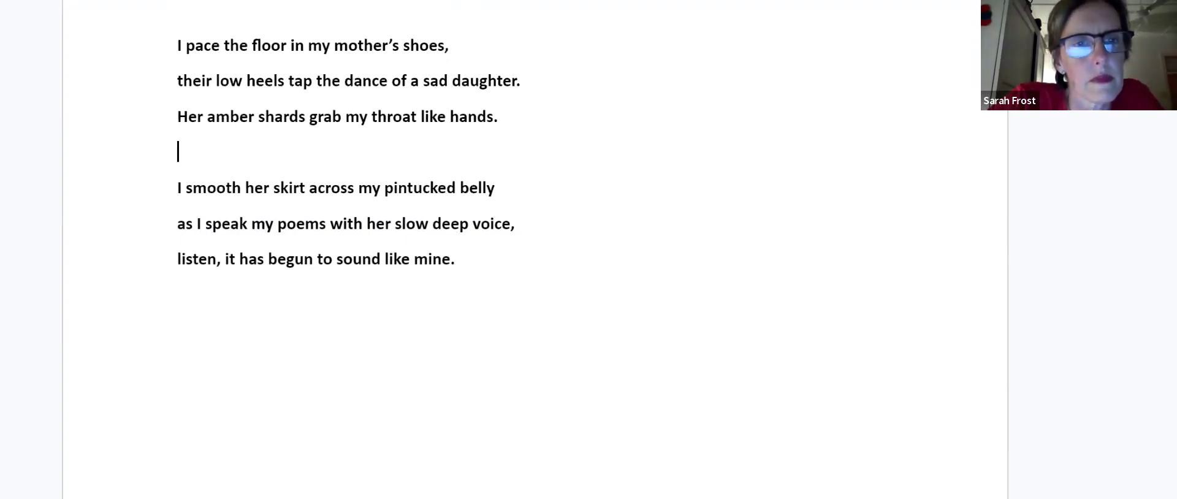
{"action": "scroll", "scroll_direction": "down", "scroll_amount": 3}
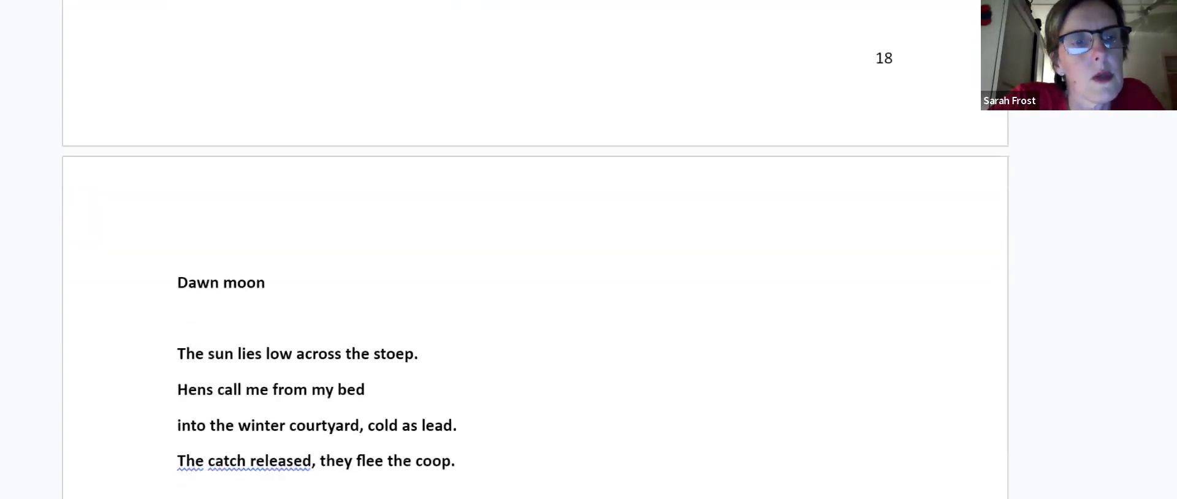
- Scroll through Dawn moon to 'The hen dips her head before she drinks.'
{"action": "scroll", "scroll_direction": "down", "scroll_amount": 3}
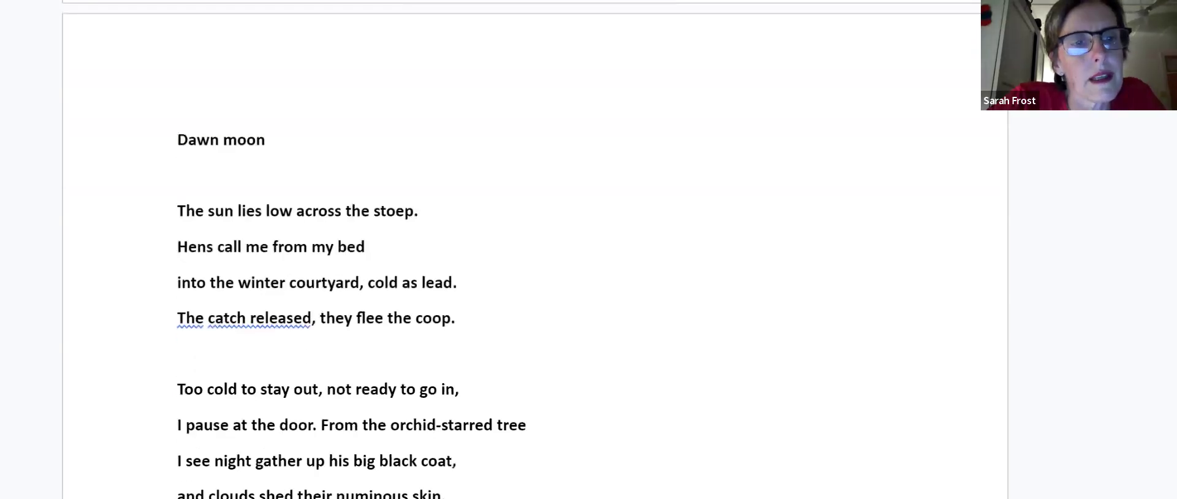
{"action": "scroll", "scroll_direction": "up", "scroll_amount": 3}
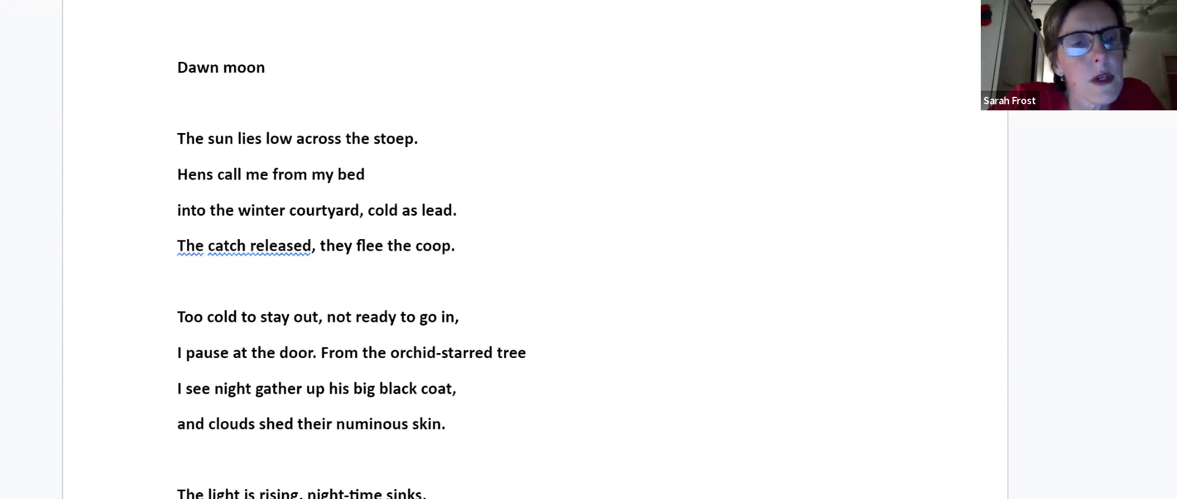
{"action": "scroll", "scroll_direction": "down", "scroll_amount": 3}
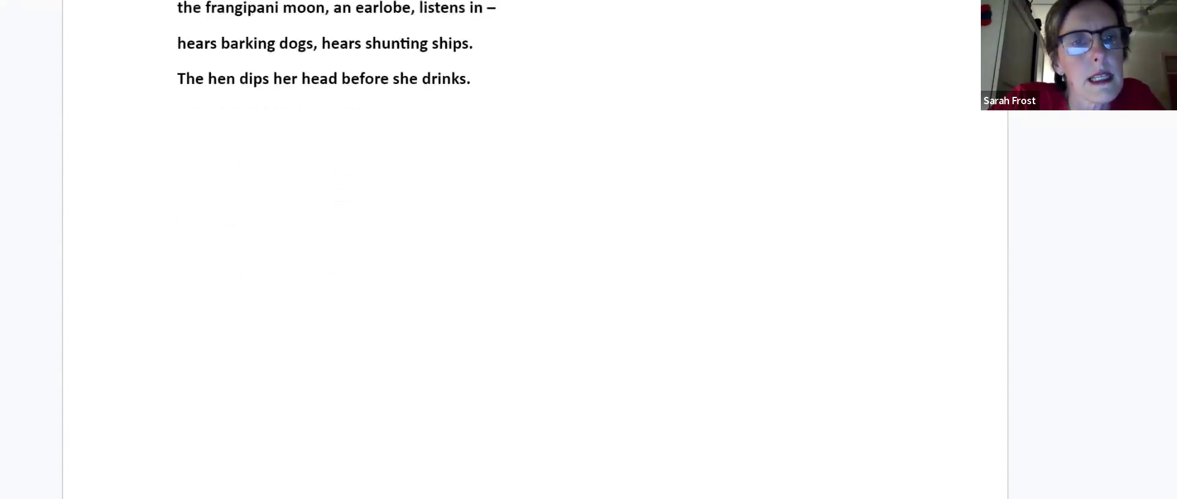
{"action": "scroll", "scroll_direction": "up", "scroll_amount": 3}
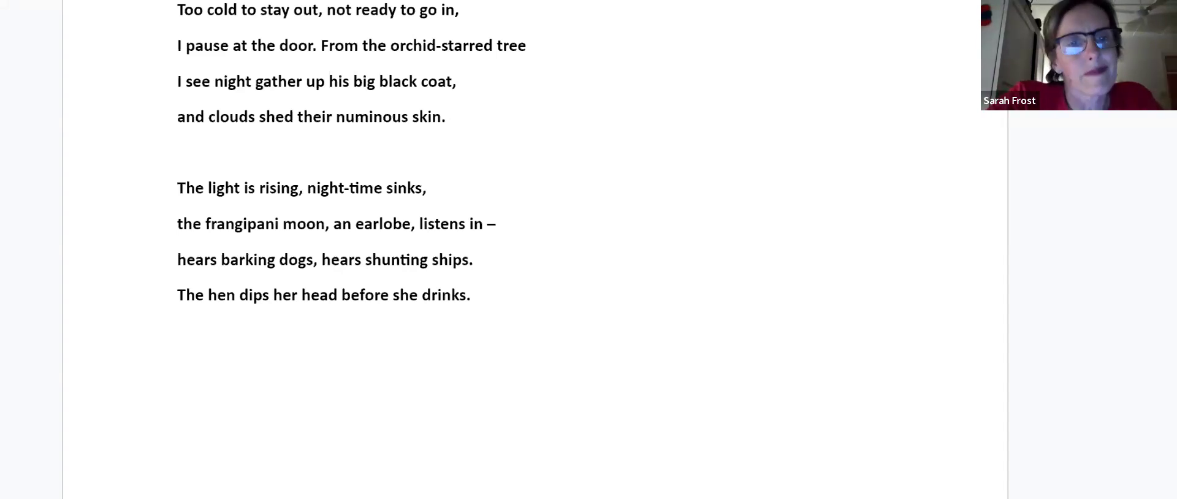
{"action": "left_click", "coordinate": [363, 44]}
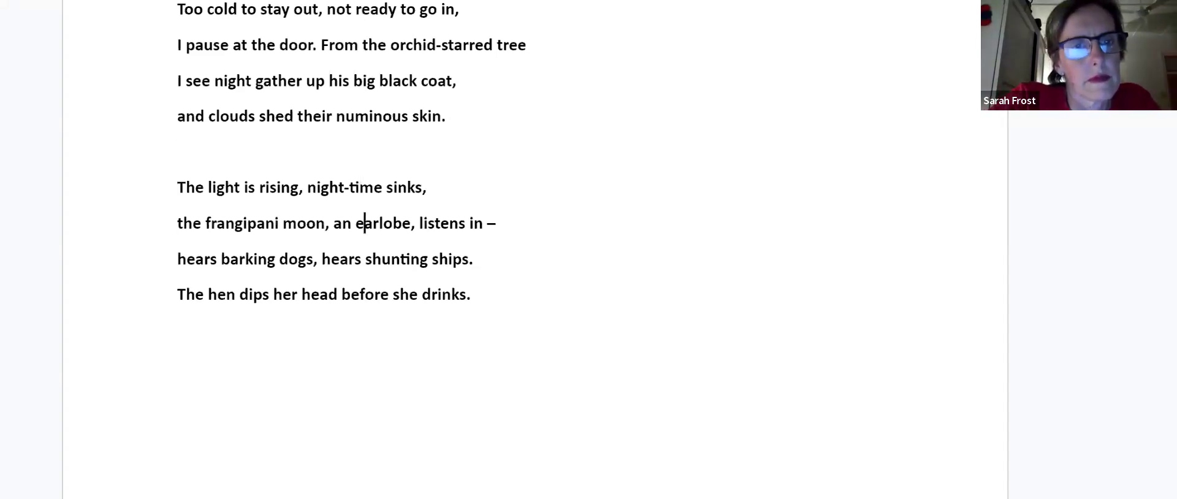
- Scroll through 'Westering Moon' to its ending, 'huddled against the encroaching cold.'
{"action": "scroll", "scroll_direction": "down", "scroll_amount": 3}
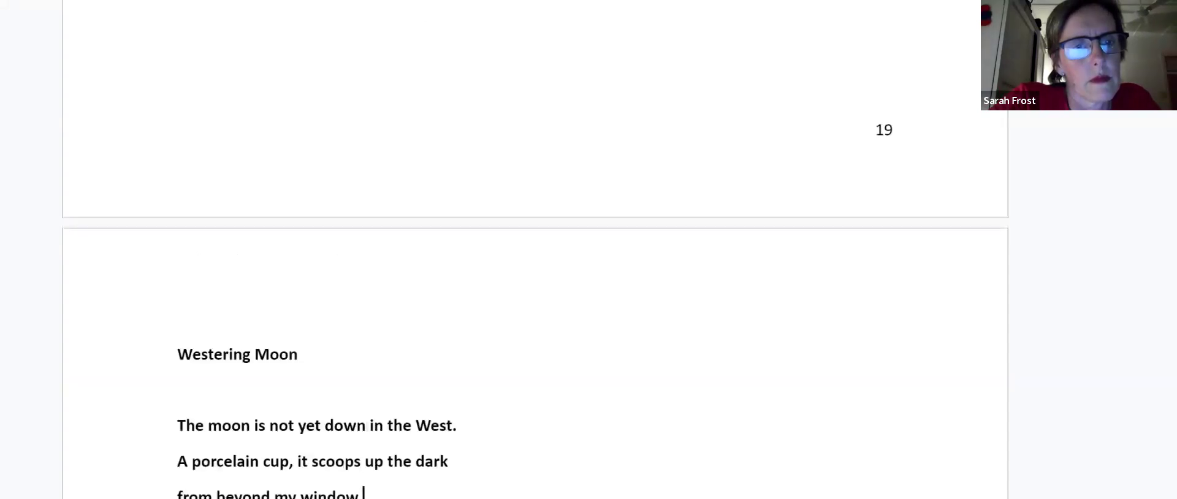
{"action": "scroll", "scroll_direction": "down", "scroll_amount": 3}
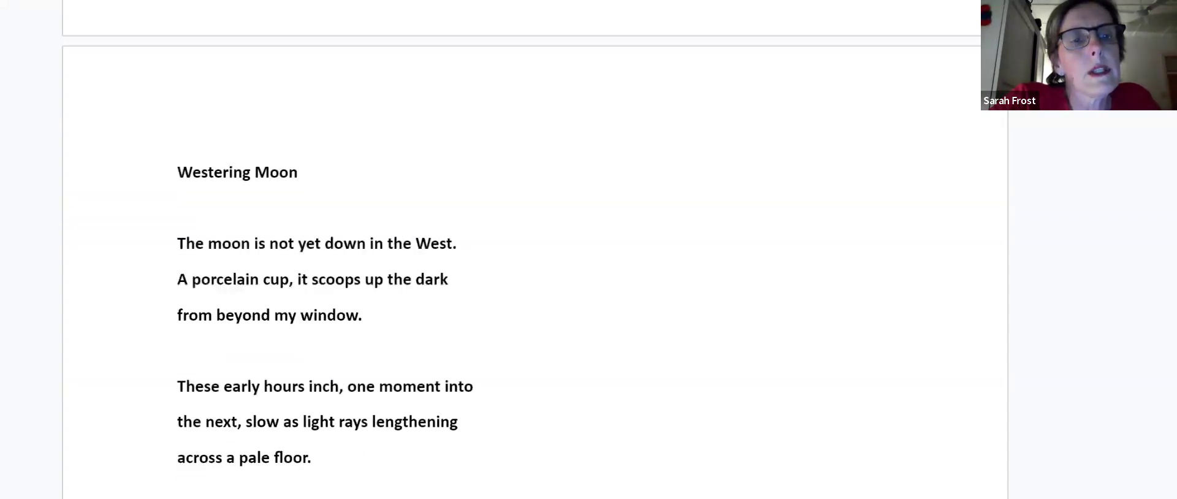
{"action": "scroll", "scroll_direction": "down", "scroll_amount": 3}
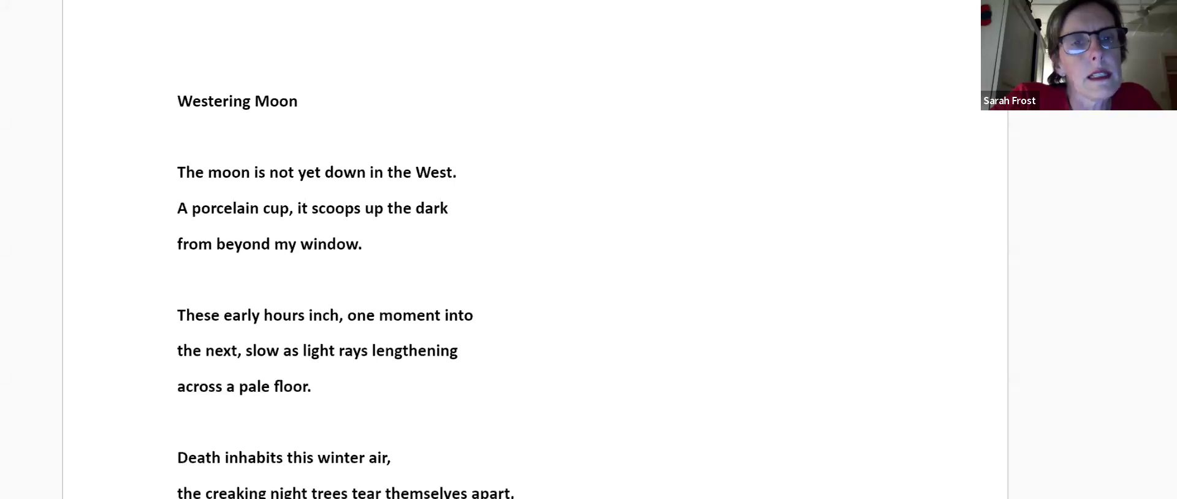
{"action": "left_click", "coordinate": [393, 457]}
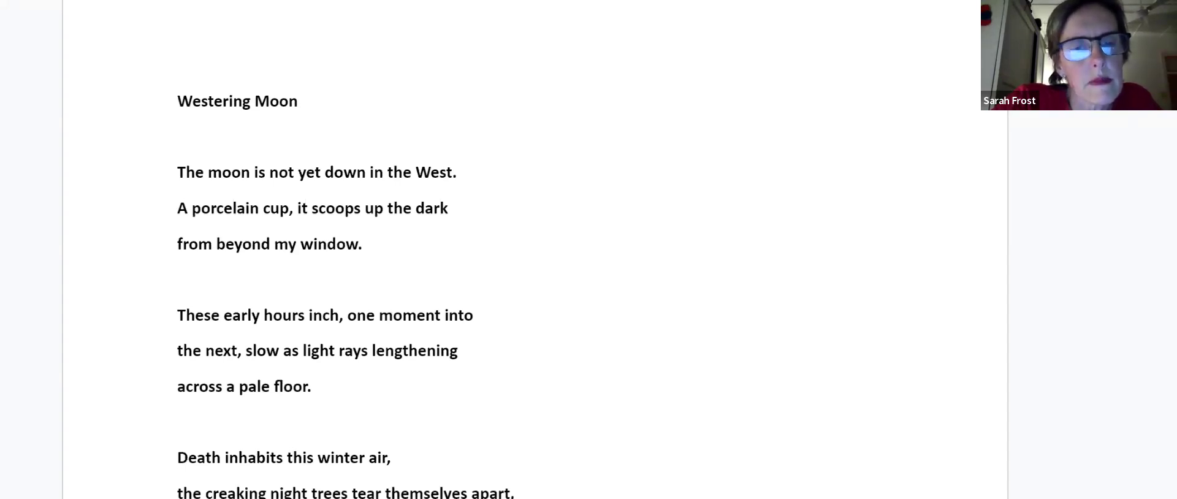
{"action": "scroll", "scroll_direction": "up", "scroll_amount": 3}
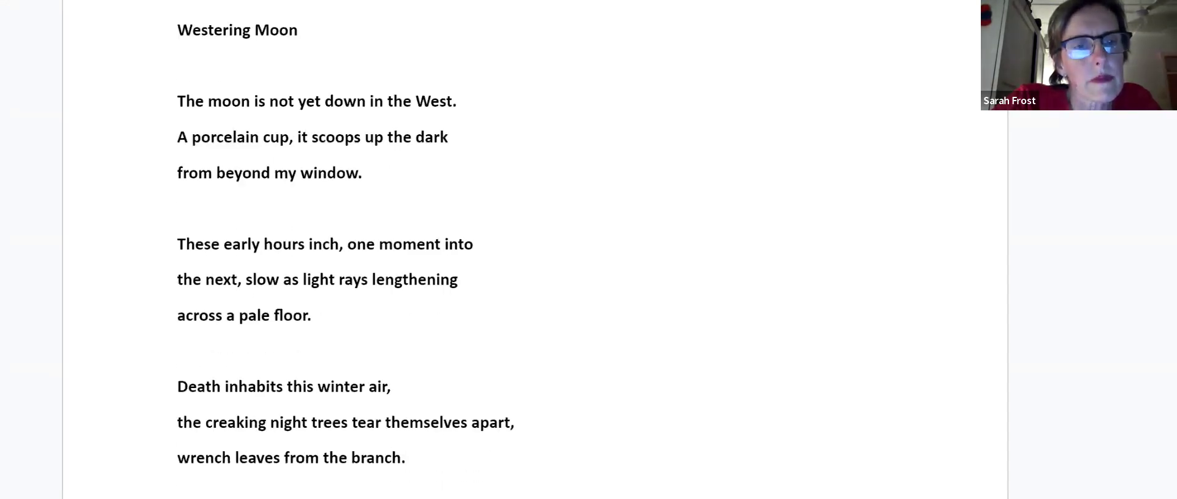
{"action": "scroll", "scroll_direction": "down", "scroll_amount": 3}
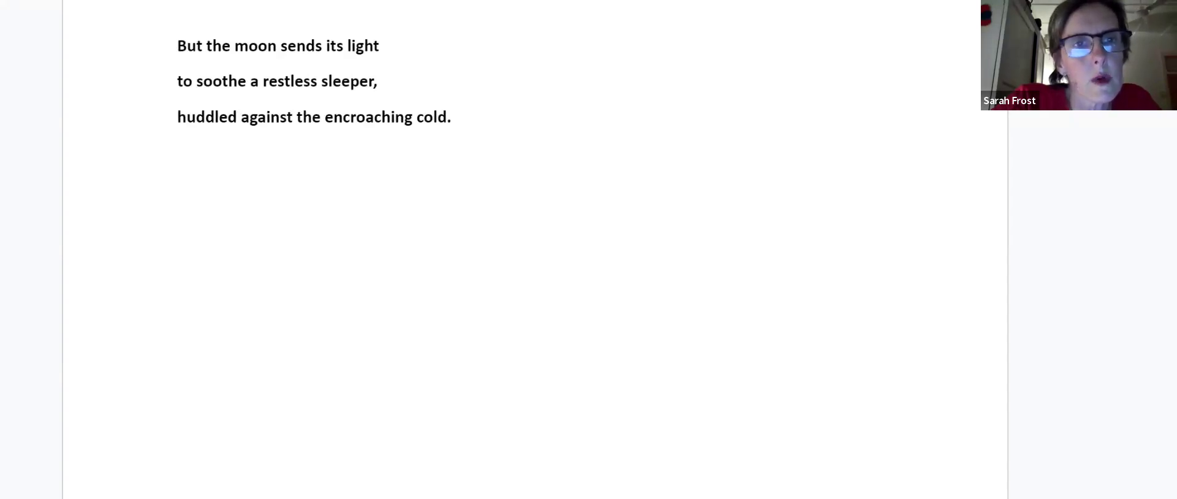
{"action": "mouse_move", "coordinate": [1038, 389]}
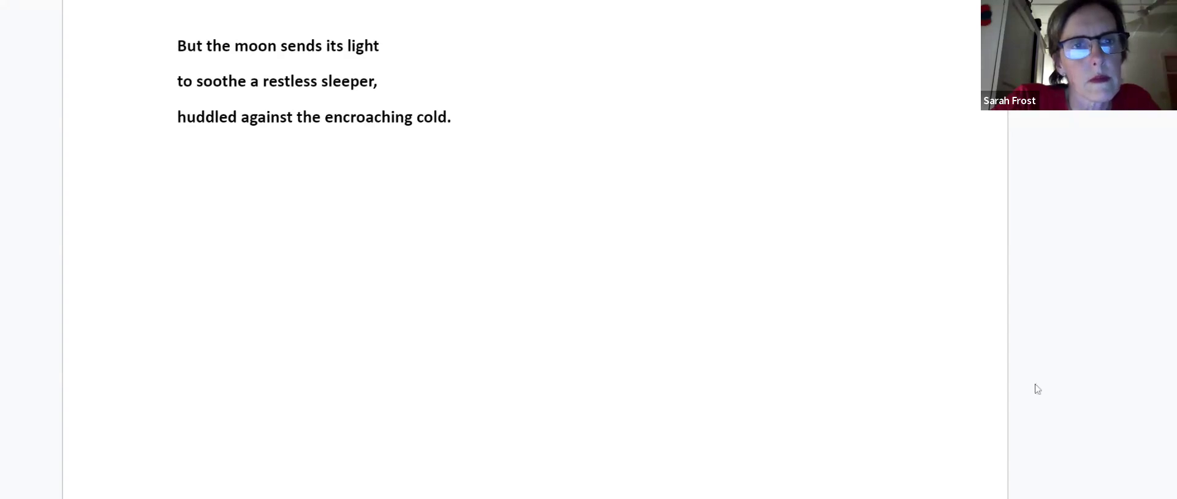
- Scroll through 'The priest's garden' to 'untended?' with 'The old house' opening the next page
{"action": "scroll", "scroll_direction": "down", "scroll_amount": 3}
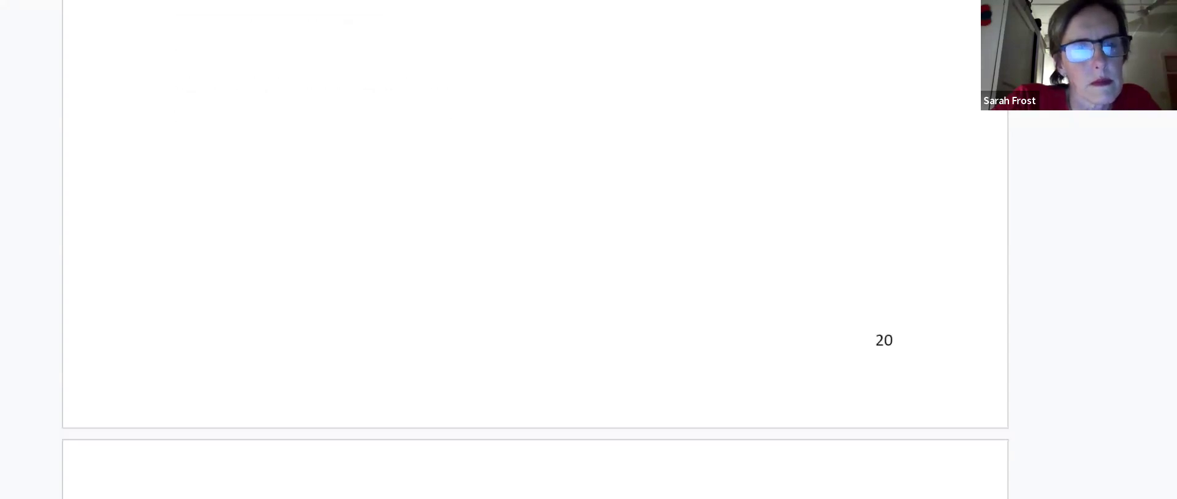
{"action": "scroll", "scroll_direction": "down", "scroll_amount": 3}
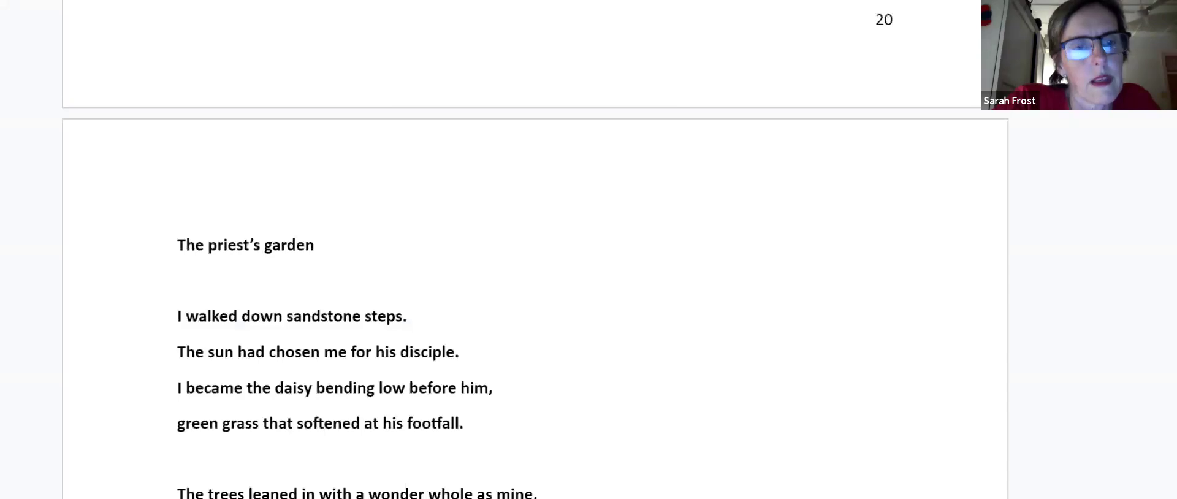
{"action": "scroll", "scroll_direction": "down", "scroll_amount": 3}
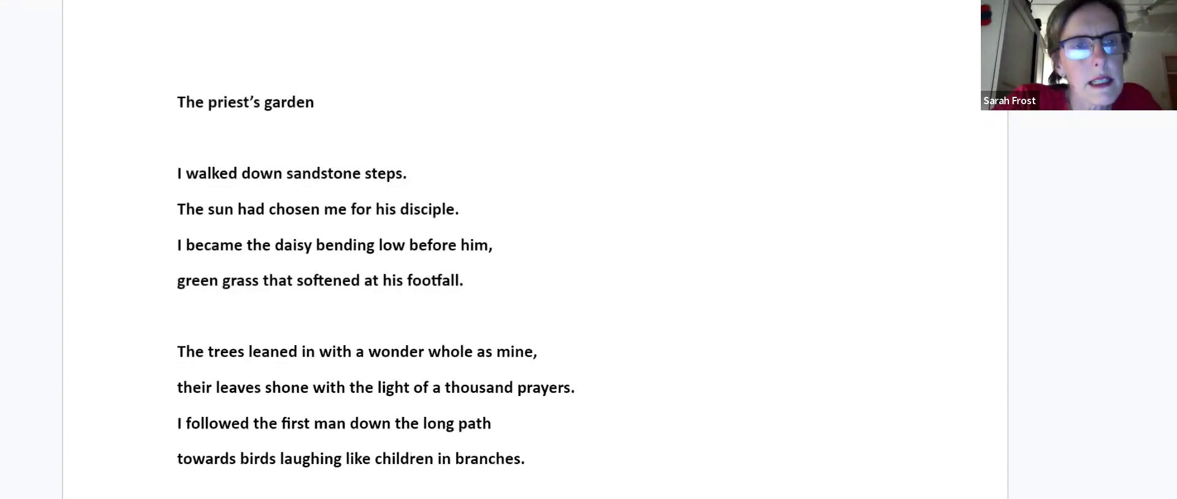
{"action": "scroll", "scroll_direction": "up", "scroll_amount": 3}
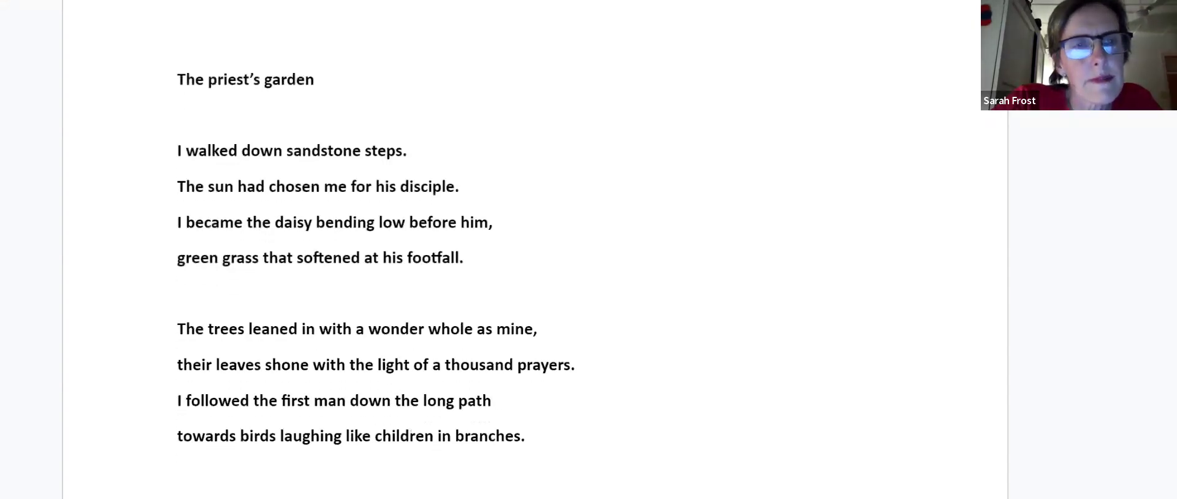
{"action": "scroll", "scroll_direction": "down", "scroll_amount": 3}
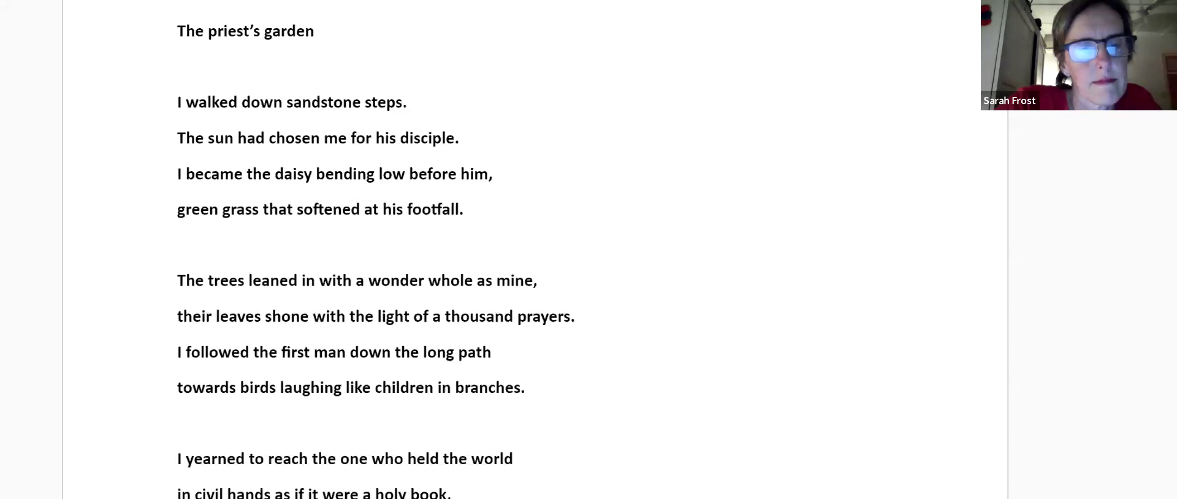
{"action": "scroll", "scroll_direction": "down", "scroll_amount": 3}
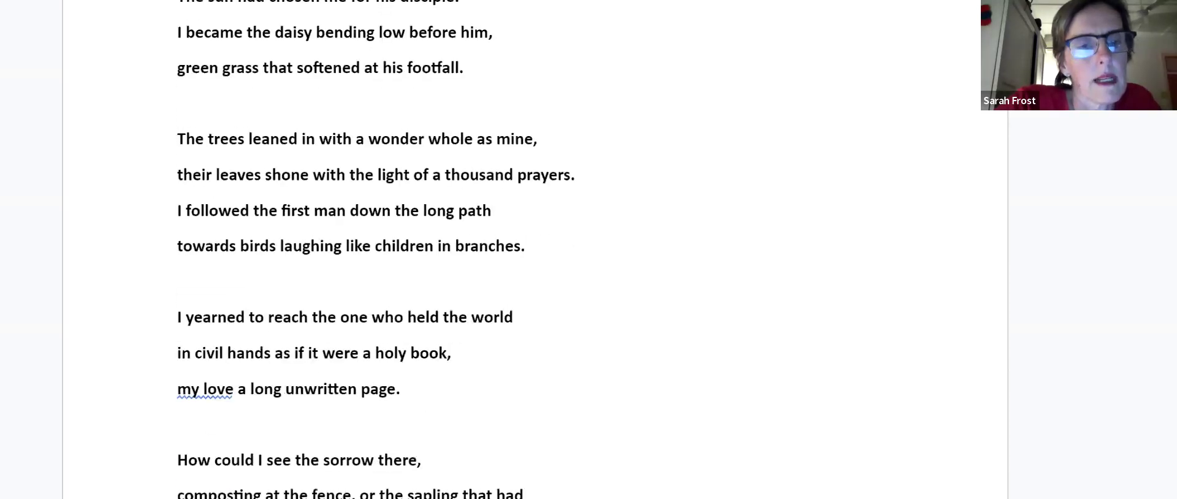
{"action": "scroll", "scroll_direction": "down", "scroll_amount": 3}
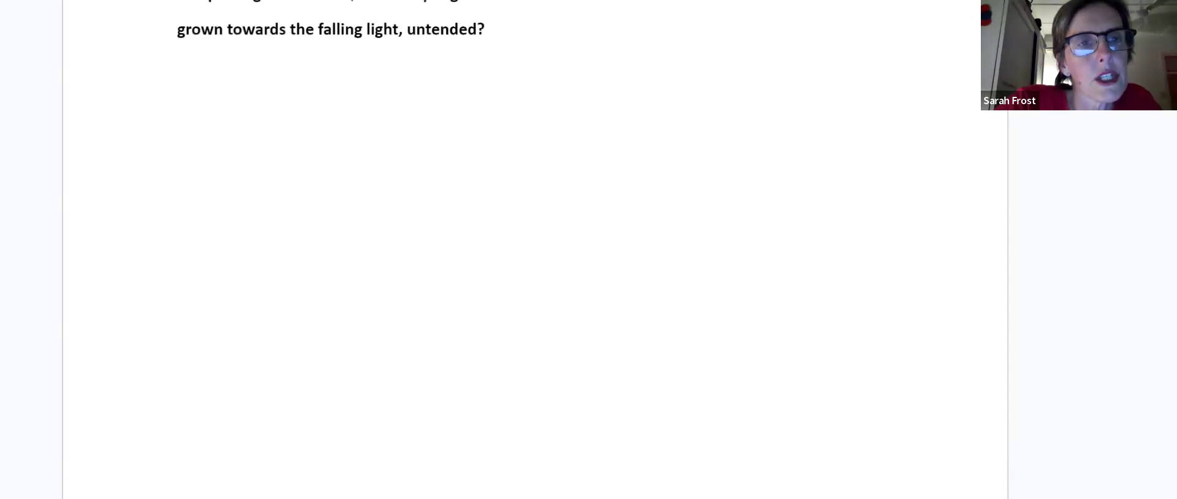
{"action": "scroll", "scroll_direction": "up", "scroll_amount": 3}
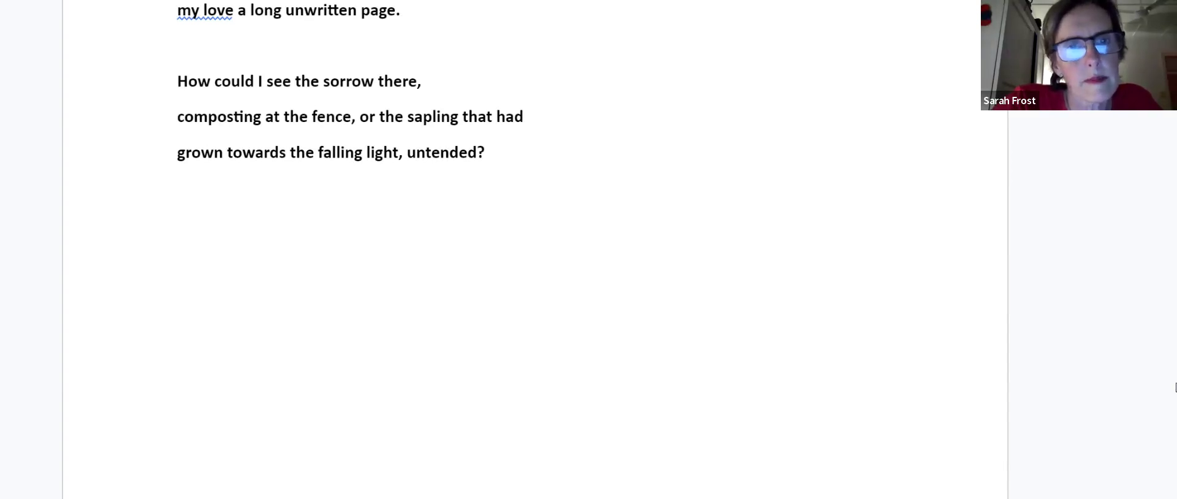
{"action": "scroll", "scroll_direction": "down", "scroll_amount": 3}
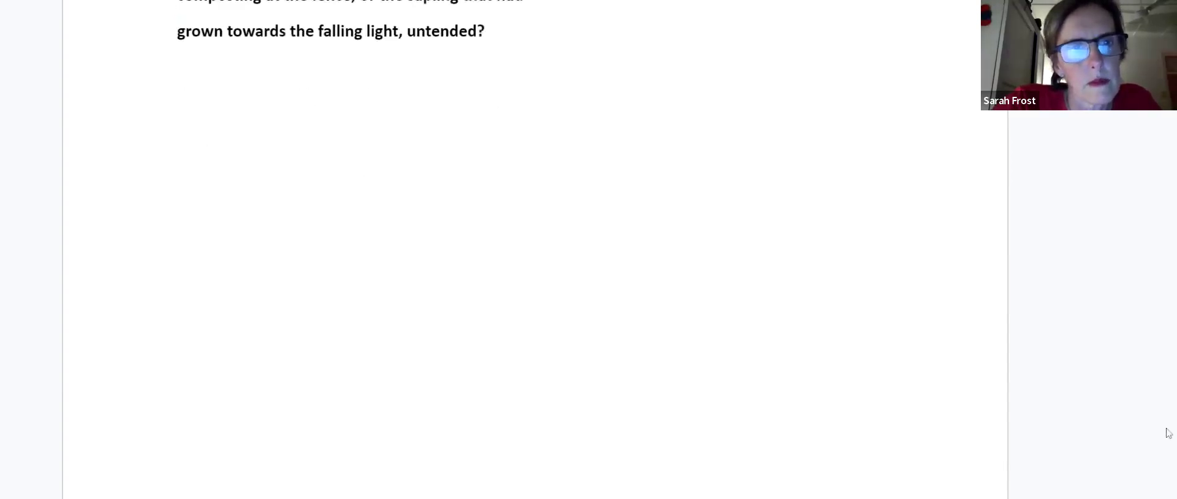
{"action": "scroll", "scroll_direction": "down", "scroll_amount": 3}
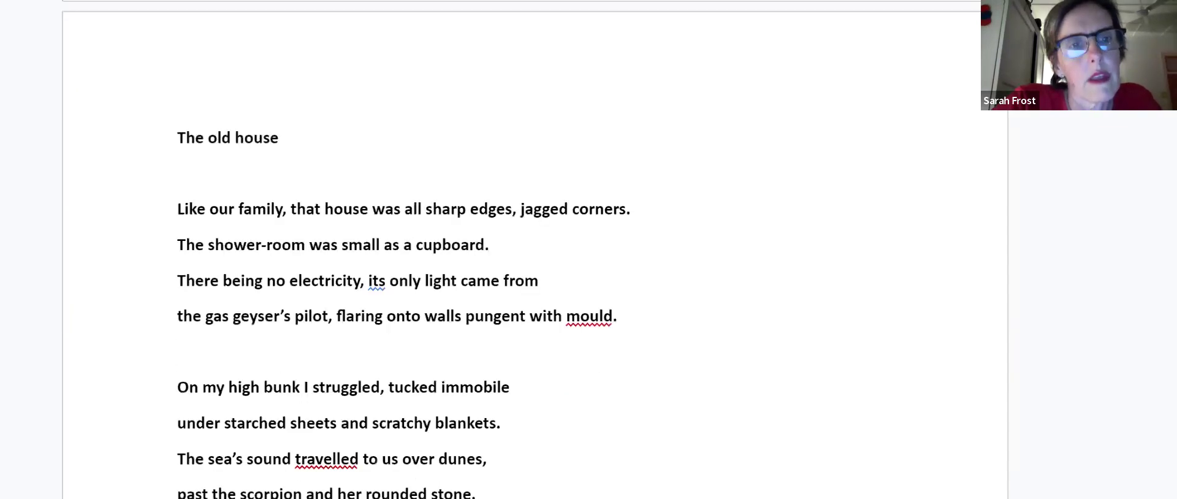
- Scroll 'The old house' to its last line, 'wanting him to brave the swells, to wound my foes.'
{"action": "scroll", "scroll_direction": "down", "scroll_amount": 3}
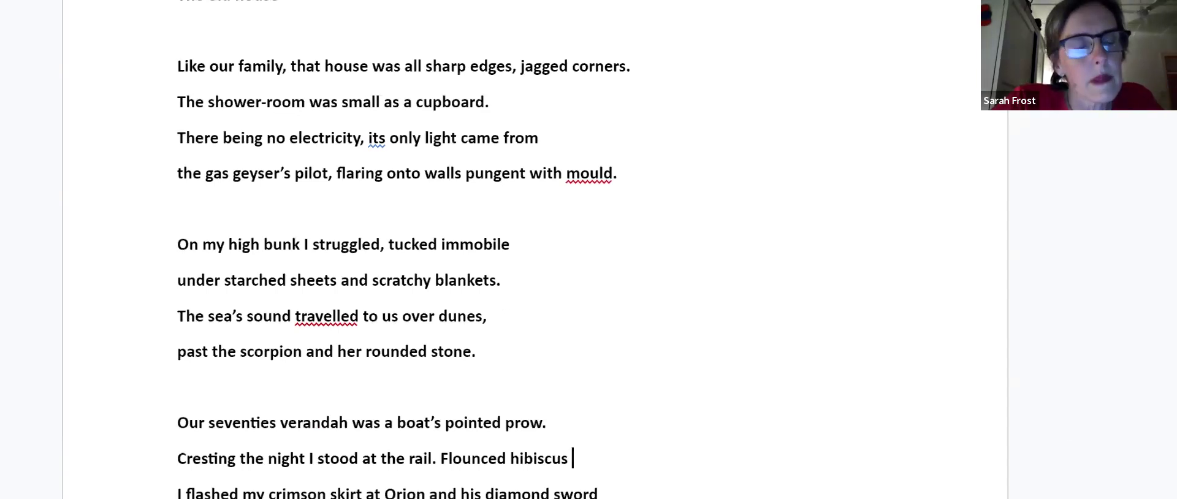
{"action": "left_click", "coordinate": [547, 422]}
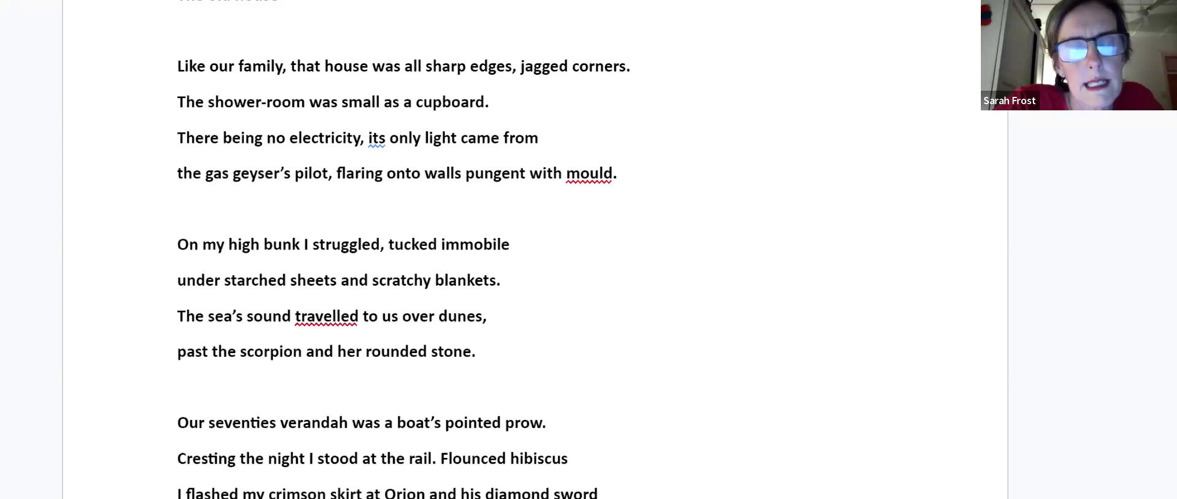
{"action": "scroll", "scroll_direction": "down", "scroll_amount": 3}
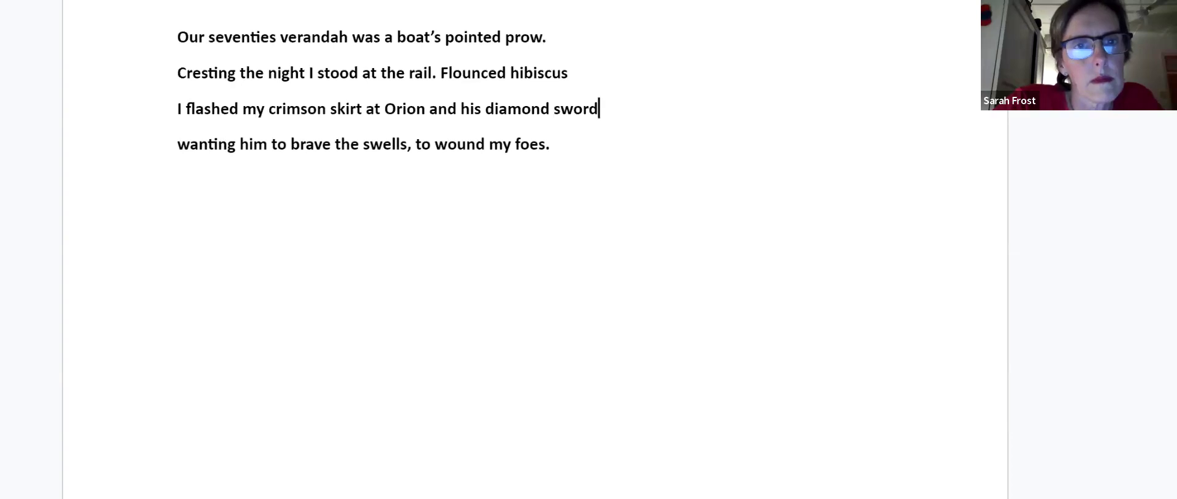
- Scroll past 'Gold' ending 'under the thin silk of cream' to 'From the ridge' on page 24
{"action": "scroll", "scroll_direction": "down", "scroll_amount": 3}
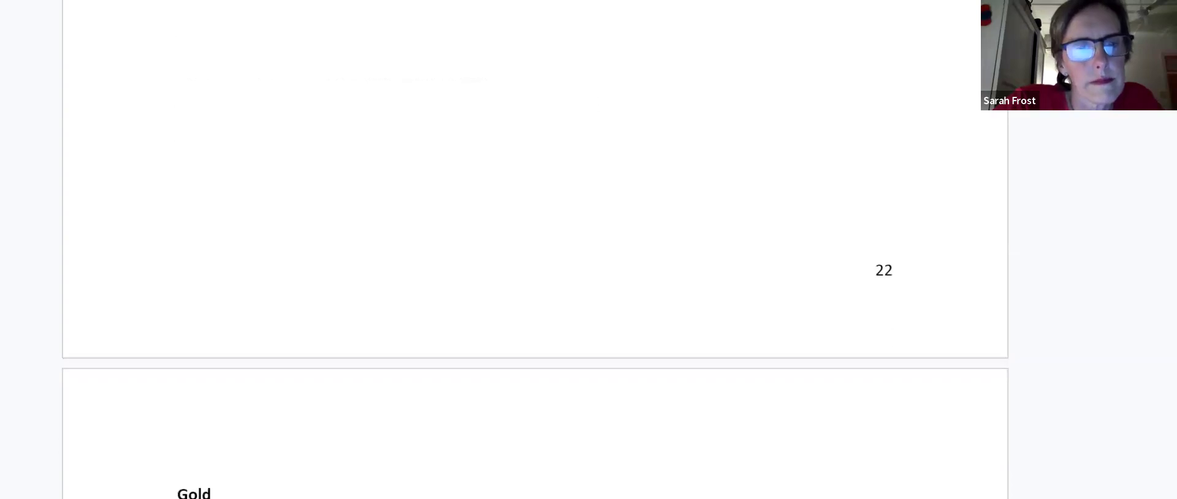
{"action": "scroll", "scroll_direction": "down", "scroll_amount": 3}
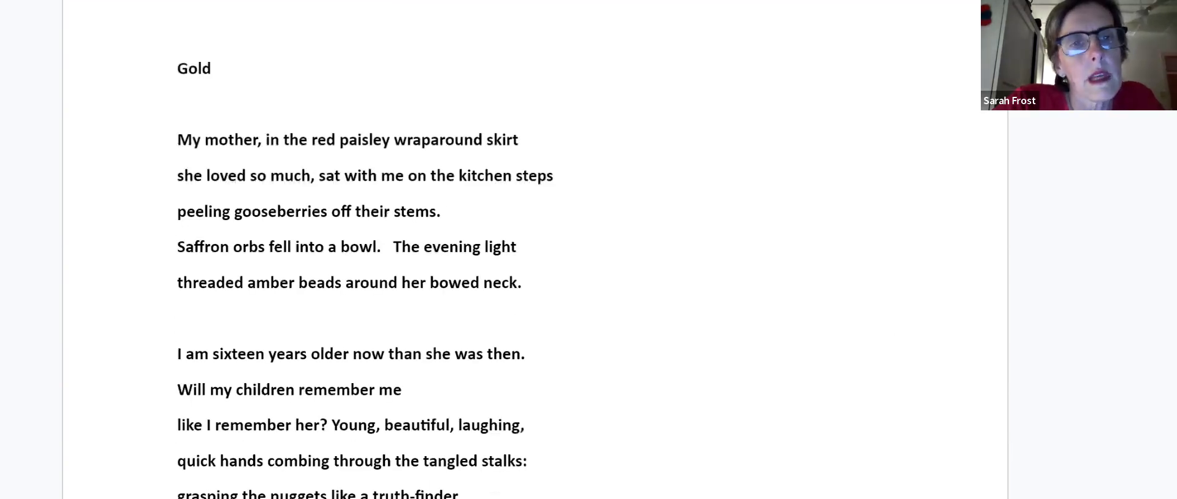
{"action": "scroll", "scroll_direction": "down", "scroll_amount": 3}
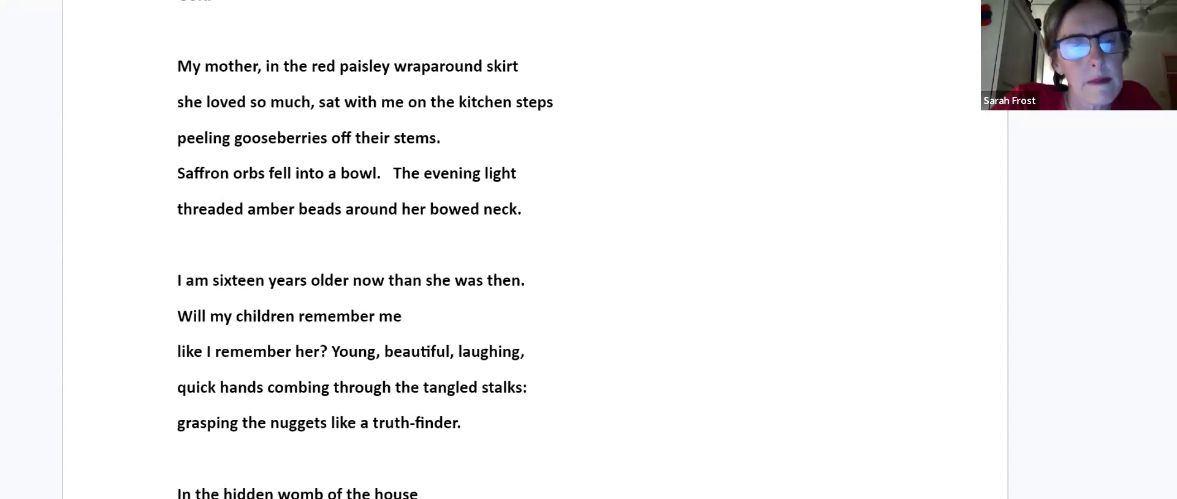
{"action": "scroll", "scroll_direction": "down", "scroll_amount": 3}
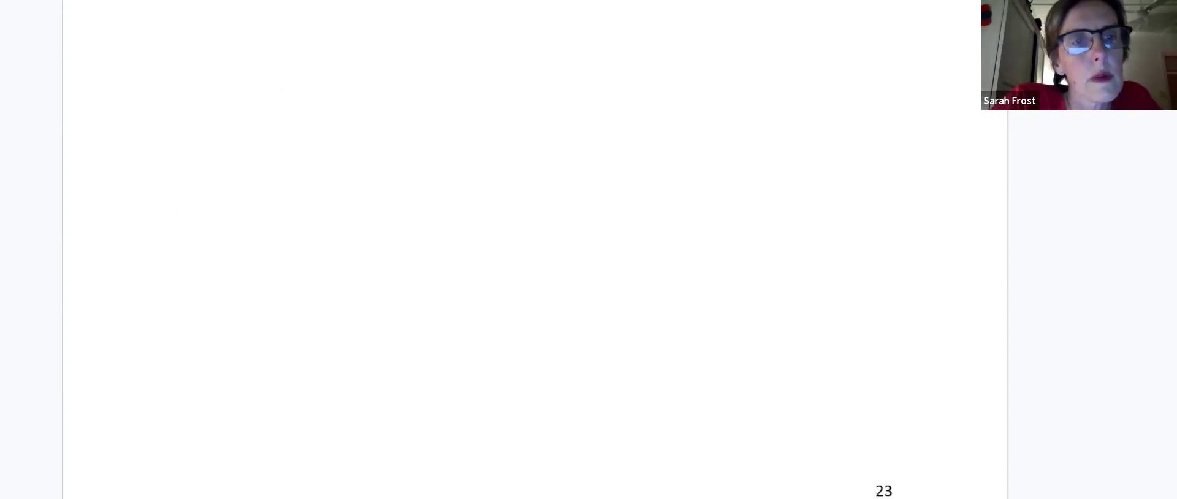
{"action": "scroll", "scroll_direction": "up", "scroll_amount": 3}
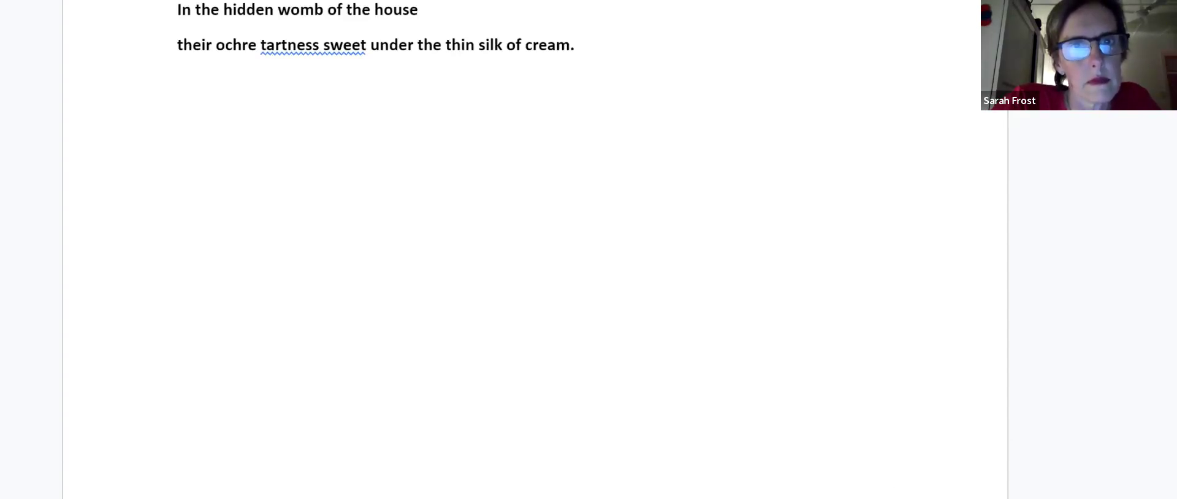
{"action": "scroll", "scroll_direction": "down", "scroll_amount": 3}
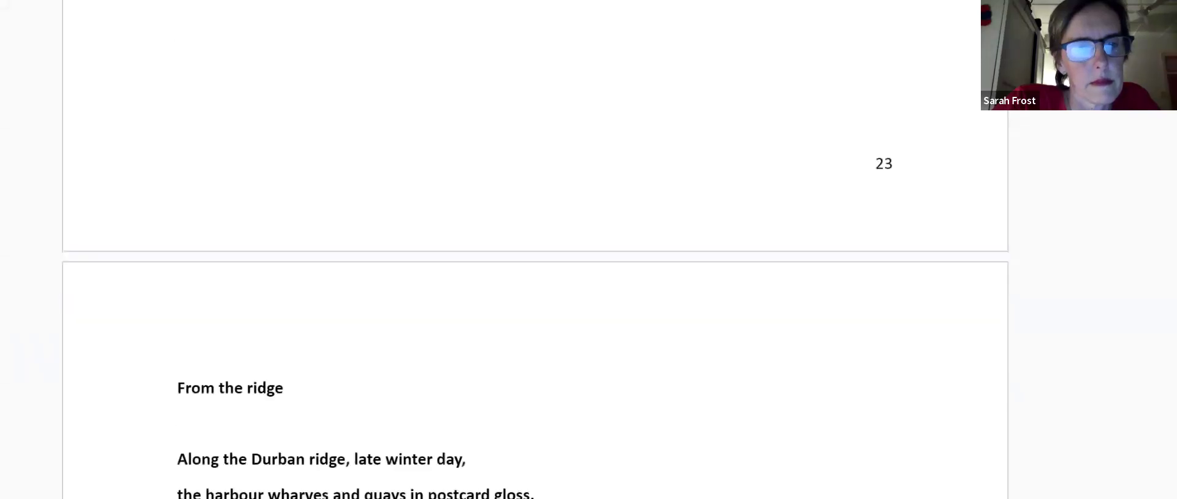
- Scroll past 'From the ridge' ending 'dolosse furred with sea-green moss' to the 'Graveyard' title
{"action": "scroll", "scroll_direction": "down", "scroll_amount": 3}
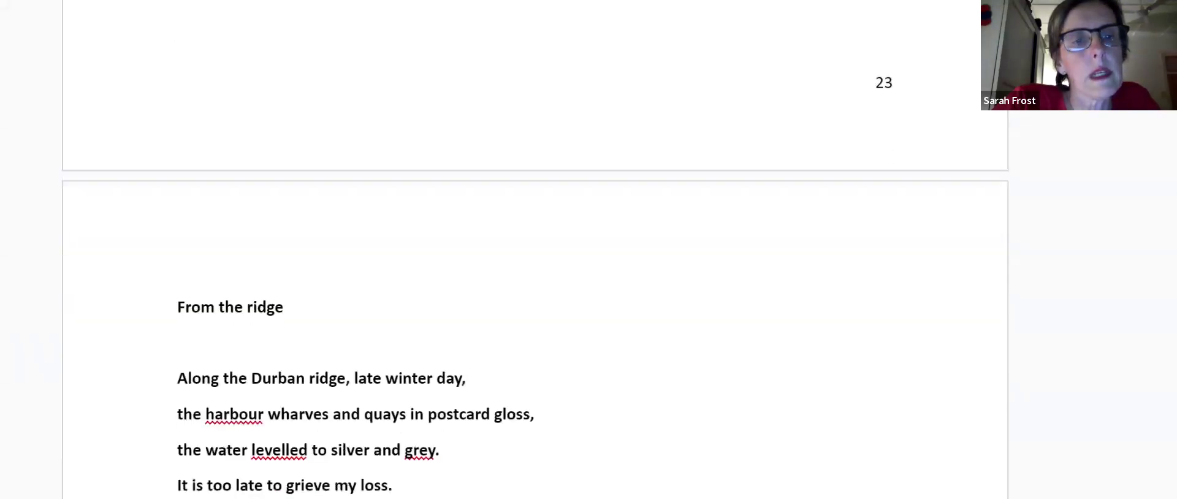
{"action": "scroll", "scroll_direction": "down", "scroll_amount": 3}
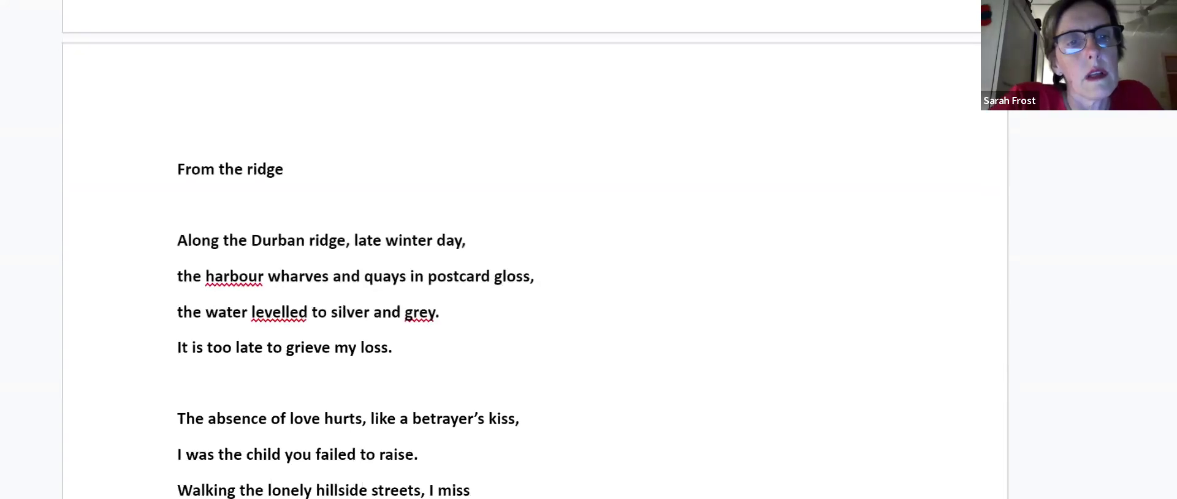
{"action": "scroll", "scroll_direction": "down", "scroll_amount": 3}
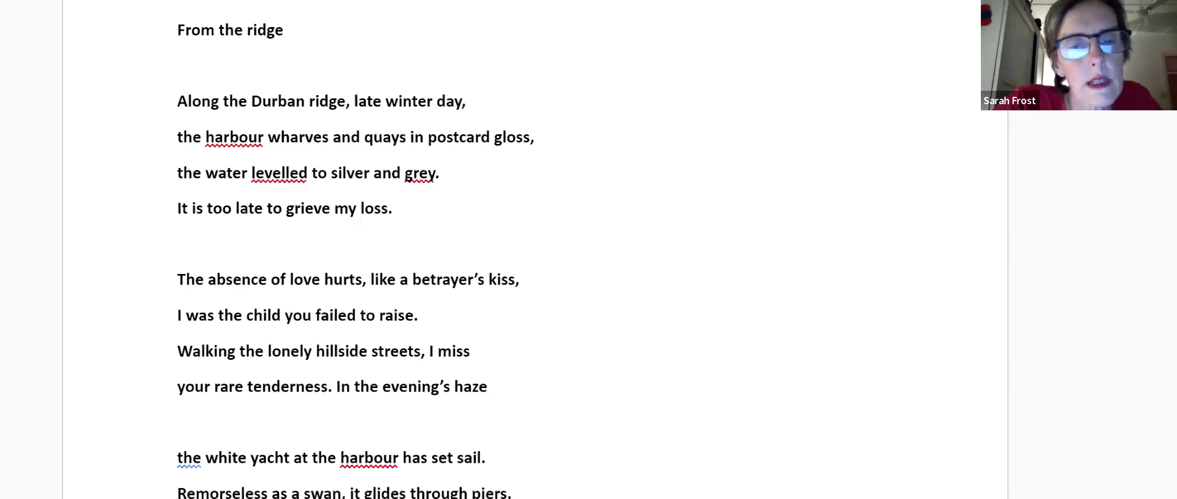
{"action": "scroll", "scroll_direction": "down", "scroll_amount": 3}
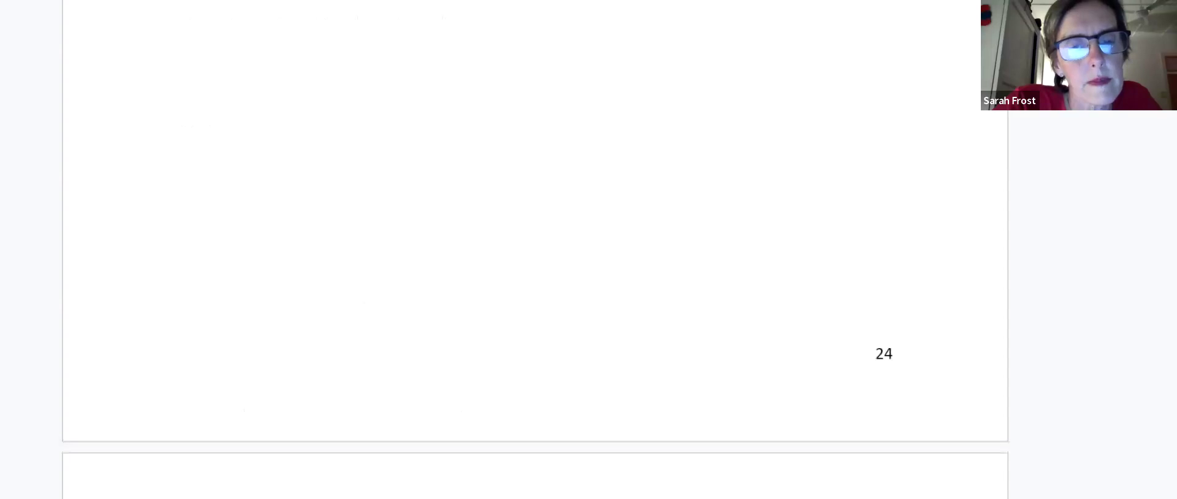
{"action": "scroll", "scroll_direction": "up", "scroll_amount": 3}
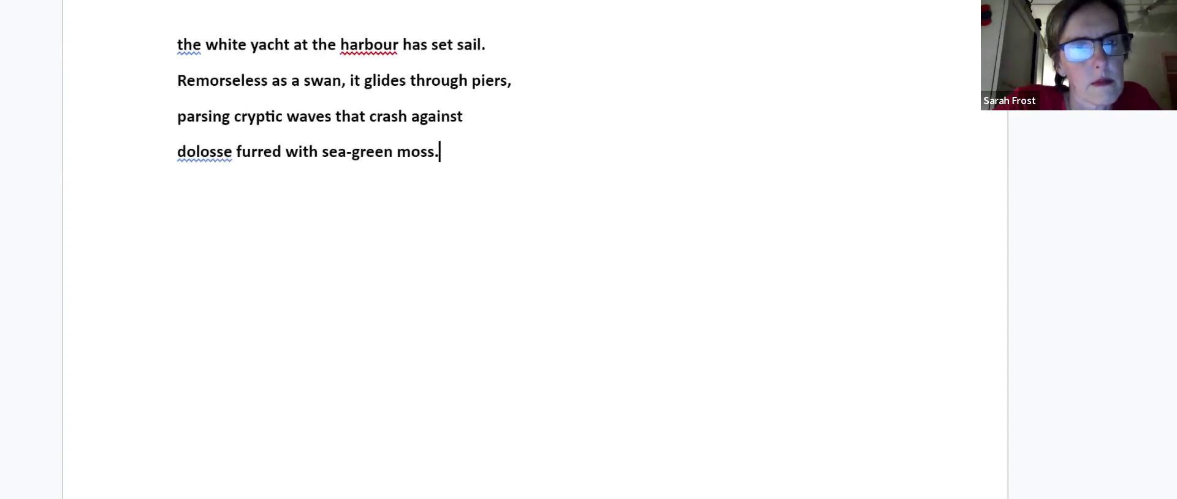
{"action": "scroll", "scroll_direction": "down", "scroll_amount": 3}
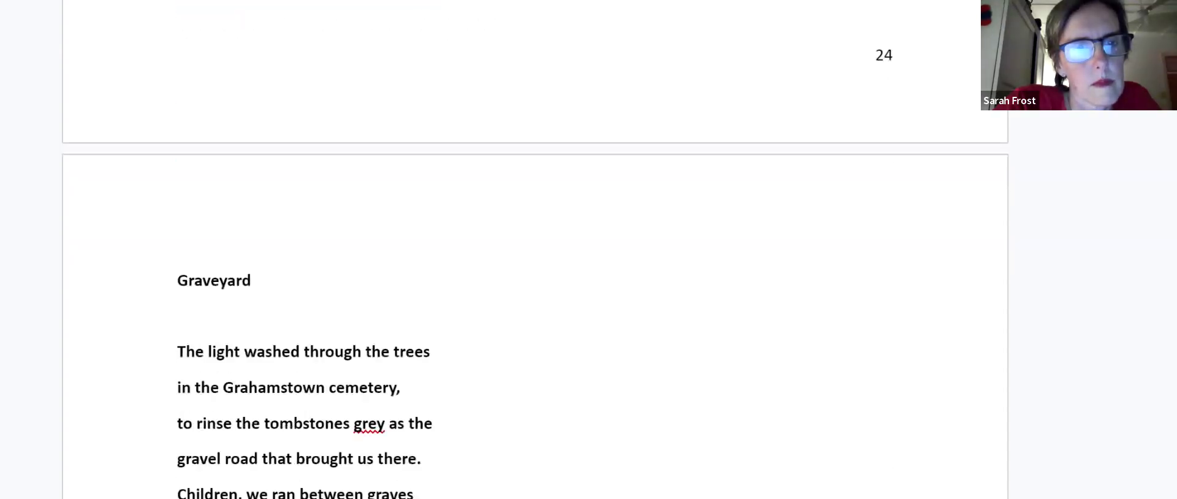
- Scroll past 'Graveyard' ending 'I inscribe all our names' to the 'Through trees' title
{"action": "scroll", "scroll_direction": "down", "scroll_amount": 3}
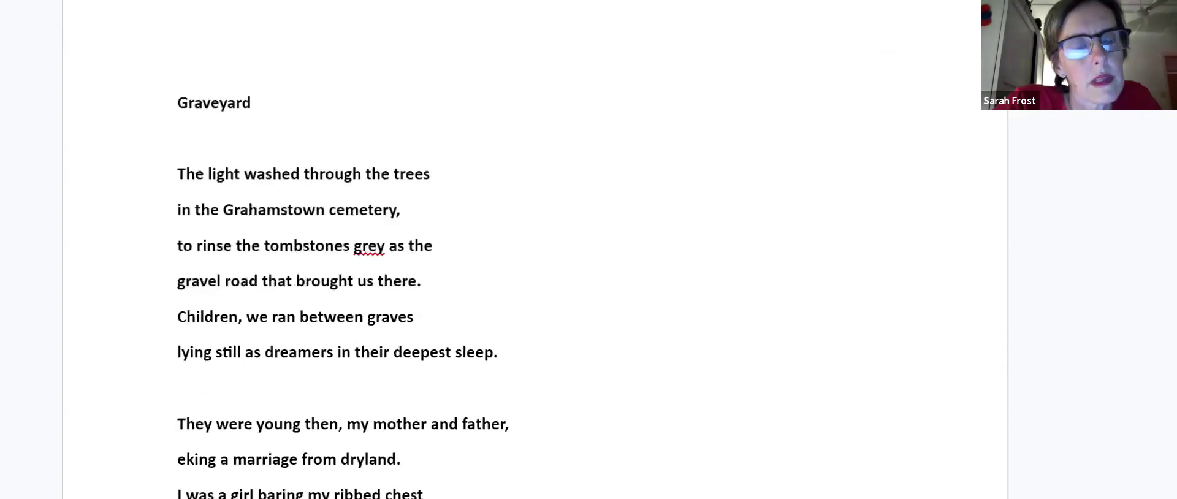
{"action": "scroll", "scroll_direction": "down", "scroll_amount": 3}
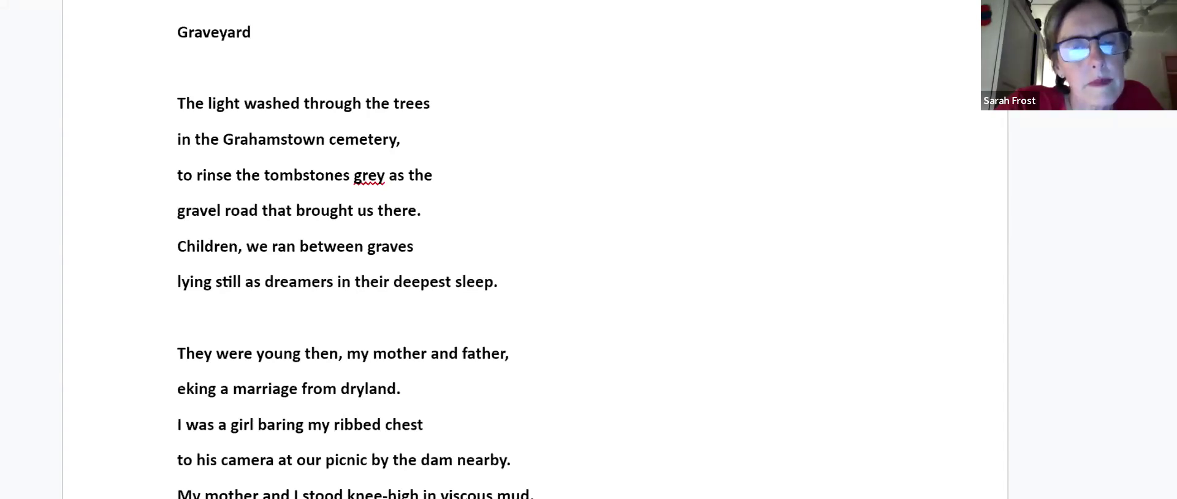
{"action": "scroll", "scroll_direction": "down", "scroll_amount": 3}
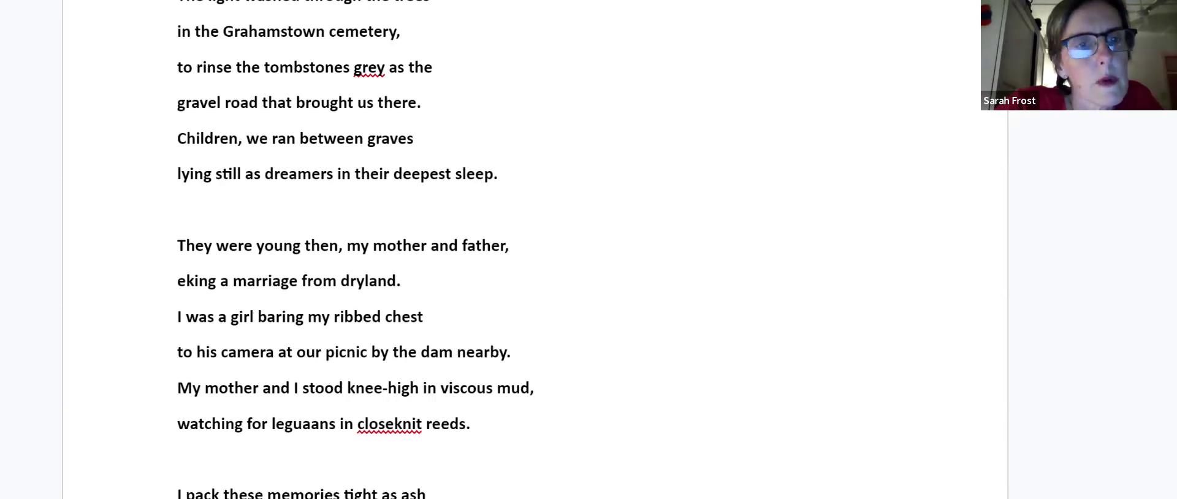
{"action": "scroll", "scroll_direction": "down", "scroll_amount": 3}
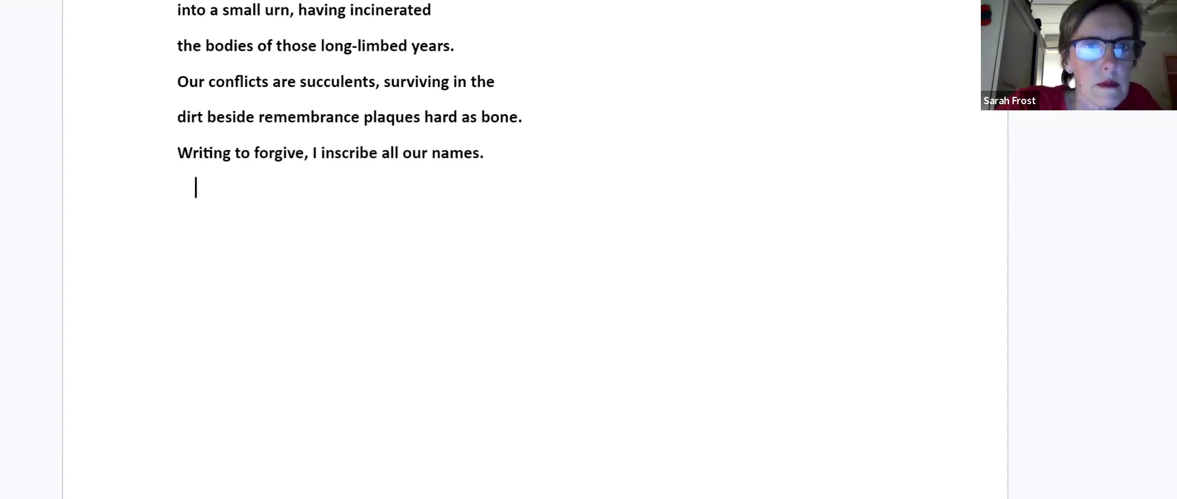
{"action": "scroll", "scroll_direction": "down", "scroll_amount": 3}
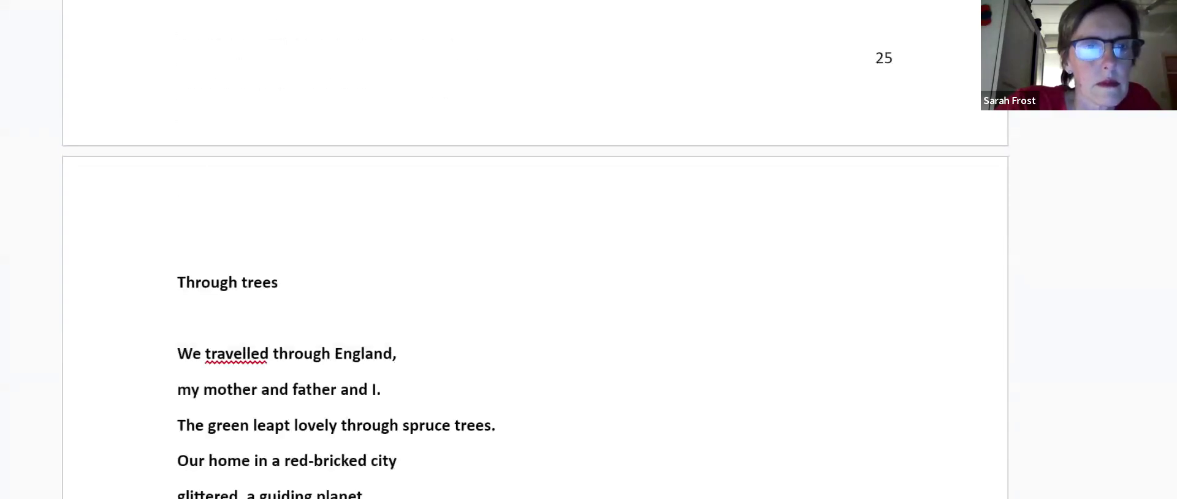
- Scroll past 'Through trees' ending 'fading into day' to 'Later poems' and 'Causeway' on page 27
{"action": "scroll", "scroll_direction": "down", "scroll_amount": 3}
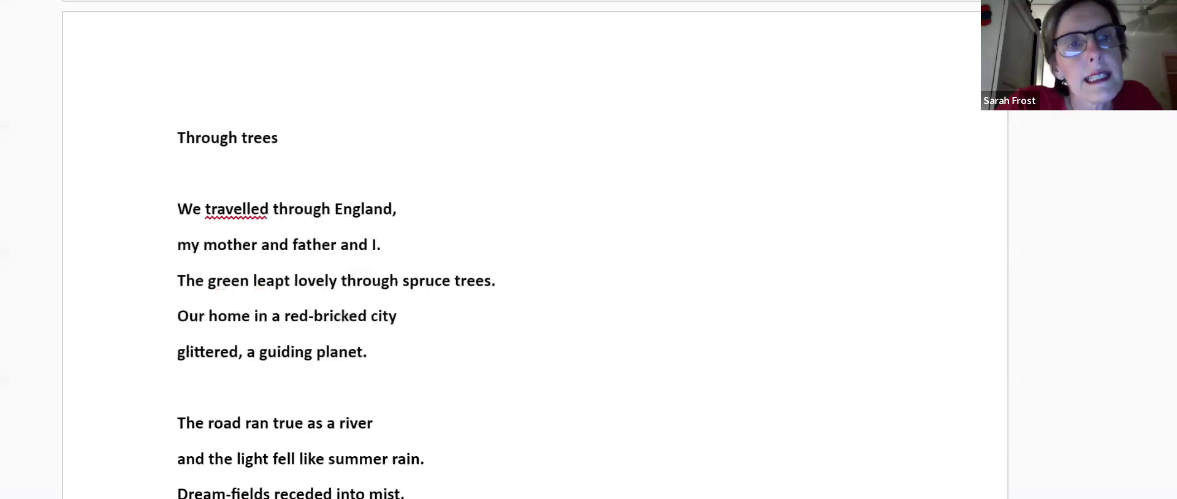
{"action": "scroll", "scroll_direction": "down", "scroll_amount": 3}
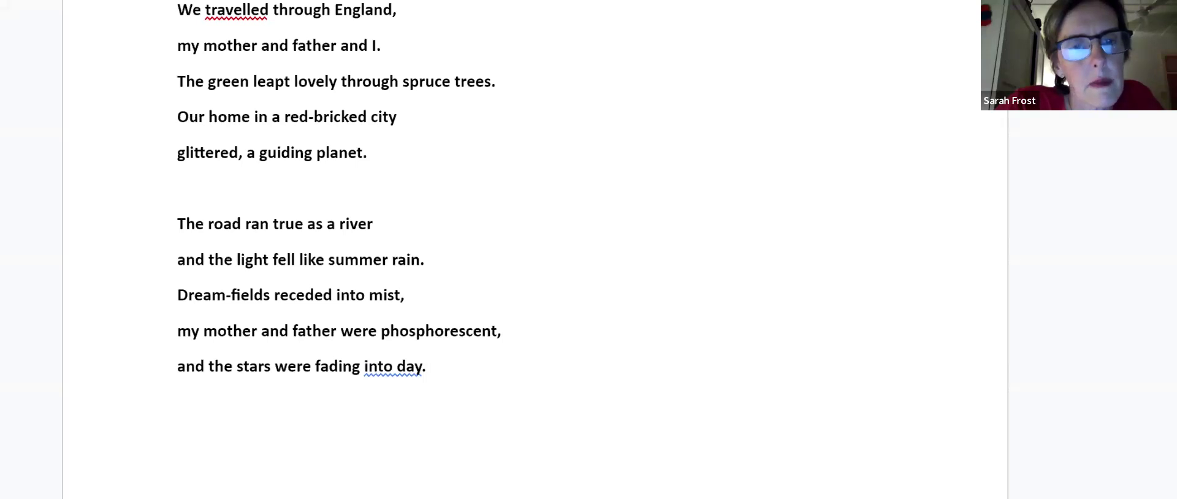
{"action": "left_click", "coordinate": [425, 366]}
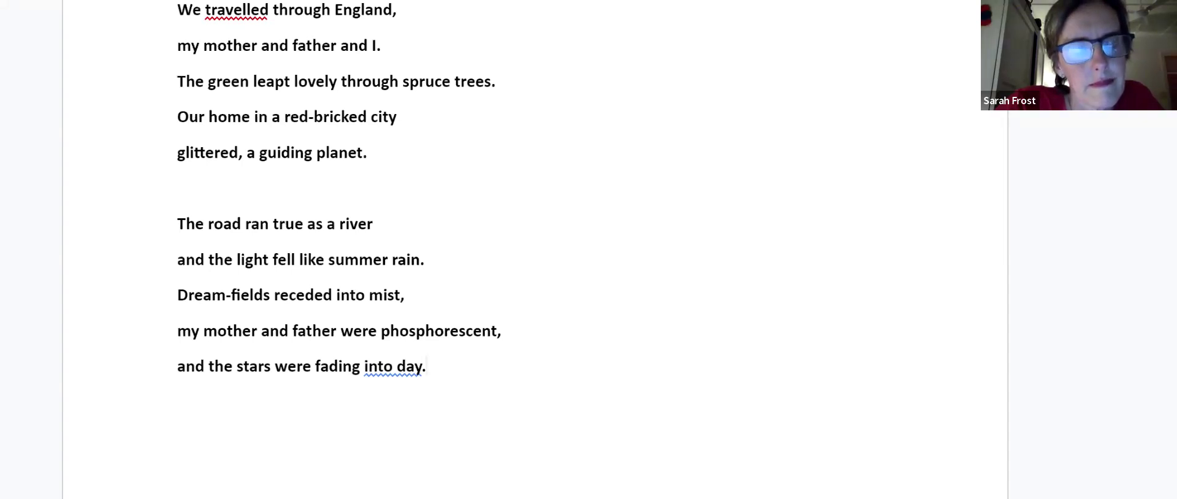
{"action": "scroll", "scroll_direction": "down", "scroll_amount": 3}
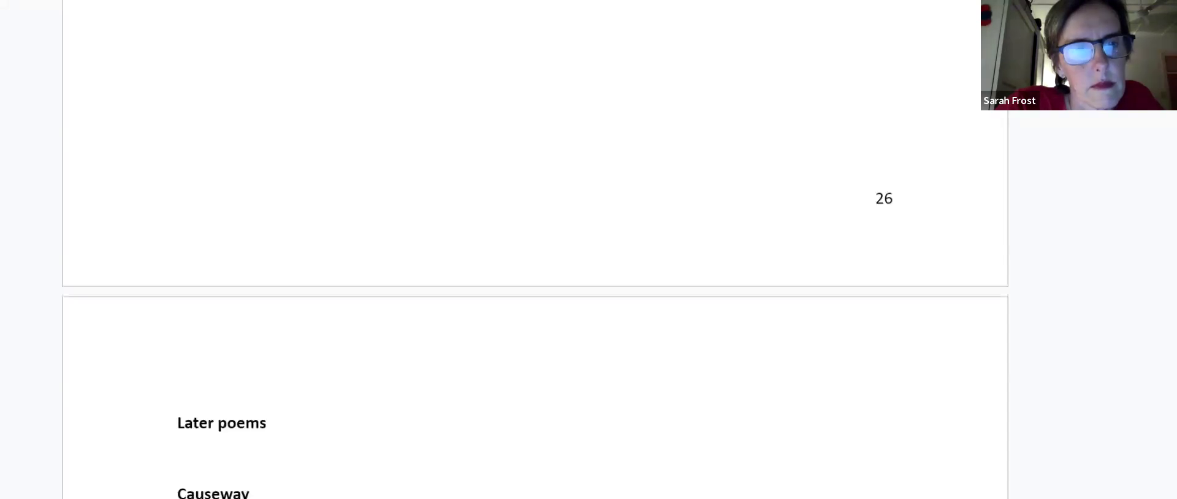
- Scroll past 'Causeway' ending 'bridging the sky' until the 'Rosendal' title appears
{"action": "scroll", "scroll_direction": "down", "scroll_amount": 3}
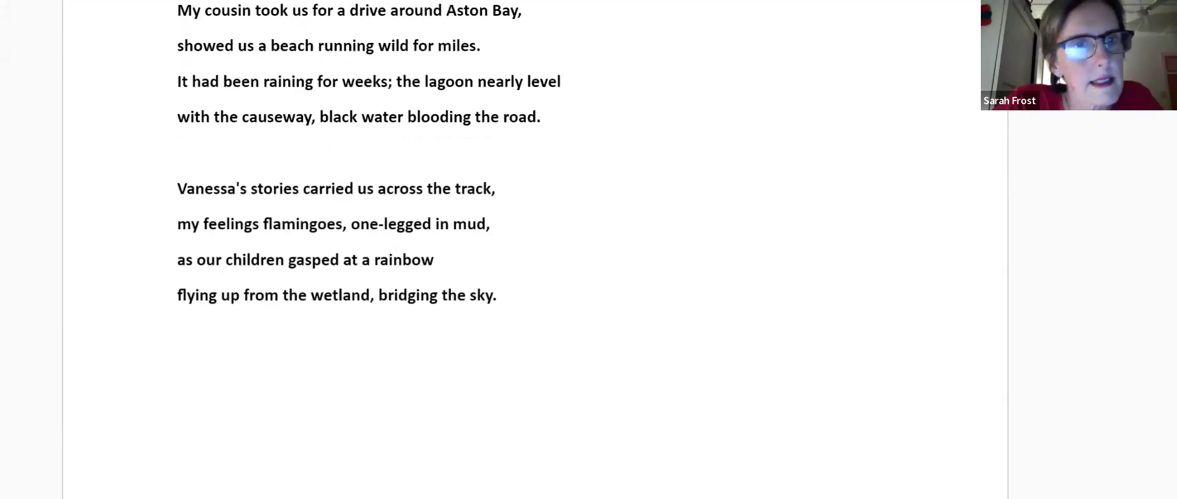
{"action": "scroll", "scroll_direction": "up", "scroll_amount": 3}
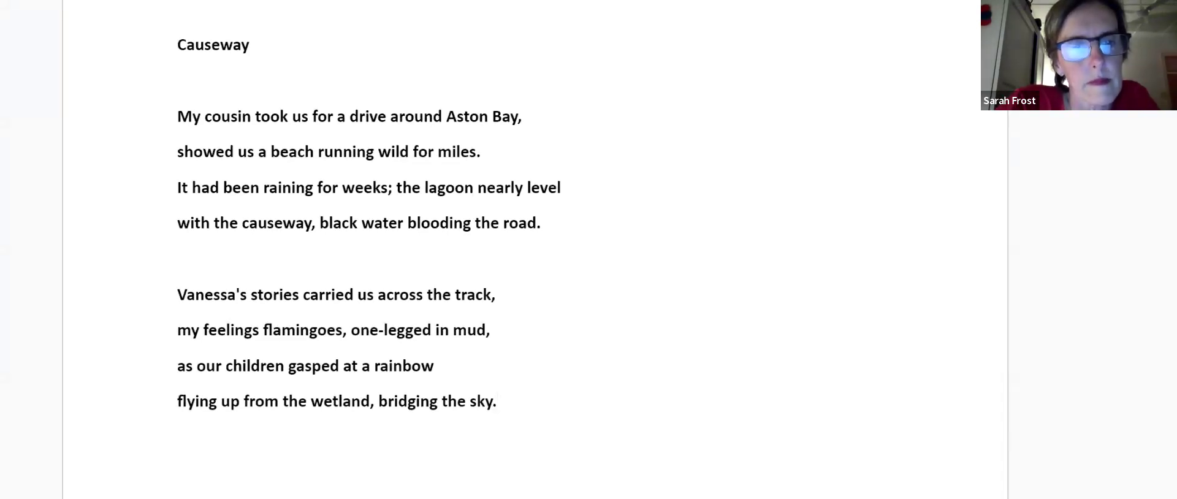
{"action": "scroll", "scroll_direction": "down", "scroll_amount": 3}
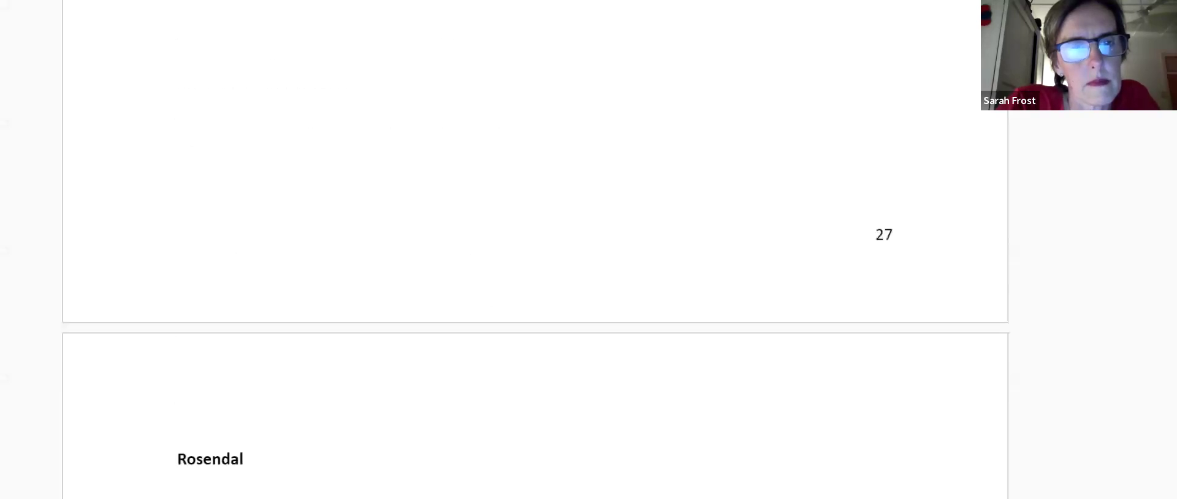
- Scroll past 'Rosendal' ending 'slow born dawn' to 'A place of many waters' on page 29
{"action": "scroll", "scroll_direction": "down", "scroll_amount": 3}
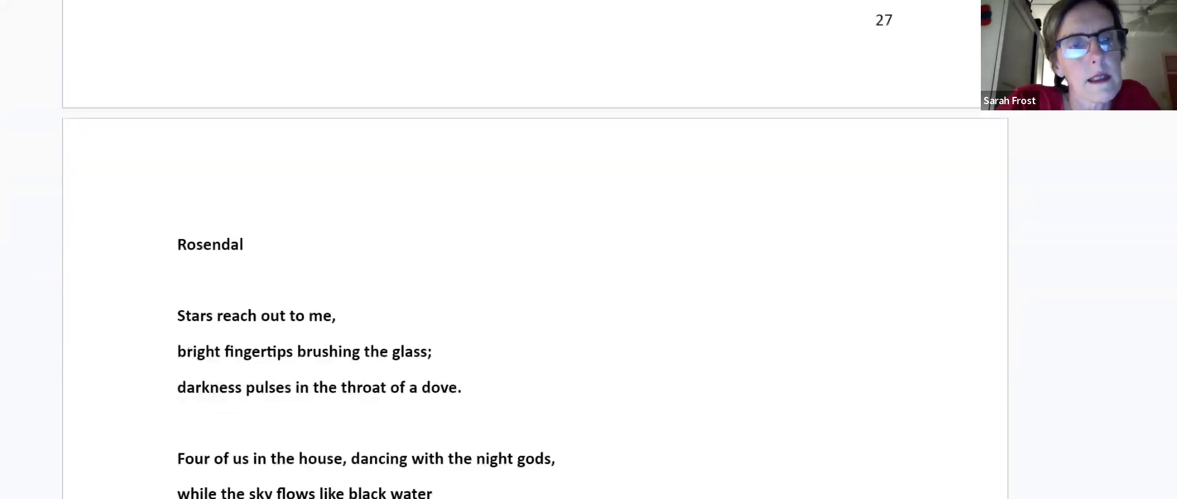
{"action": "scroll", "scroll_direction": "down", "scroll_amount": 3}
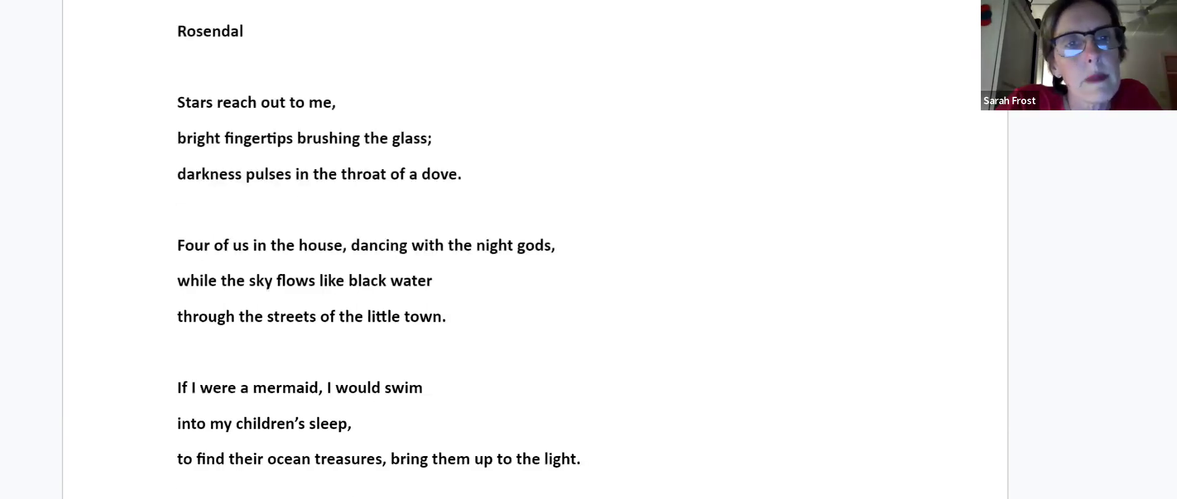
{"action": "left_click", "coordinate": [579, 457]}
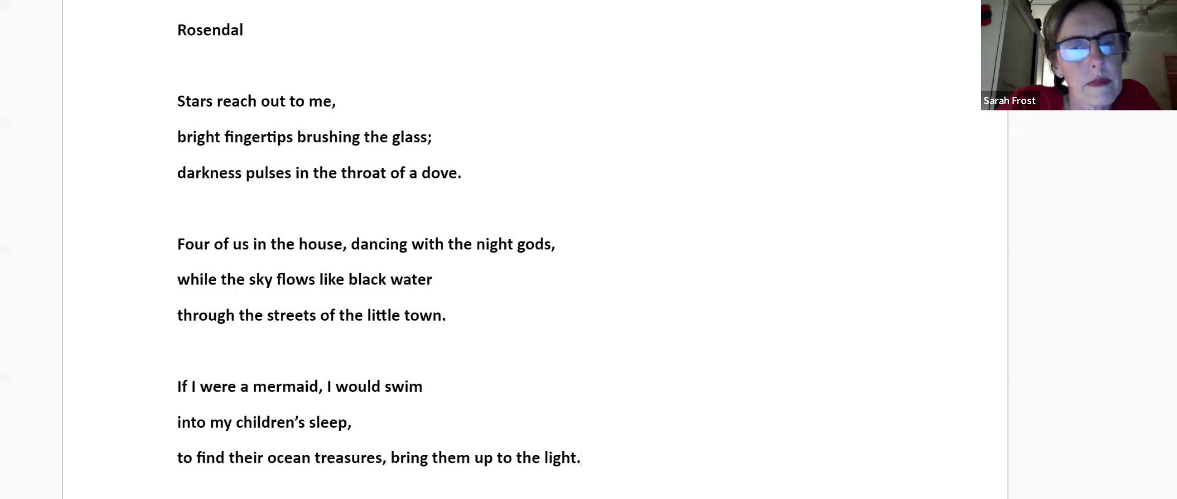
{"action": "scroll", "scroll_direction": "down", "scroll_amount": 3}
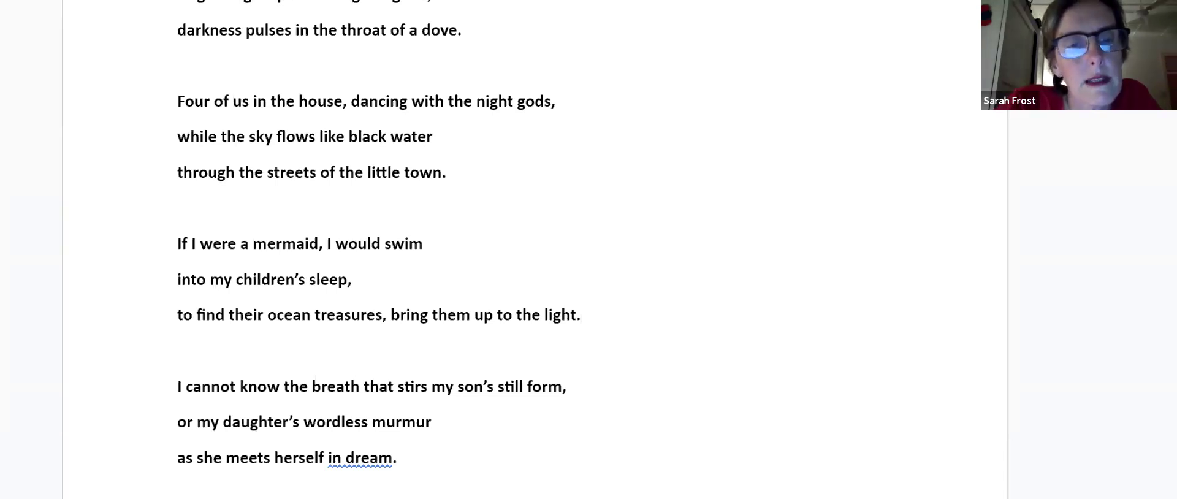
{"action": "scroll", "scroll_direction": "down", "scroll_amount": 3}
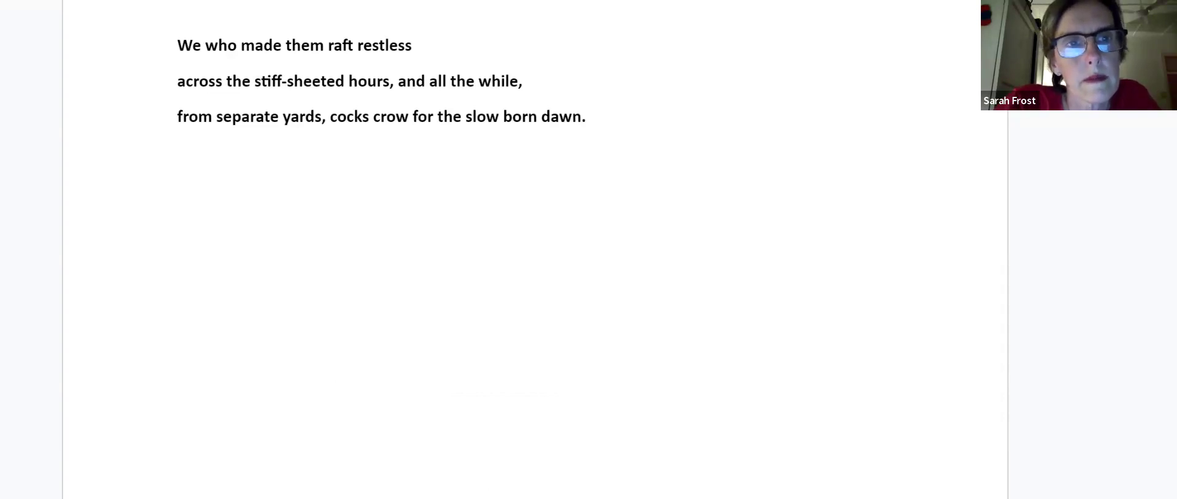
{"action": "scroll", "scroll_direction": "down", "scroll_amount": 3}
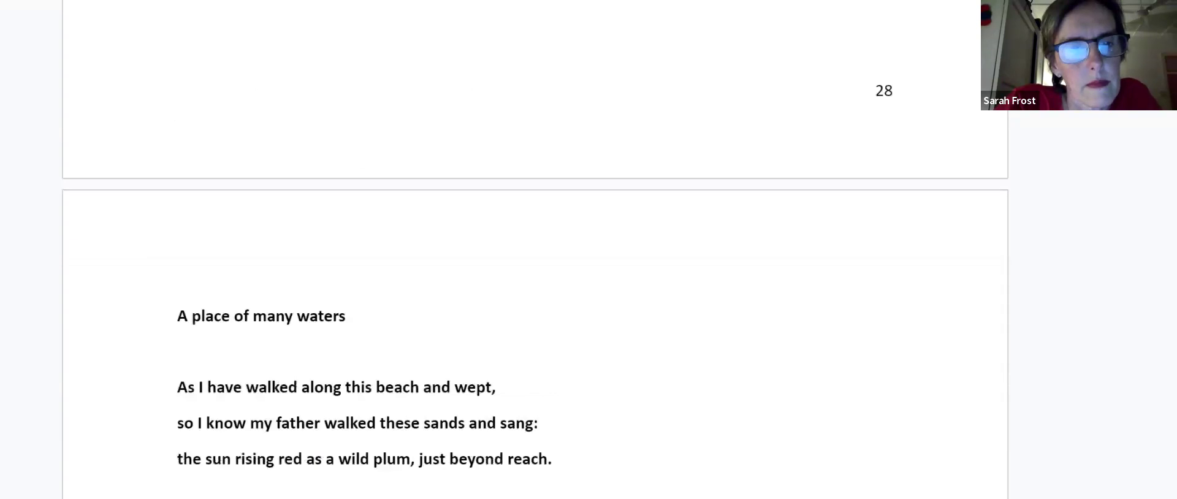
- Scroll past 'A place of many waters' ending 'staring back in wonder' to 'The imaginary' on page 30
{"action": "scroll", "scroll_direction": "down", "scroll_amount": 3}
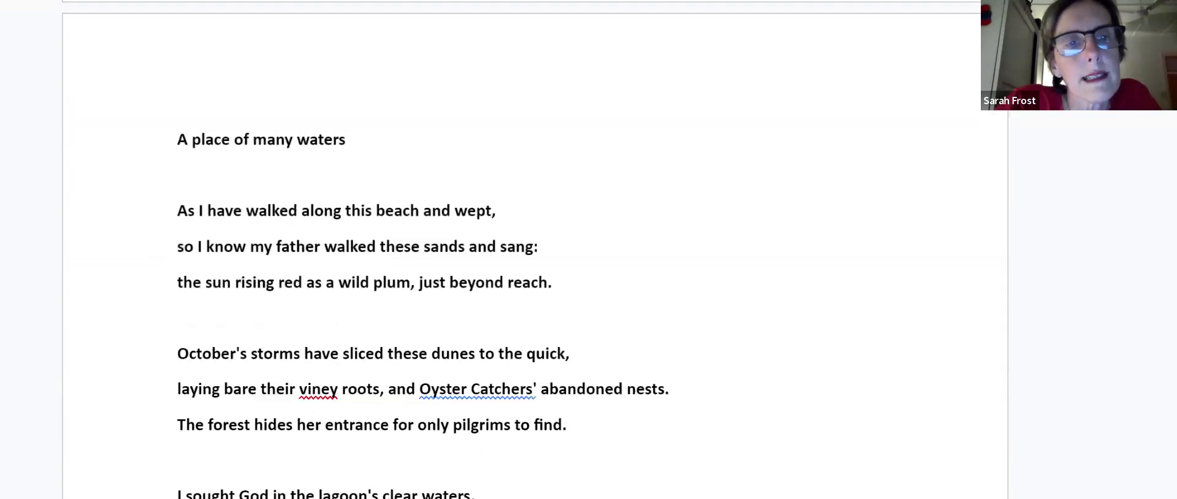
{"action": "scroll", "scroll_direction": "down", "scroll_amount": 3}
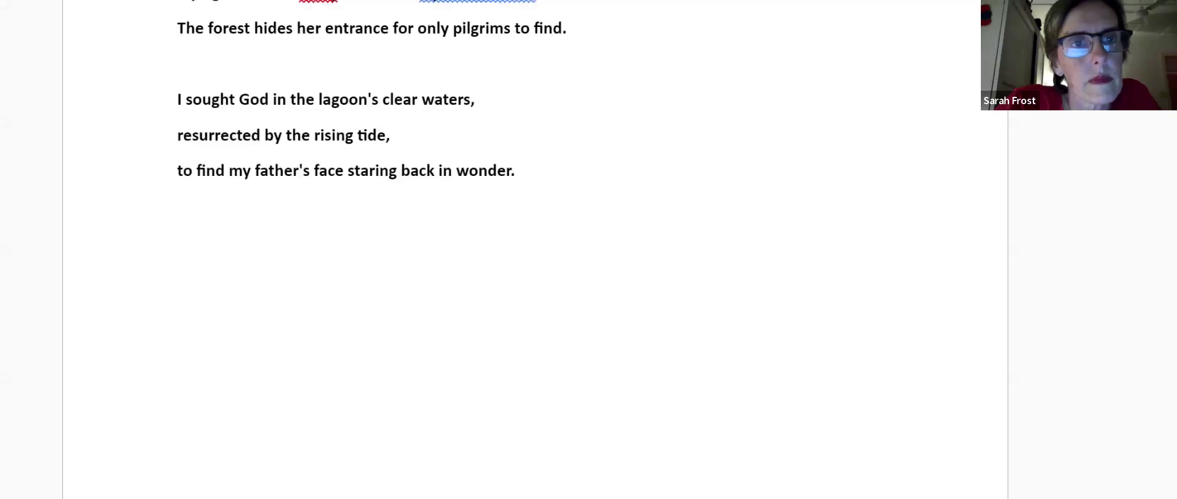
{"action": "scroll", "scroll_direction": "up", "scroll_amount": 3}
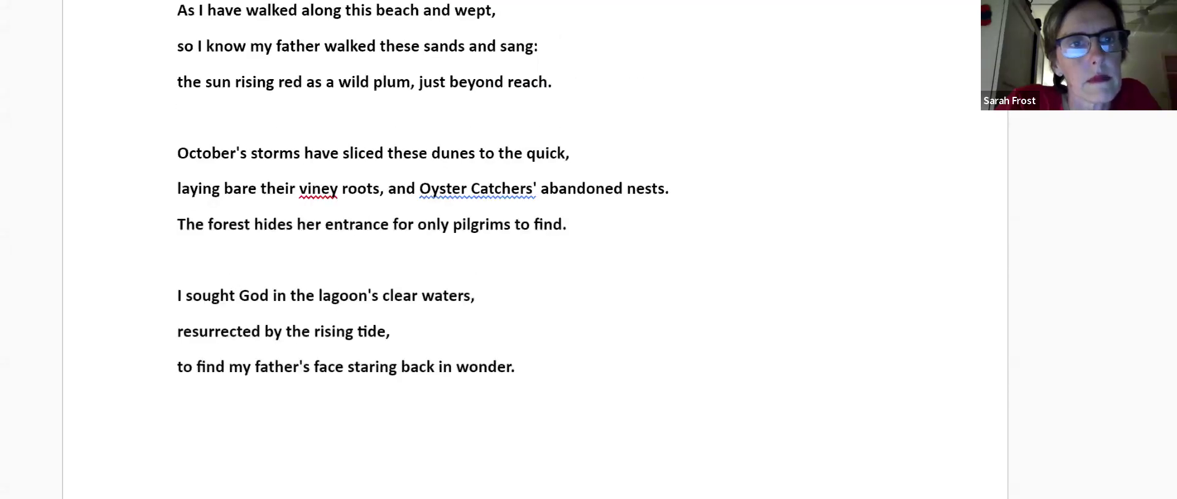
{"action": "scroll", "scroll_direction": "down", "scroll_amount": 3}
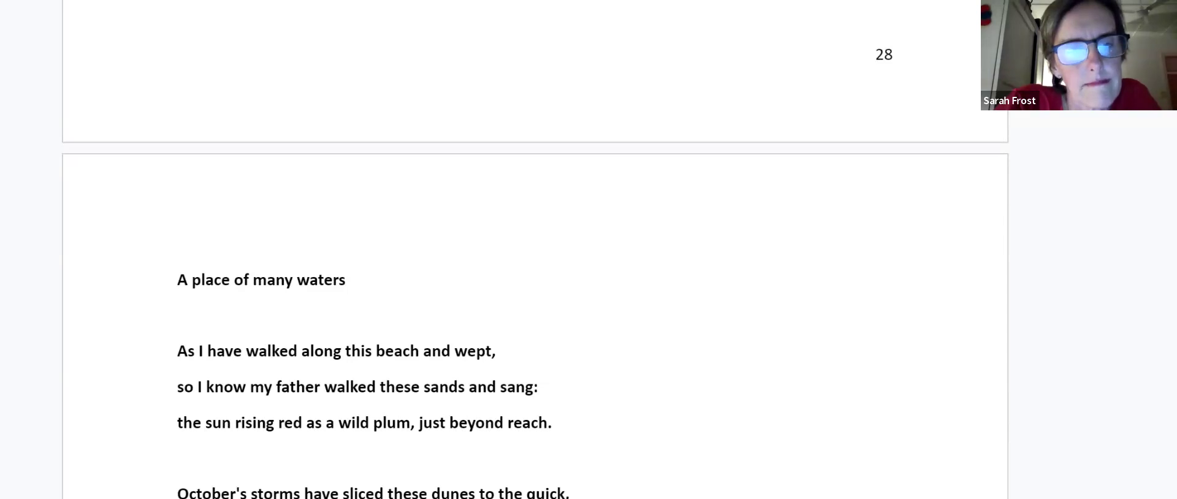
{"action": "left_click", "coordinate": [178, 491]}
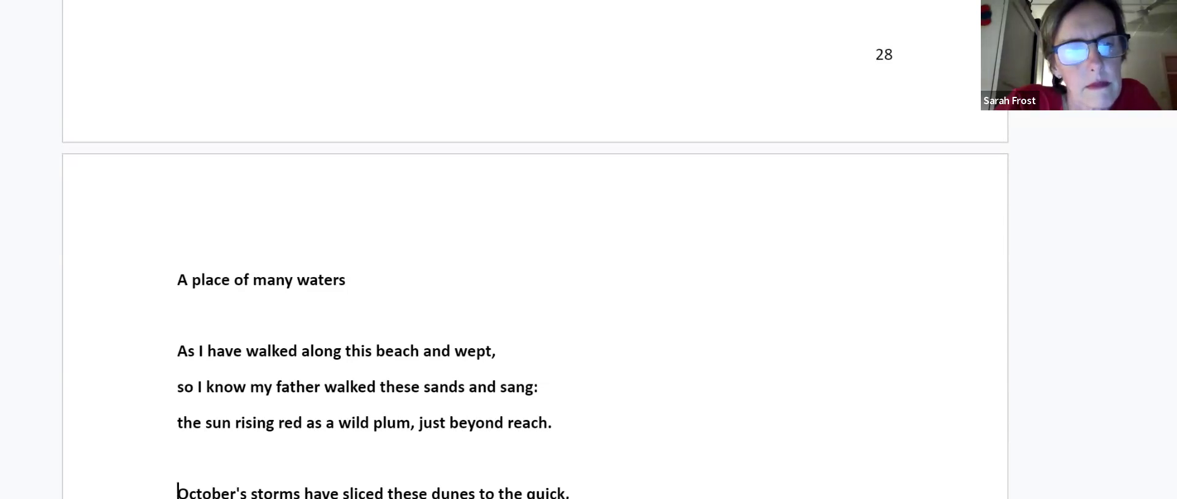
{"action": "scroll", "scroll_direction": "down", "scroll_amount": 3}
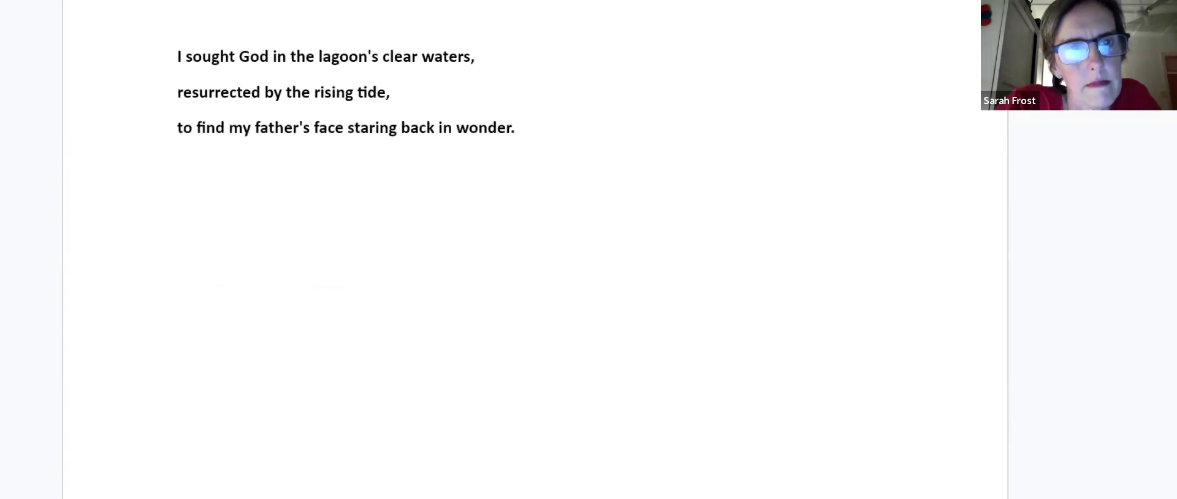
{"action": "scroll", "scroll_direction": "up", "scroll_amount": 3}
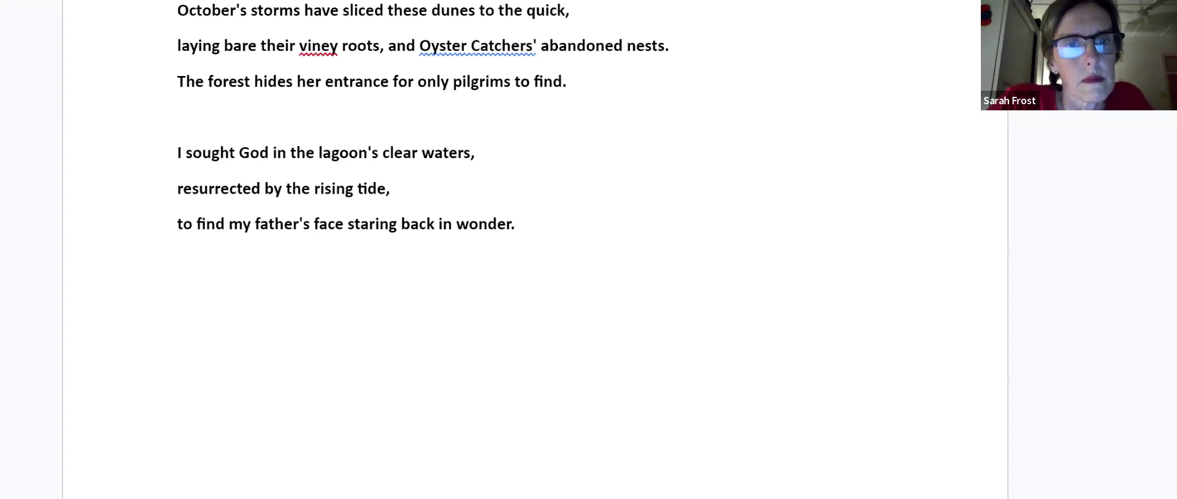
{"action": "scroll", "scroll_direction": "down", "scroll_amount": 3}
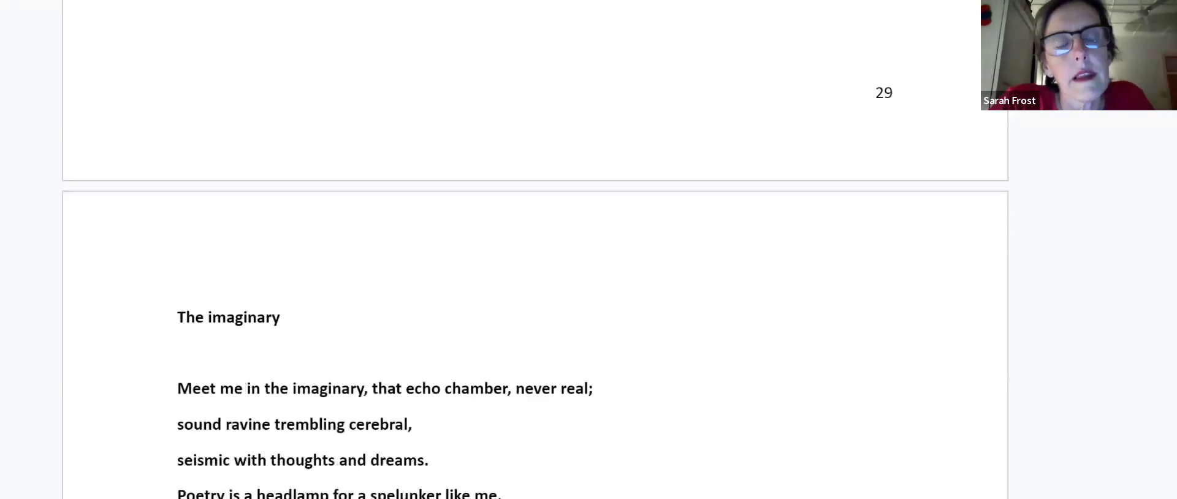
- Scroll through 'The imaginary' to the cairn stanza ending 'for the voices we lost when they blew away.'
{"action": "scroll", "scroll_direction": "down", "scroll_amount": 3}
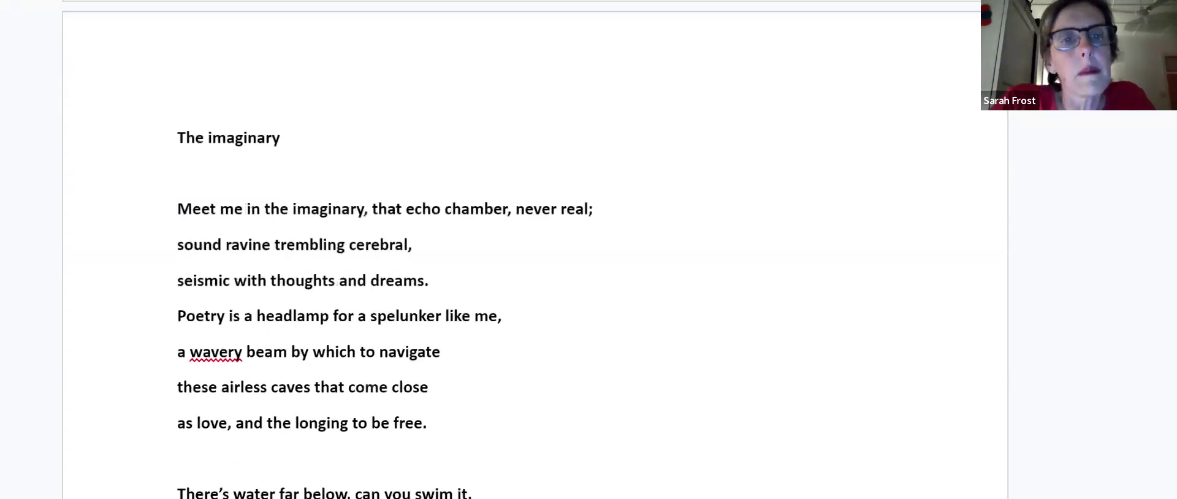
{"action": "scroll", "scroll_direction": "up", "scroll_amount": 3}
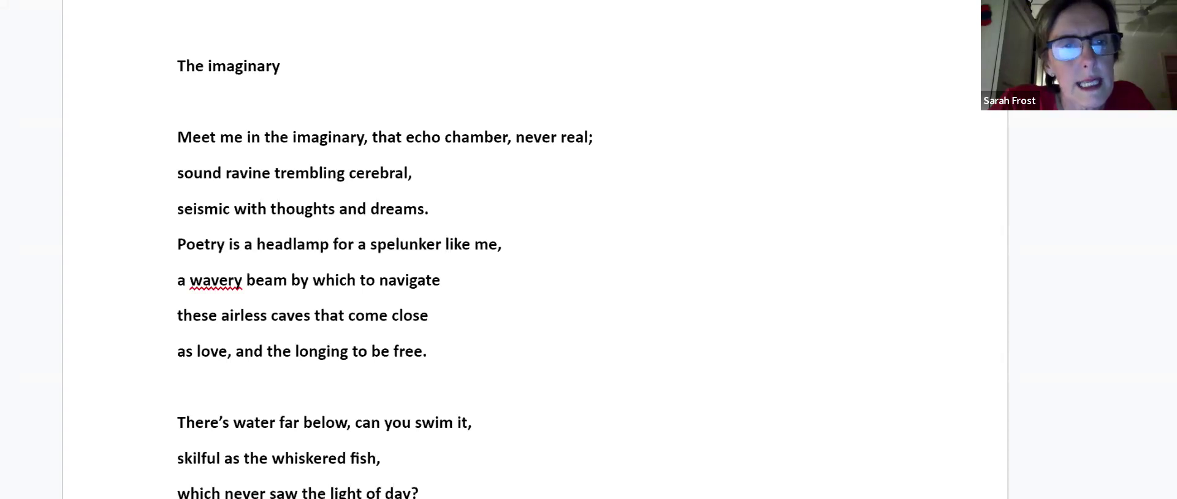
{"action": "left_click", "coordinate": [474, 422]}
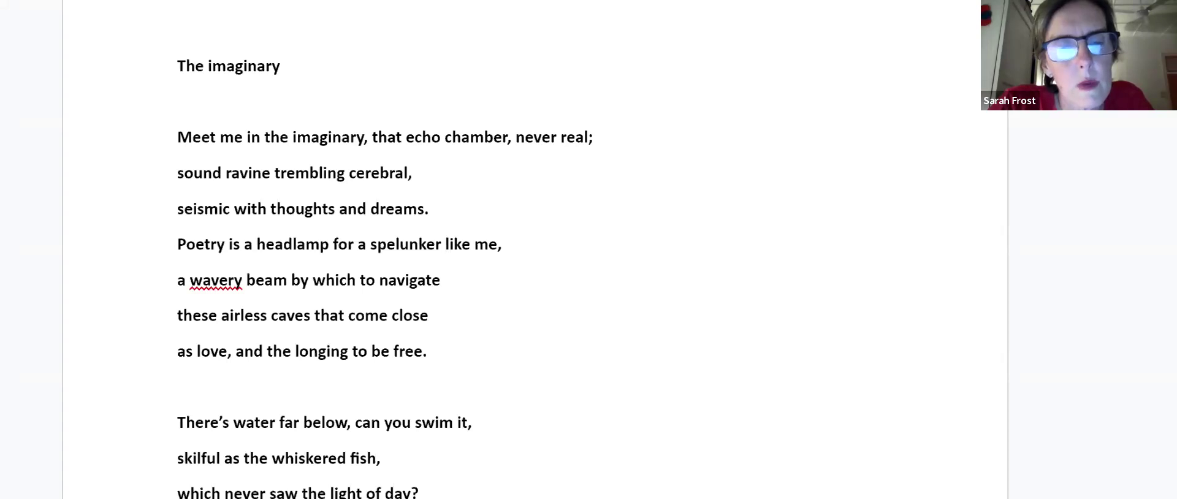
{"action": "scroll", "scroll_direction": "down", "scroll_amount": 3}
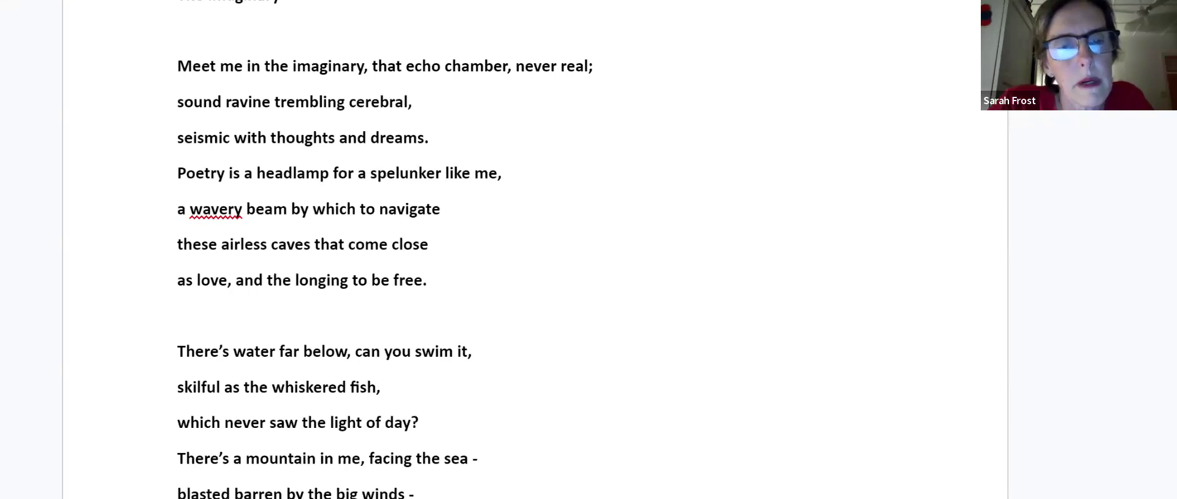
{"action": "scroll", "scroll_direction": "down", "scroll_amount": 3}
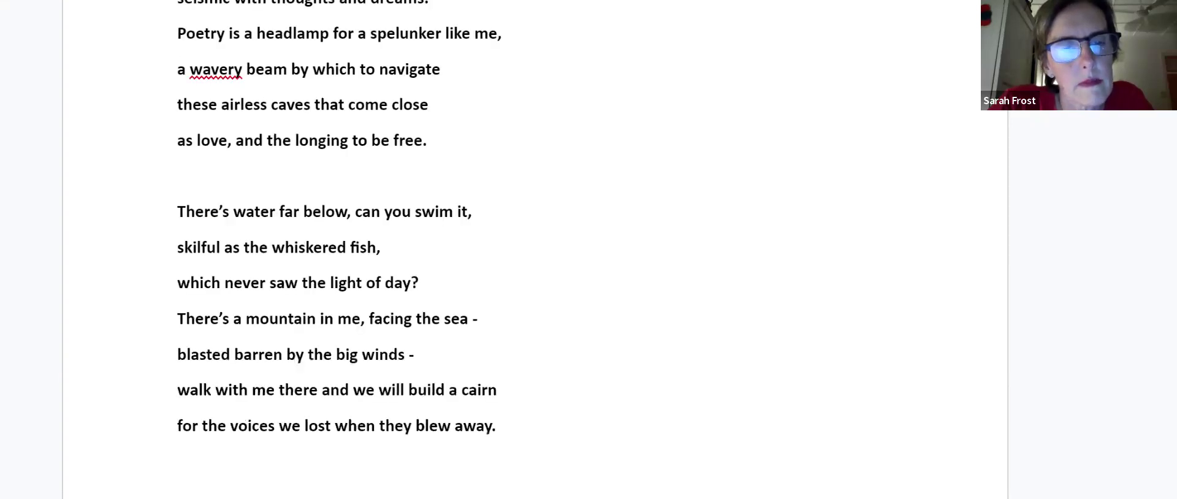
{"action": "scroll", "scroll_direction": "down", "scroll_amount": 3}
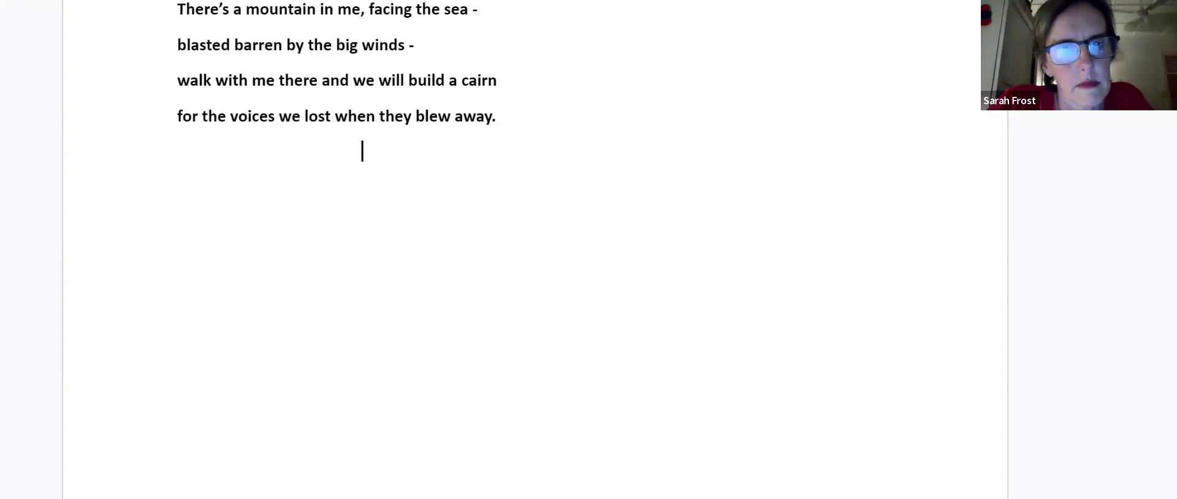
- Scroll past 'Little swords' on page 31 until 'Into the world' heads page 32
{"action": "scroll", "scroll_direction": "down", "scroll_amount": 3}
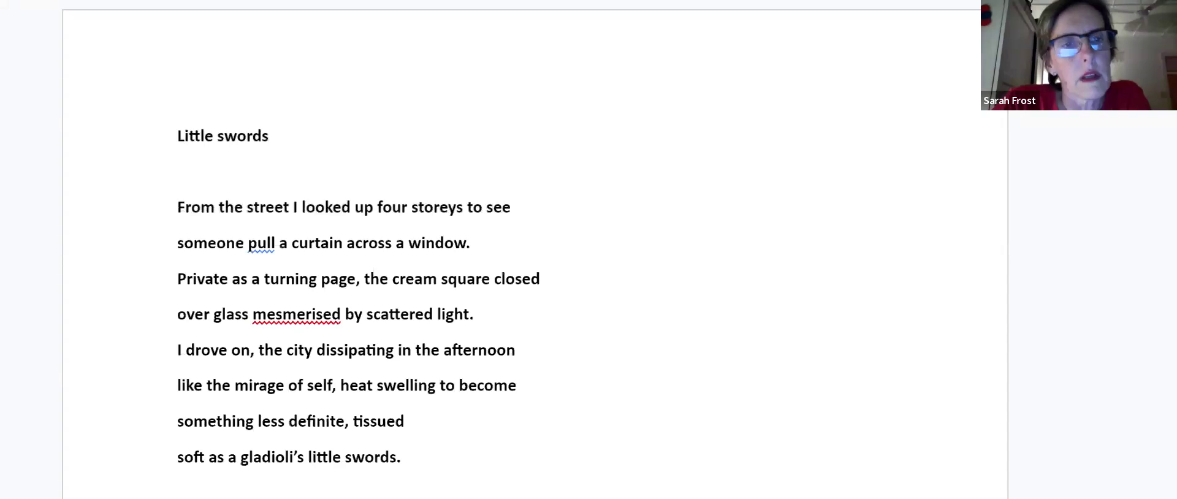
{"action": "scroll", "scroll_direction": "down", "scroll_amount": 3}
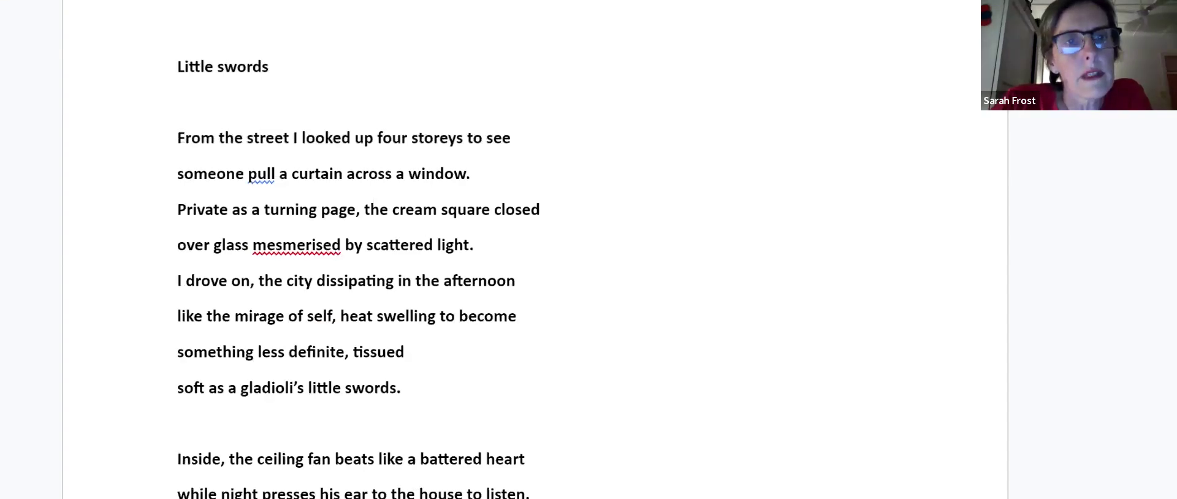
{"action": "left_click", "coordinate": [529, 459]}
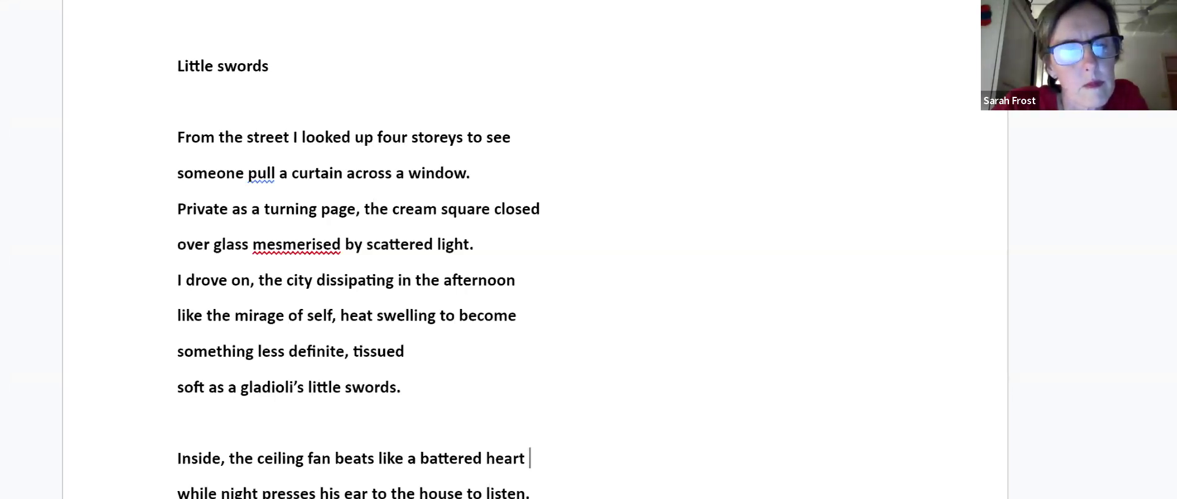
{"action": "scroll", "scroll_direction": "down", "scroll_amount": 3}
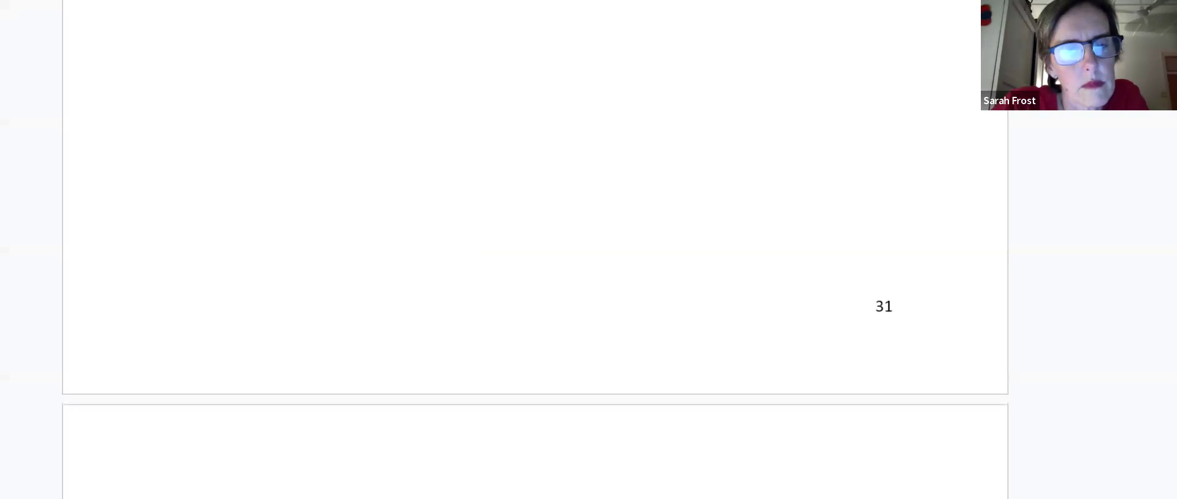
{"action": "scroll", "scroll_direction": "up", "scroll_amount": 3}
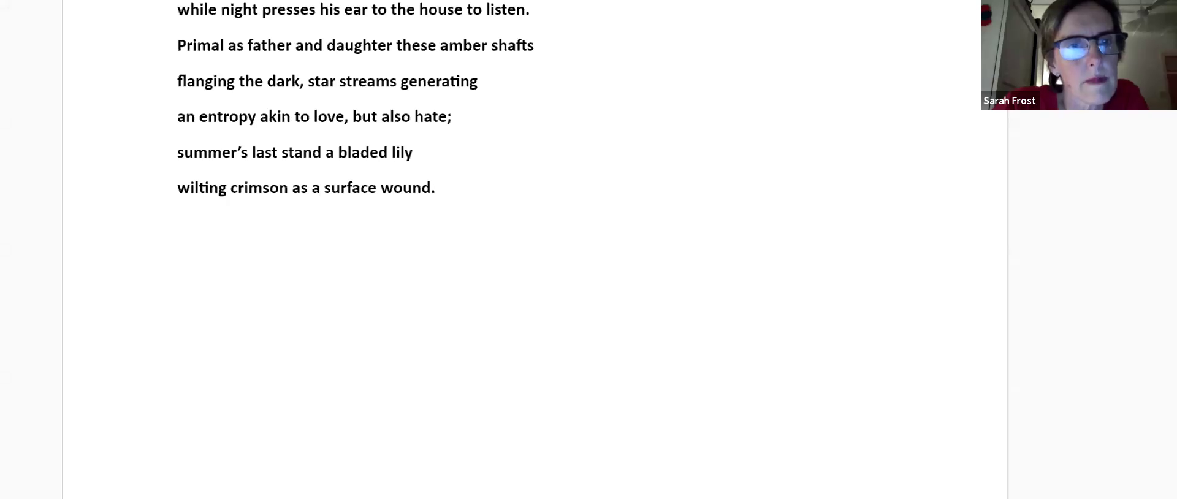
{"action": "scroll", "scroll_direction": "down", "scroll_amount": 3}
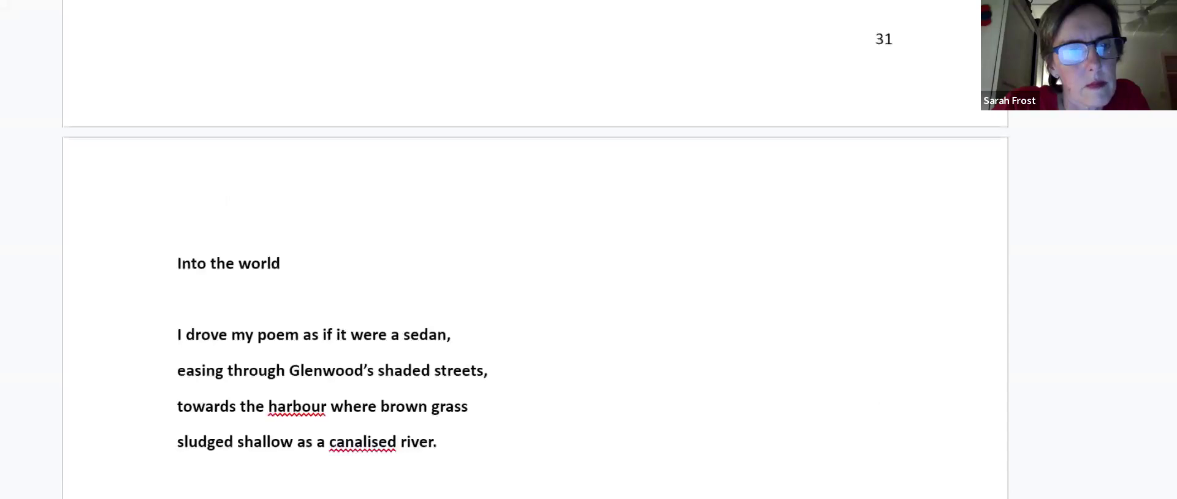
- Scroll to the last stanza of 'Into the world', ending 'vanishing like rooks in smog.'
{"action": "scroll", "scroll_direction": "down", "scroll_amount": 3}
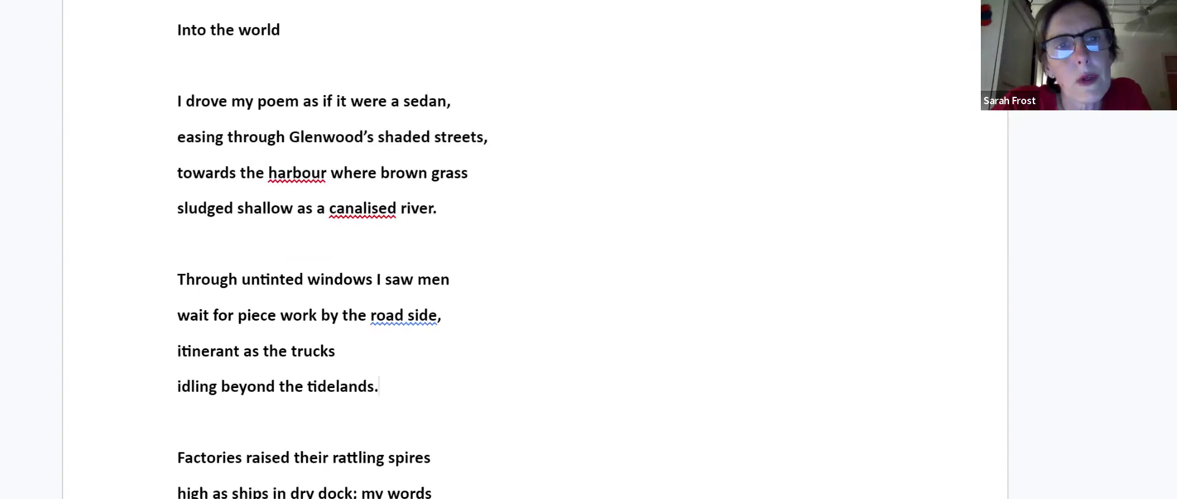
{"action": "left_click", "coordinate": [380, 386]}
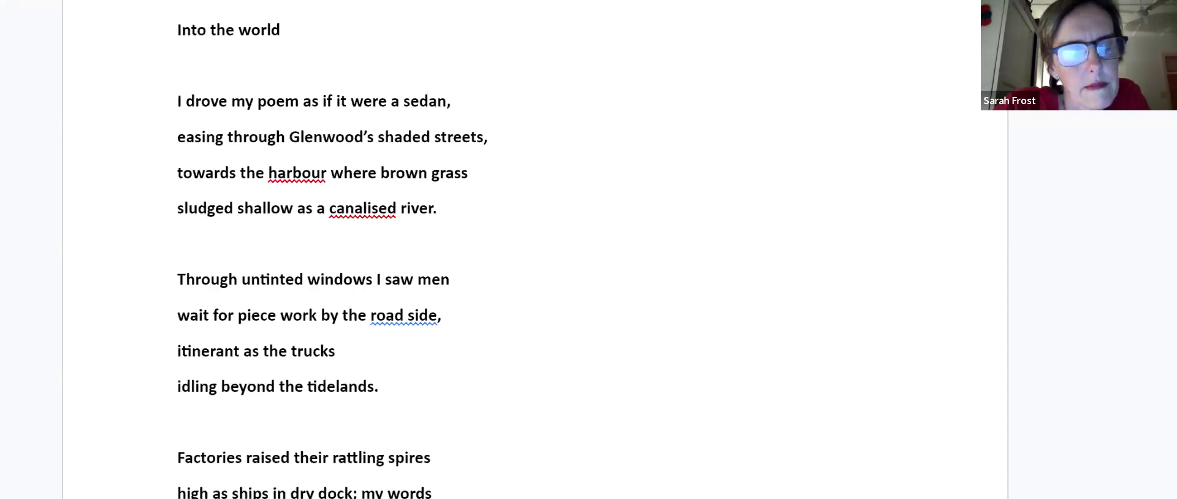
{"action": "left_click", "coordinate": [338, 350]}
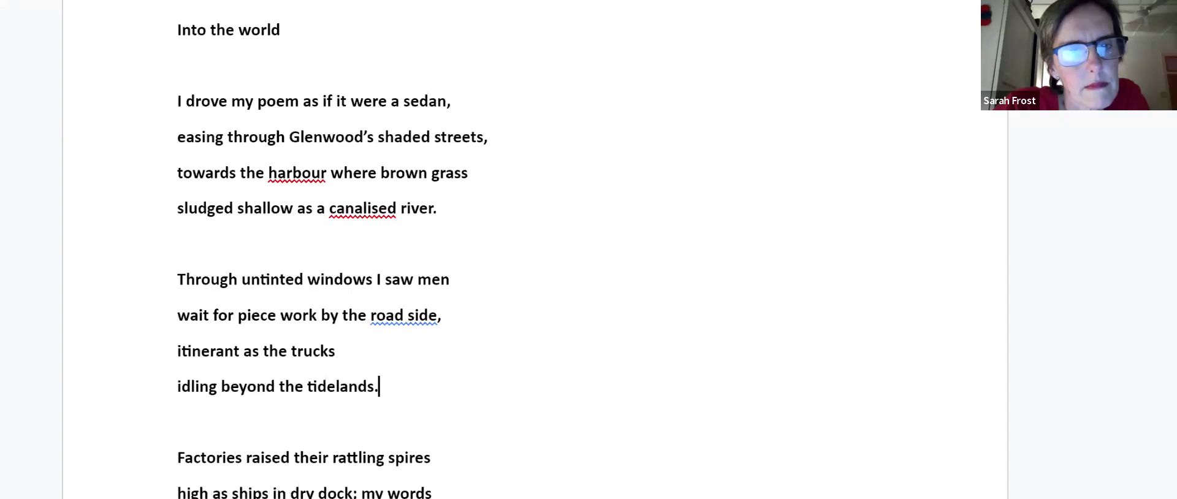
{"action": "scroll", "scroll_direction": "down", "scroll_amount": 3}
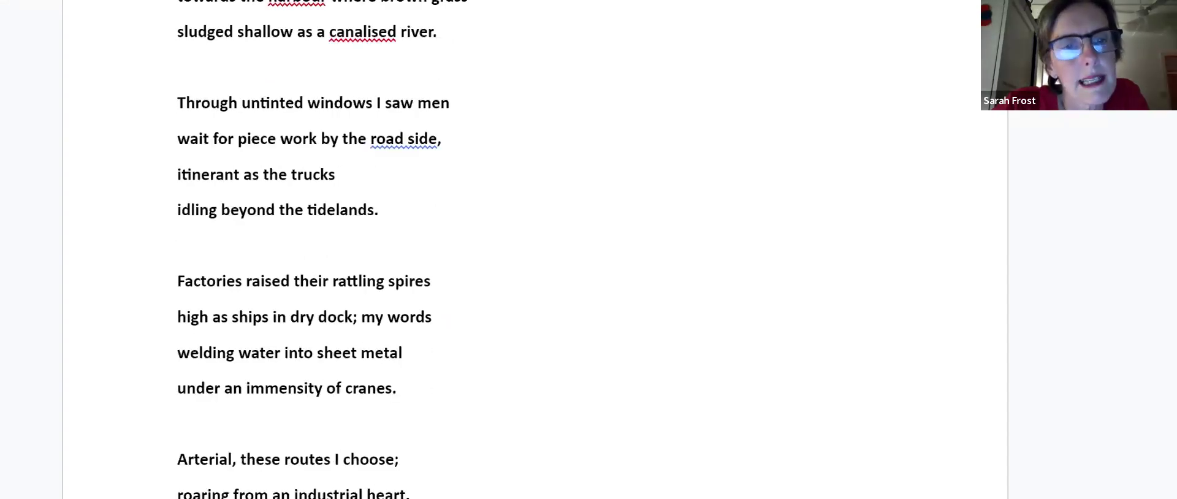
{"action": "scroll", "scroll_direction": "down", "scroll_amount": 3}
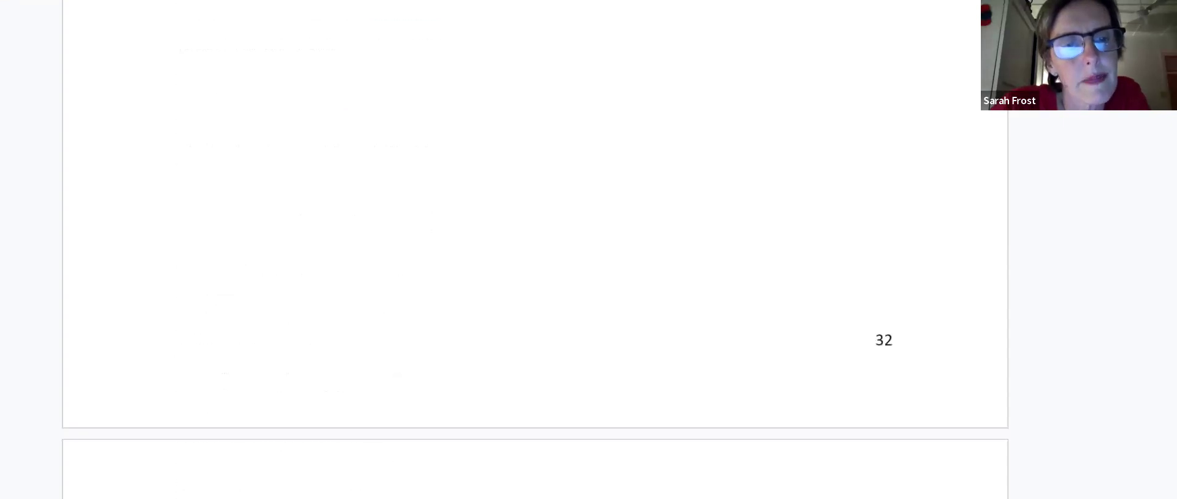
{"action": "scroll", "scroll_direction": "up", "scroll_amount": 3}
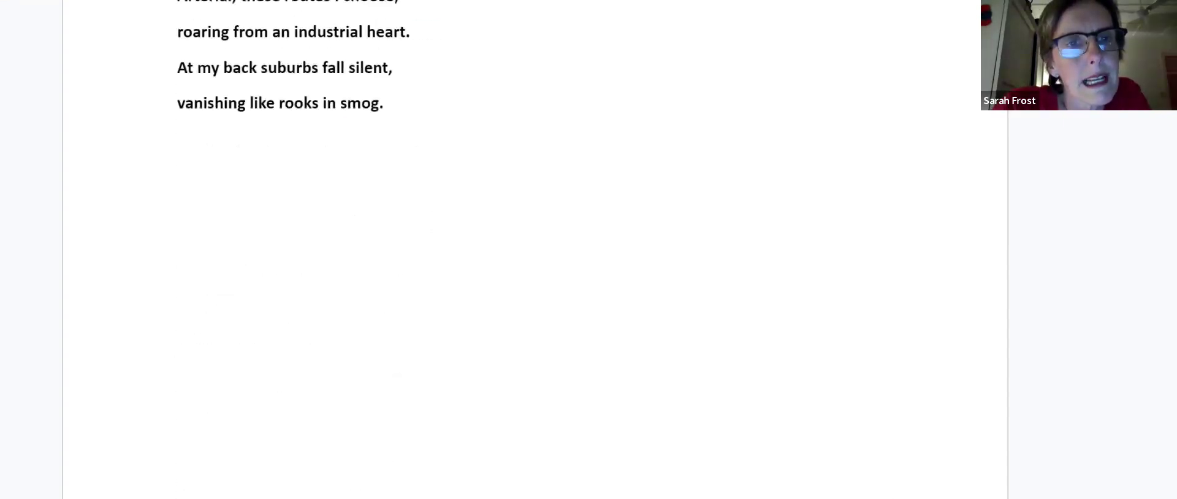
{"action": "scroll", "scroll_direction": "up", "scroll_amount": 3}
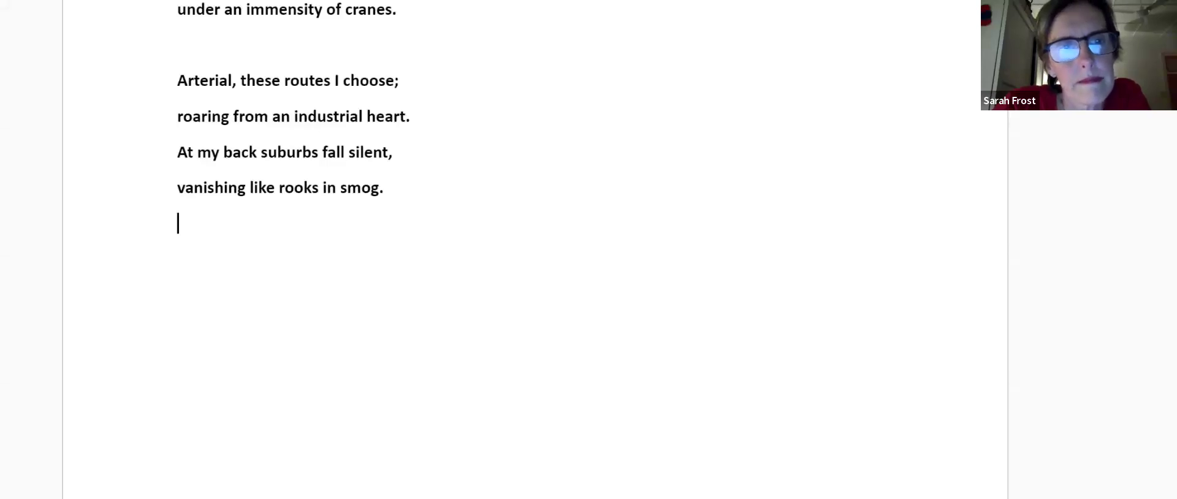
- Scroll to 'At Flam' beneath the note to read Transtomer page 22
{"action": "scroll", "scroll_direction": "down", "scroll_amount": 3}
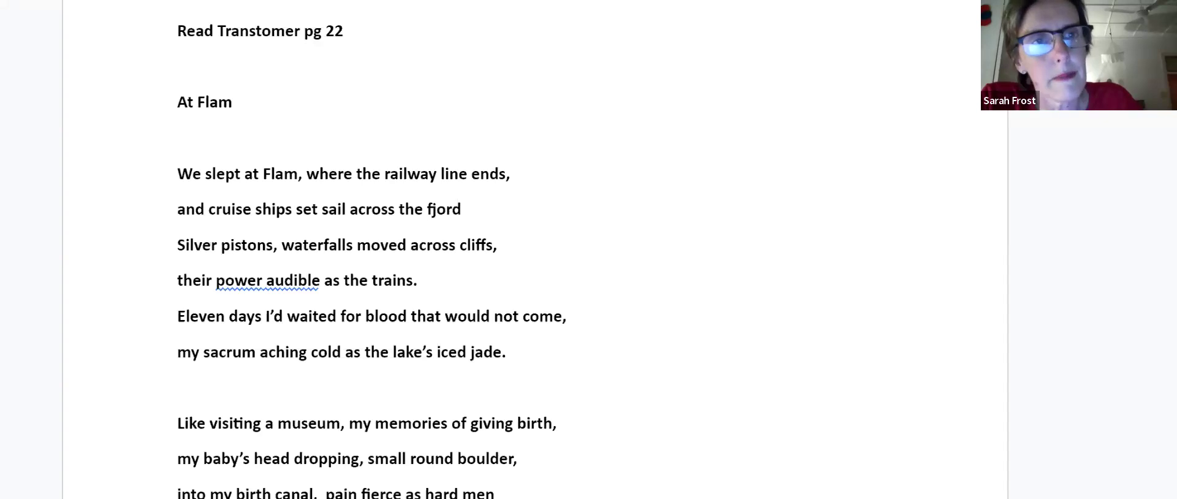
- Scroll through 'At Flam' until the 'Ausdal' title opens the next page
{"action": "scroll", "scroll_direction": "down", "scroll_amount": 3}
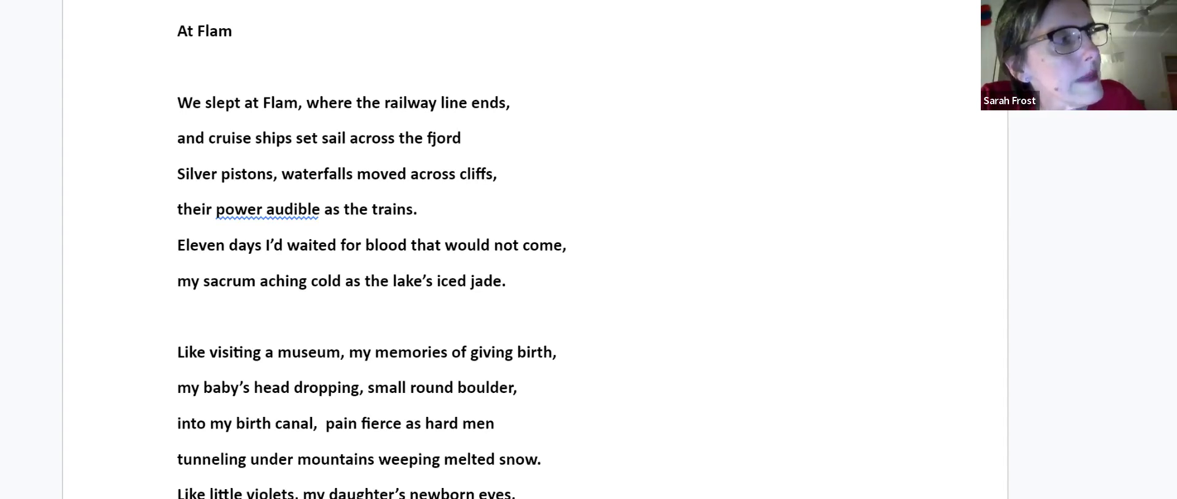
{"action": "scroll", "scroll_direction": "up", "scroll_amount": 3}
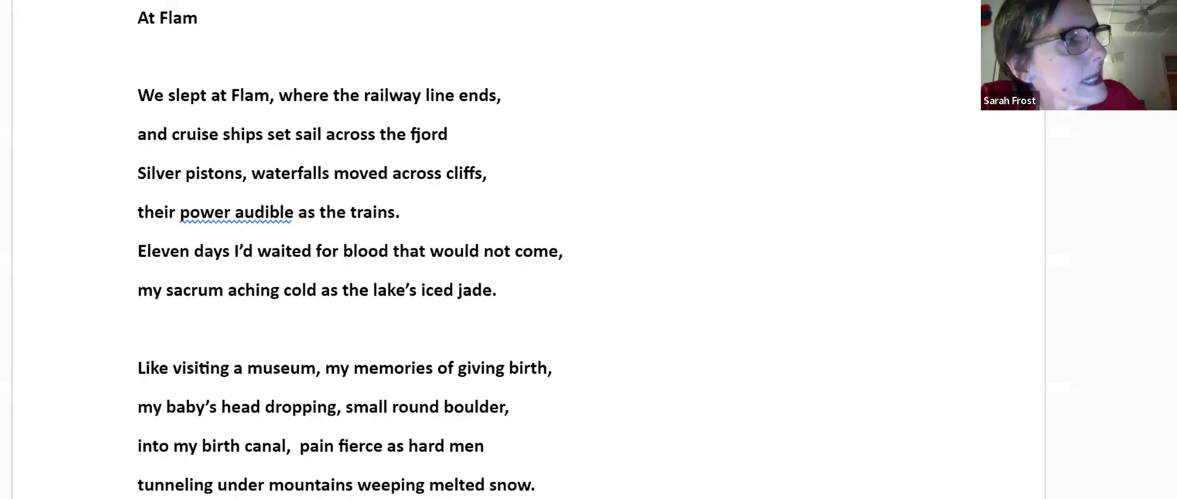
{"action": "scroll", "scroll_direction": "down", "scroll_amount": 3}
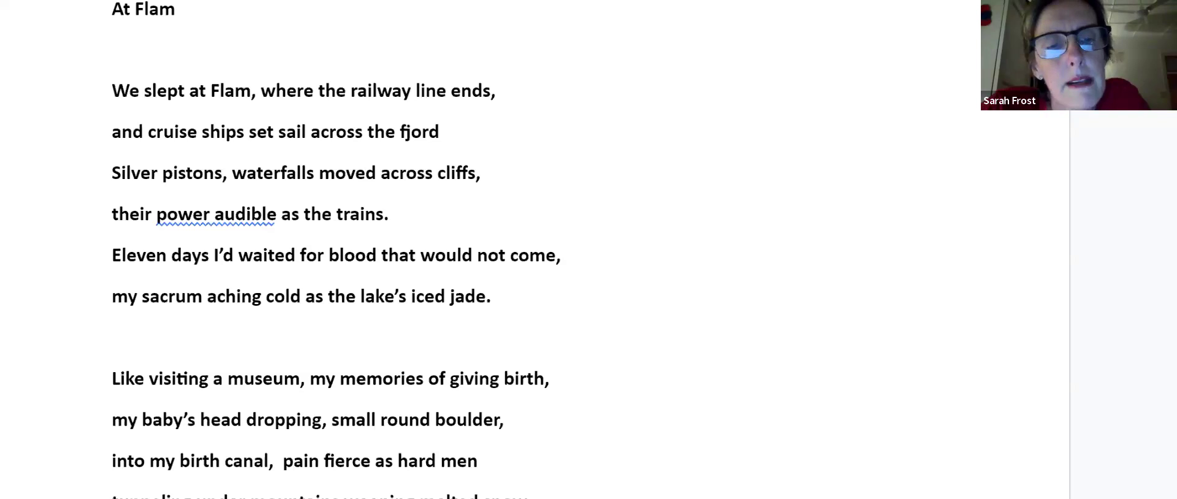
{"action": "scroll", "scroll_direction": "down", "scroll_amount": 3}
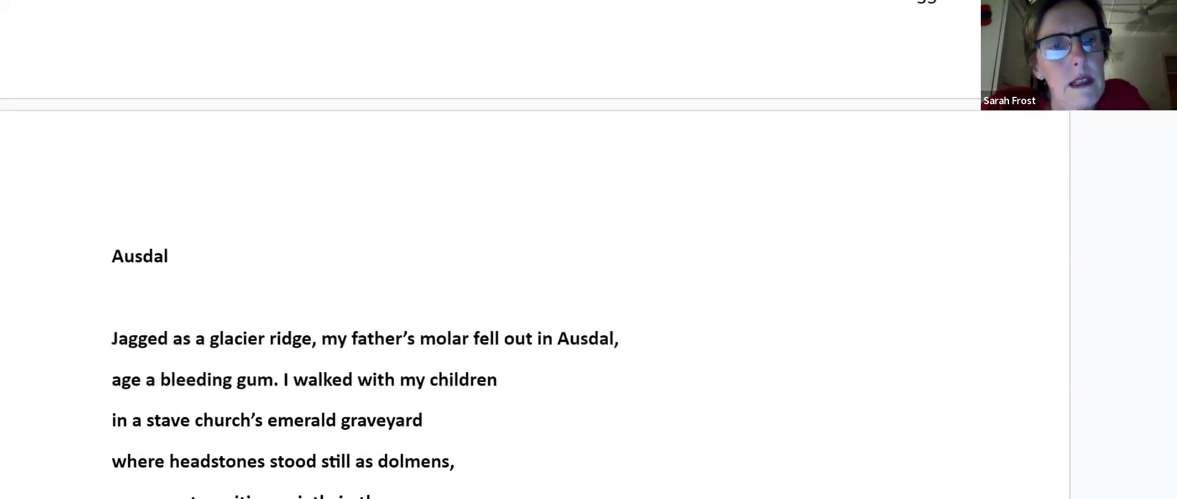
- Scroll past 'Ausdal', ending 'impersonal as a tolling bell,' to Jotunheim's first stanza
{"action": "scroll", "scroll_direction": "down", "scroll_amount": 3}
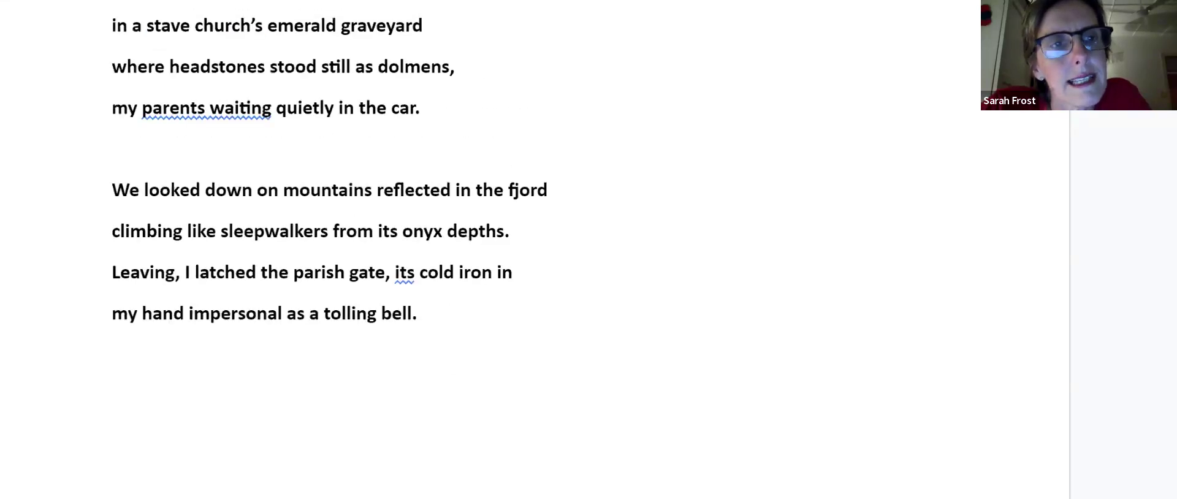
{"action": "scroll", "scroll_direction": "down", "scroll_amount": 3}
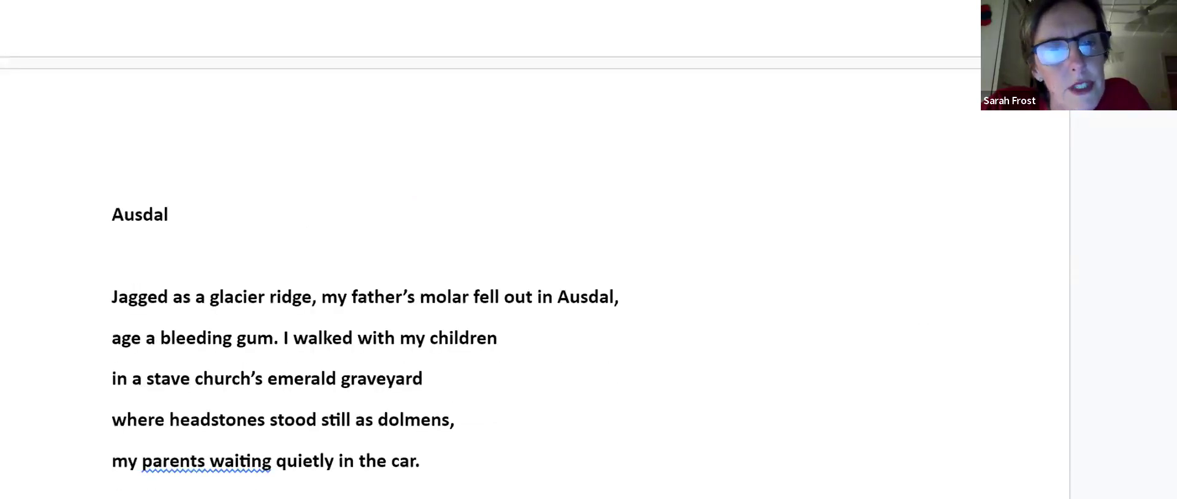
{"action": "scroll", "scroll_direction": "down", "scroll_amount": 3}
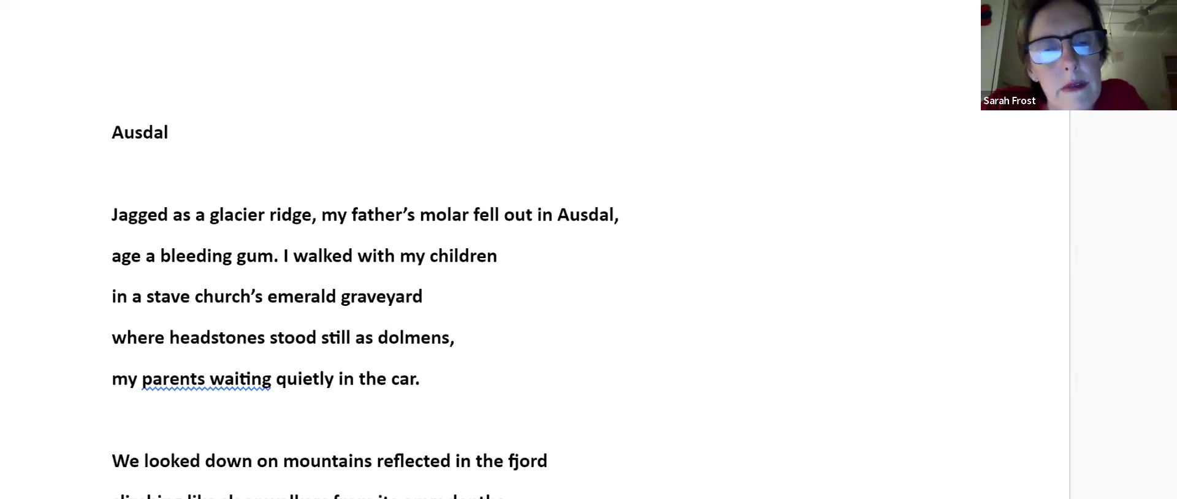
{"action": "scroll", "scroll_direction": "down", "scroll_amount": 3}
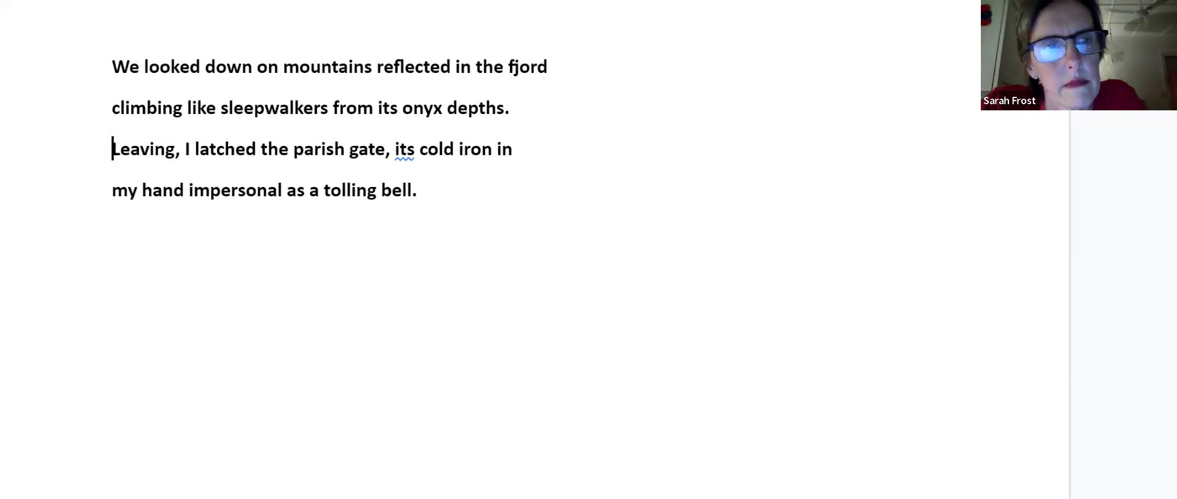
{"action": "scroll", "scroll_direction": "down", "scroll_amount": 3}
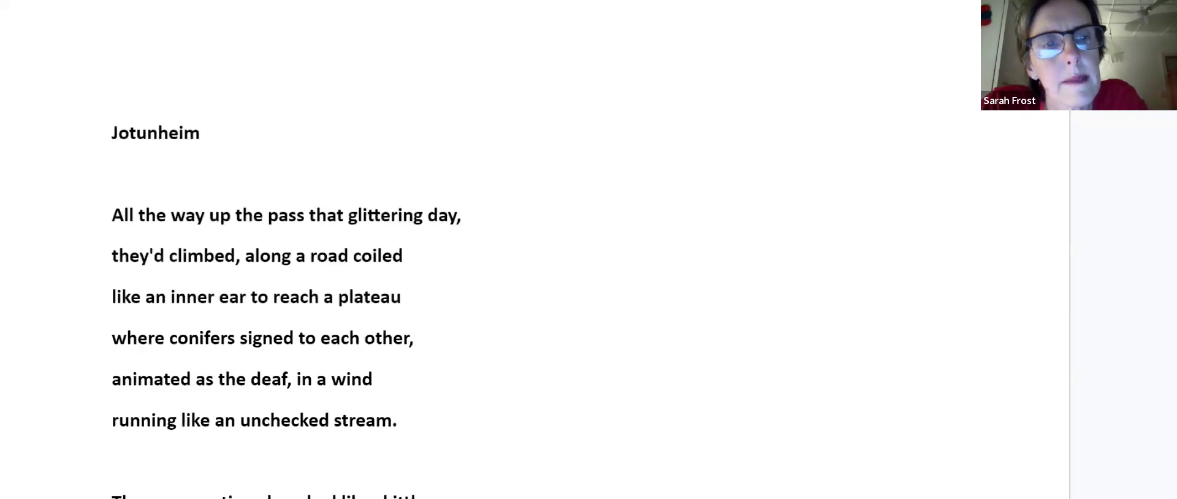
- Scroll through 'Jotunheim' to 'the old man slumbering as they played' and the Viksdal page
{"action": "scroll", "scroll_direction": "down", "scroll_amount": 3}
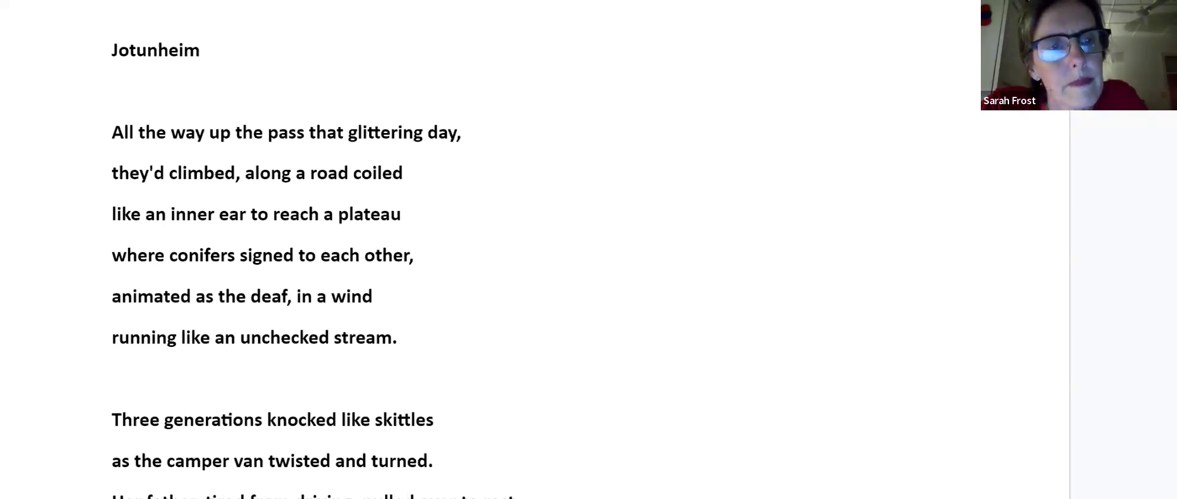
{"action": "scroll", "scroll_direction": "down", "scroll_amount": 3}
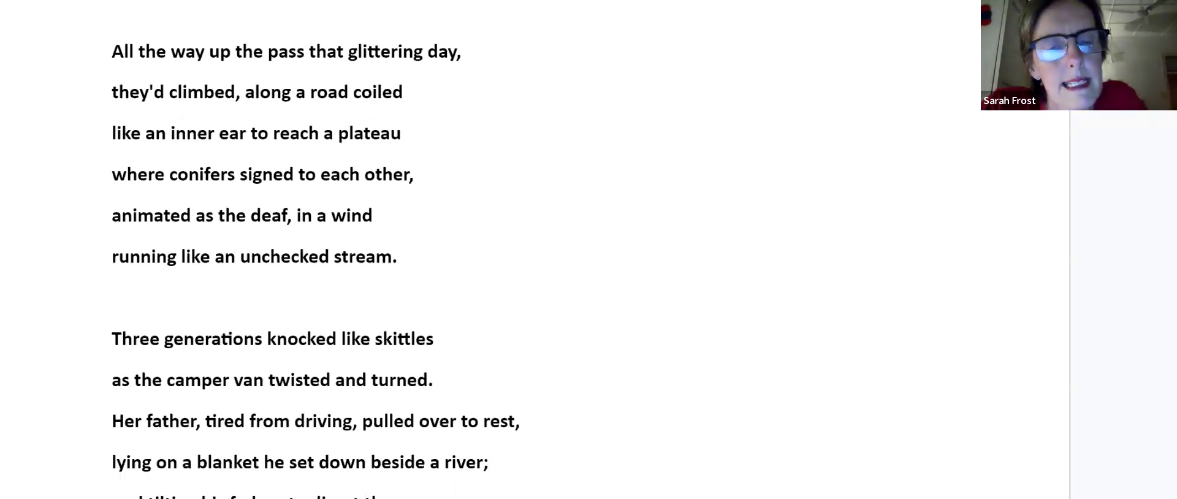
{"action": "scroll", "scroll_direction": "down", "scroll_amount": 3}
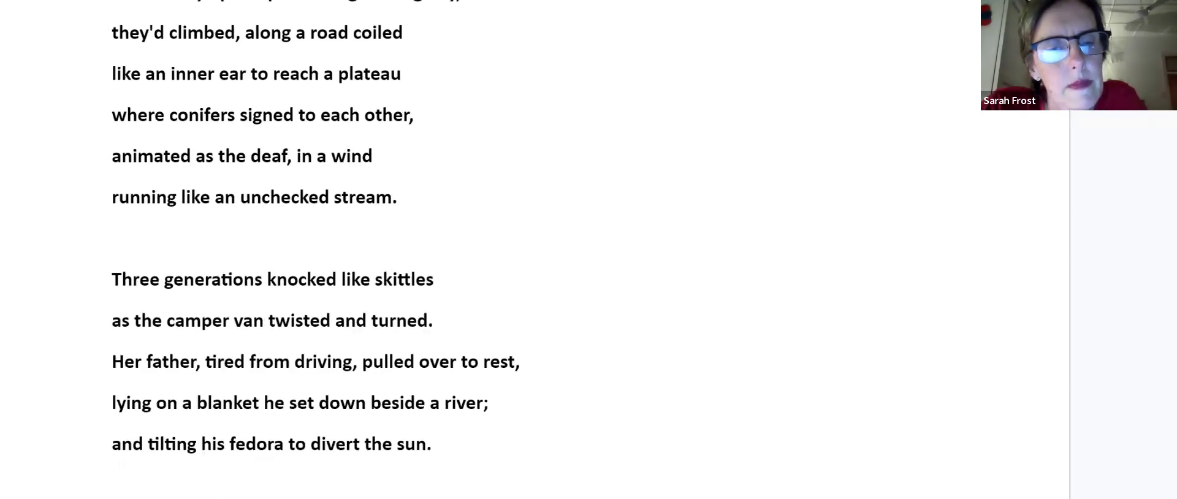
{"action": "scroll", "scroll_direction": "down", "scroll_amount": 3}
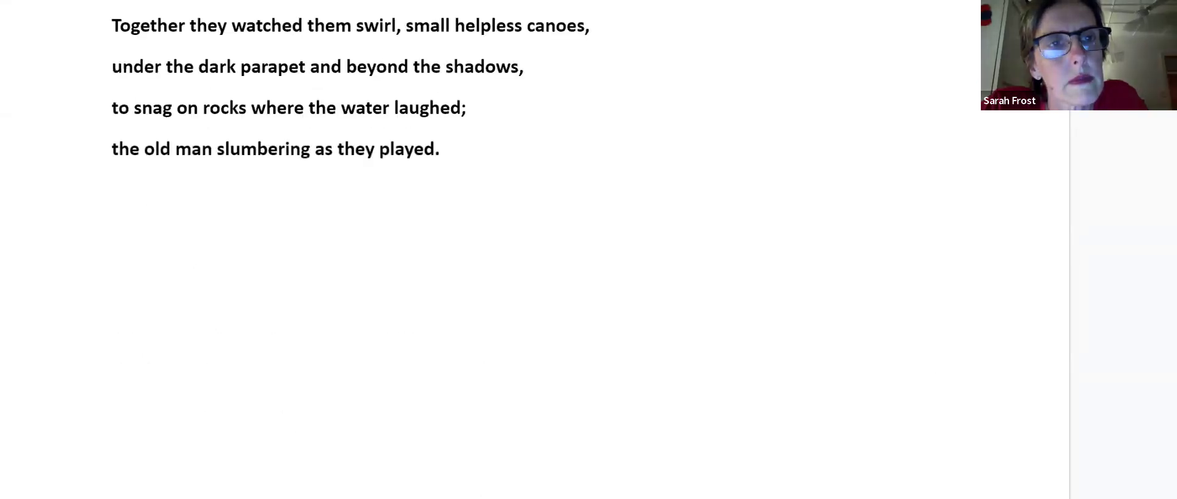
{"action": "scroll", "scroll_direction": "up", "scroll_amount": 3}
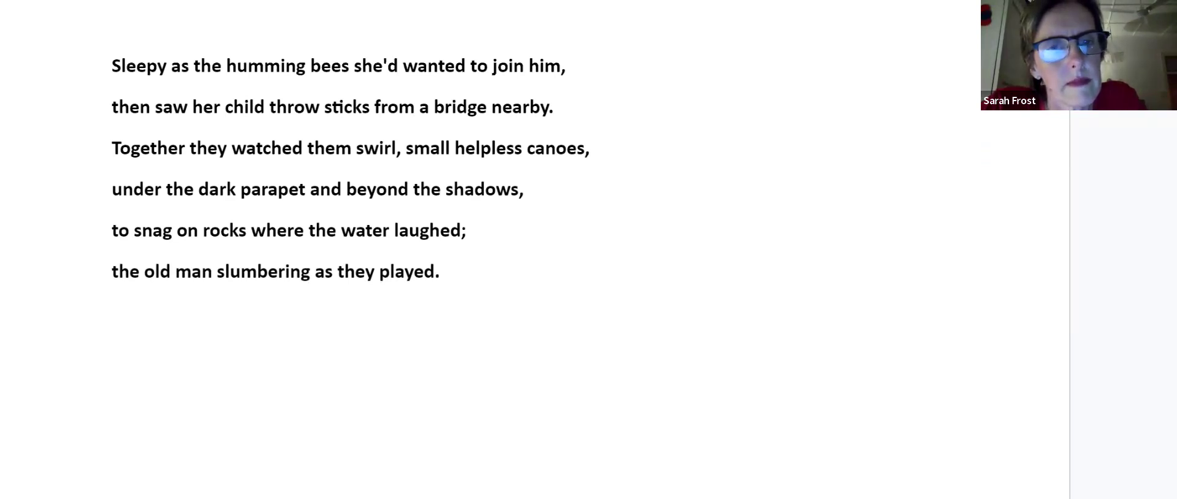
{"action": "scroll", "scroll_direction": "down", "scroll_amount": 3}
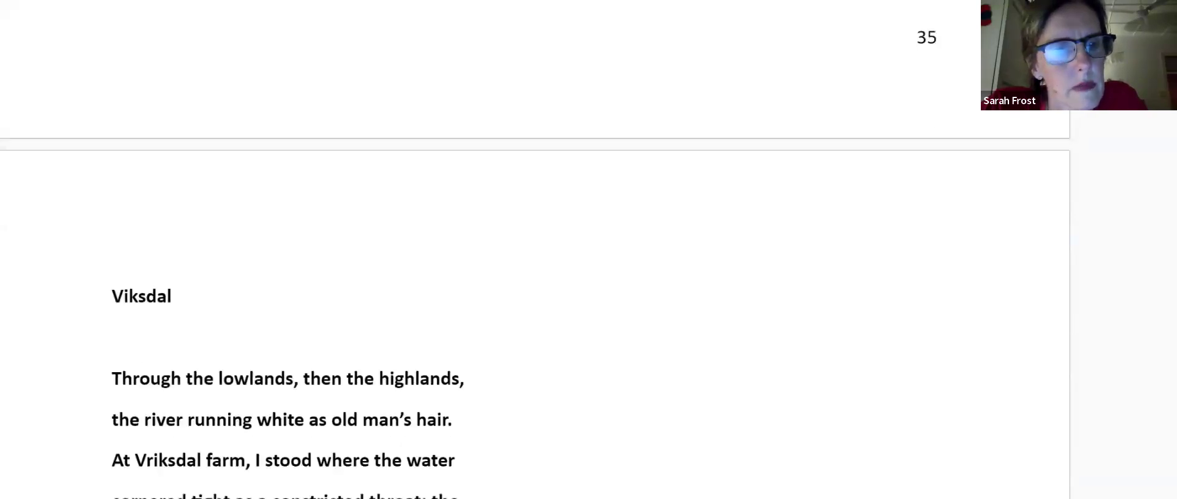
- Scroll through 'Viksdal' to its last line, 'breaking and breaking into aspects of blue.'
{"action": "scroll", "scroll_direction": "down", "scroll_amount": 3}
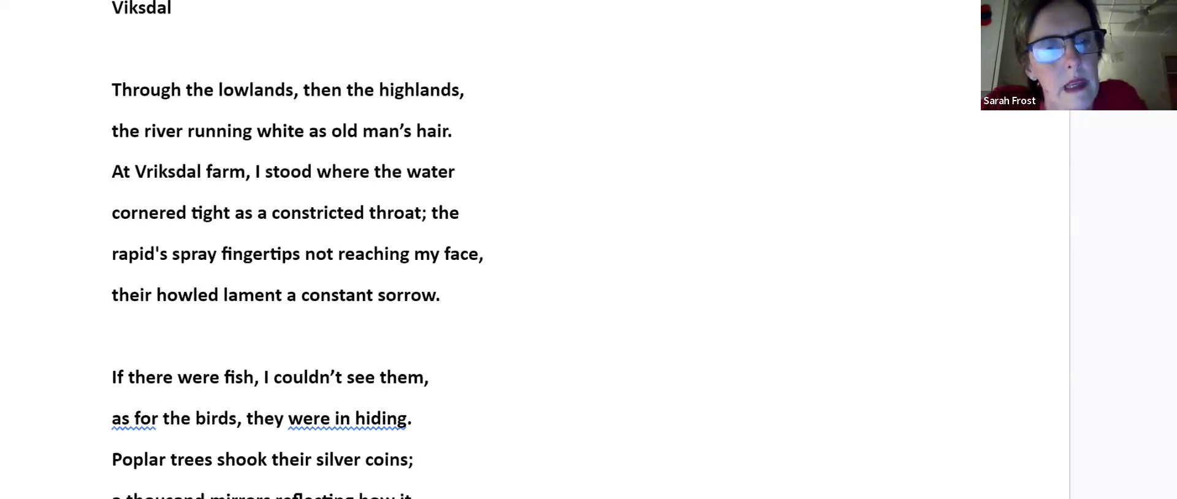
{"action": "scroll", "scroll_direction": "down", "scroll_amount": 3}
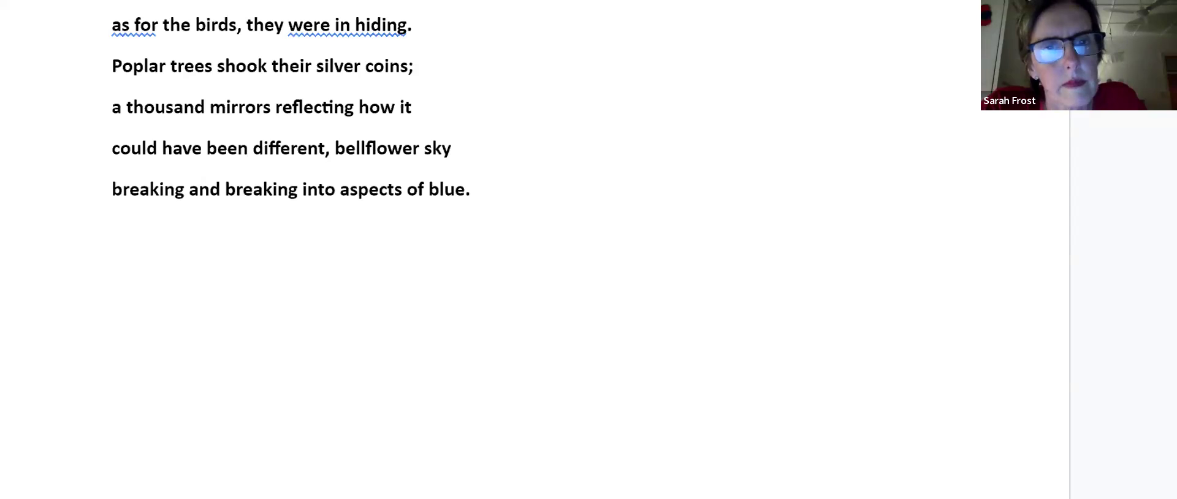
{"action": "left_click", "coordinate": [113, 107]}
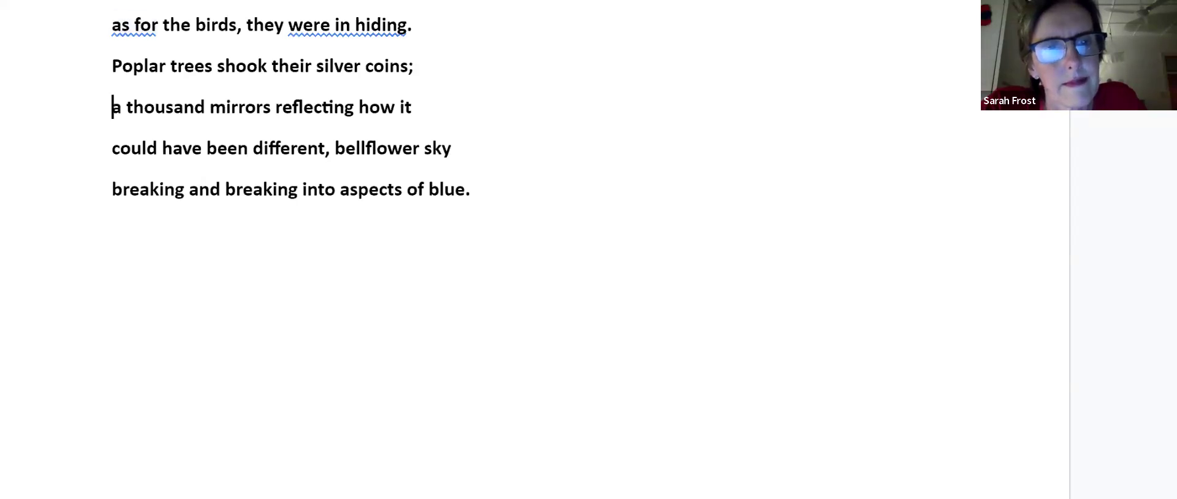